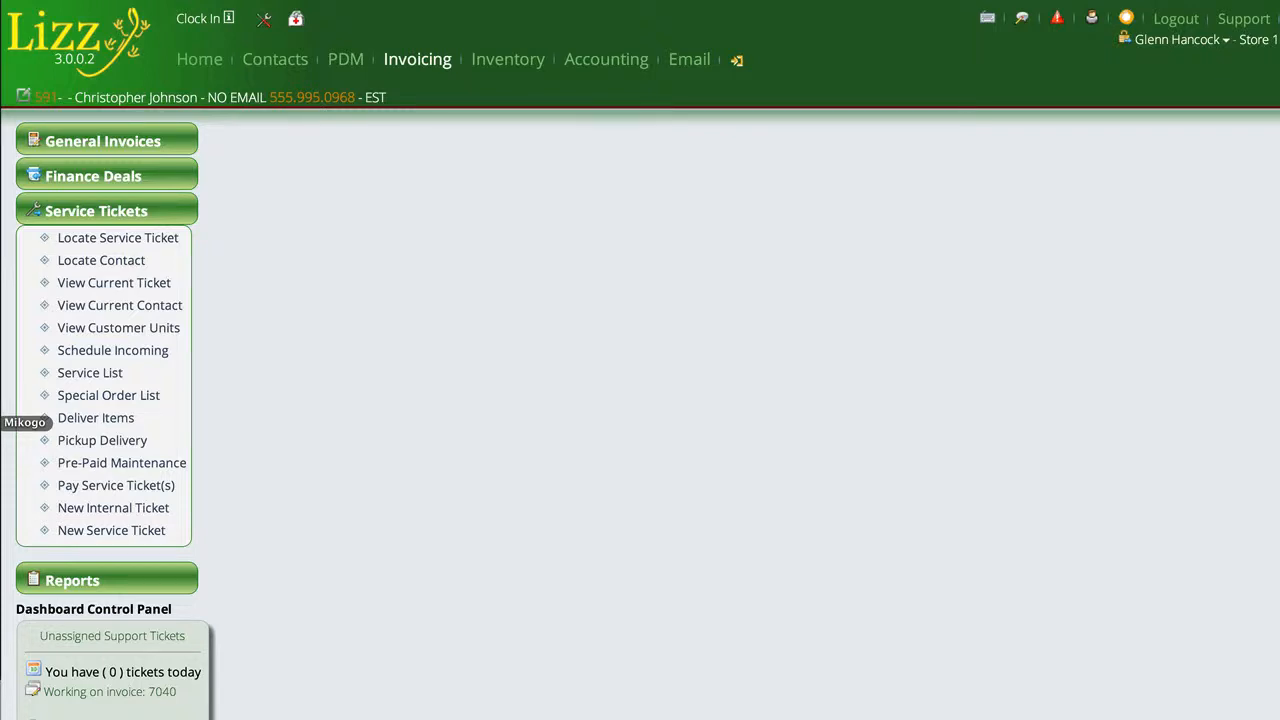
{"action": "mouse_move", "coordinate": [396, 112]}
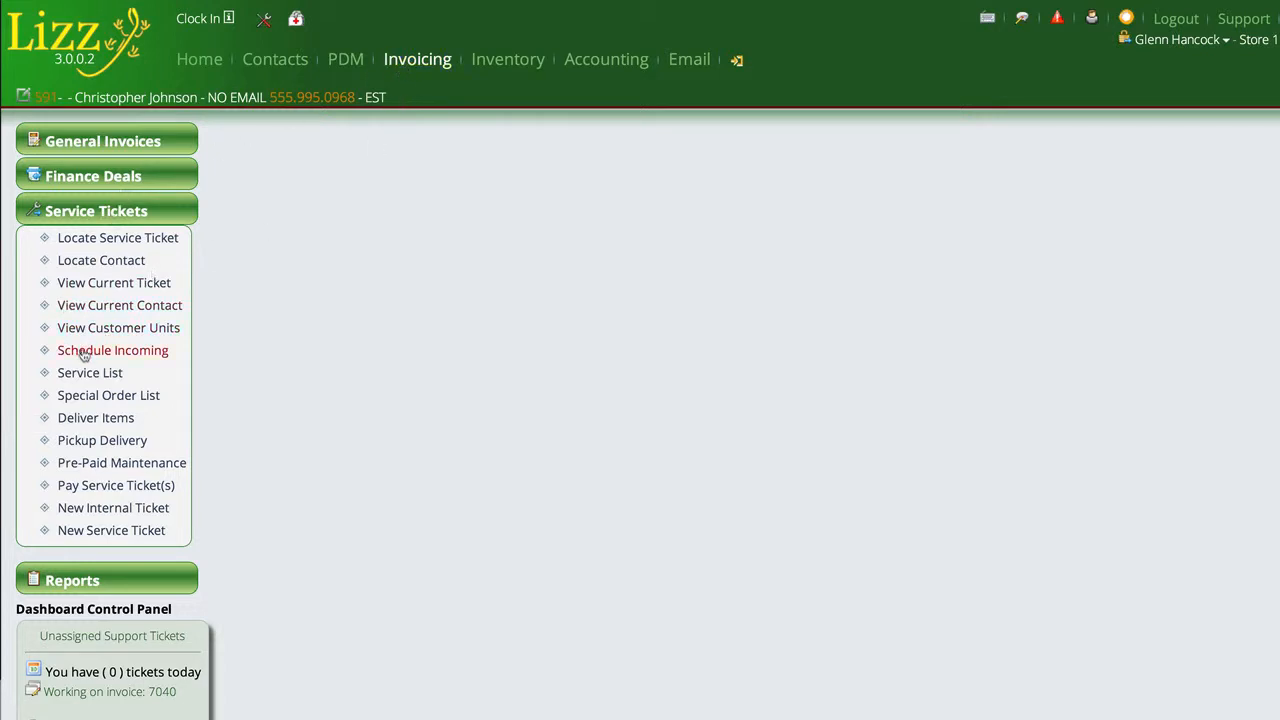
{"action": "mouse_move", "coordinate": [90, 372]}
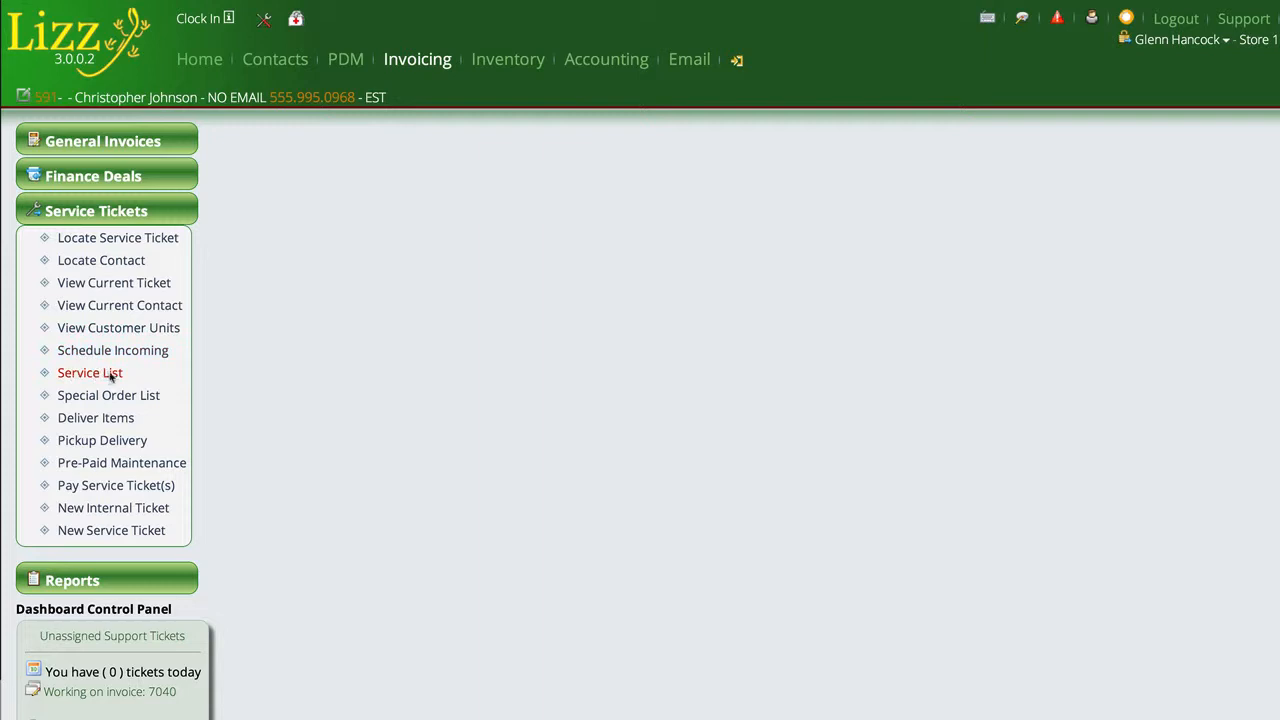
Open the Service List under Service Tickets, showing 516 records under My Tickets
{"action": "left_click", "coordinate": [90, 372]}
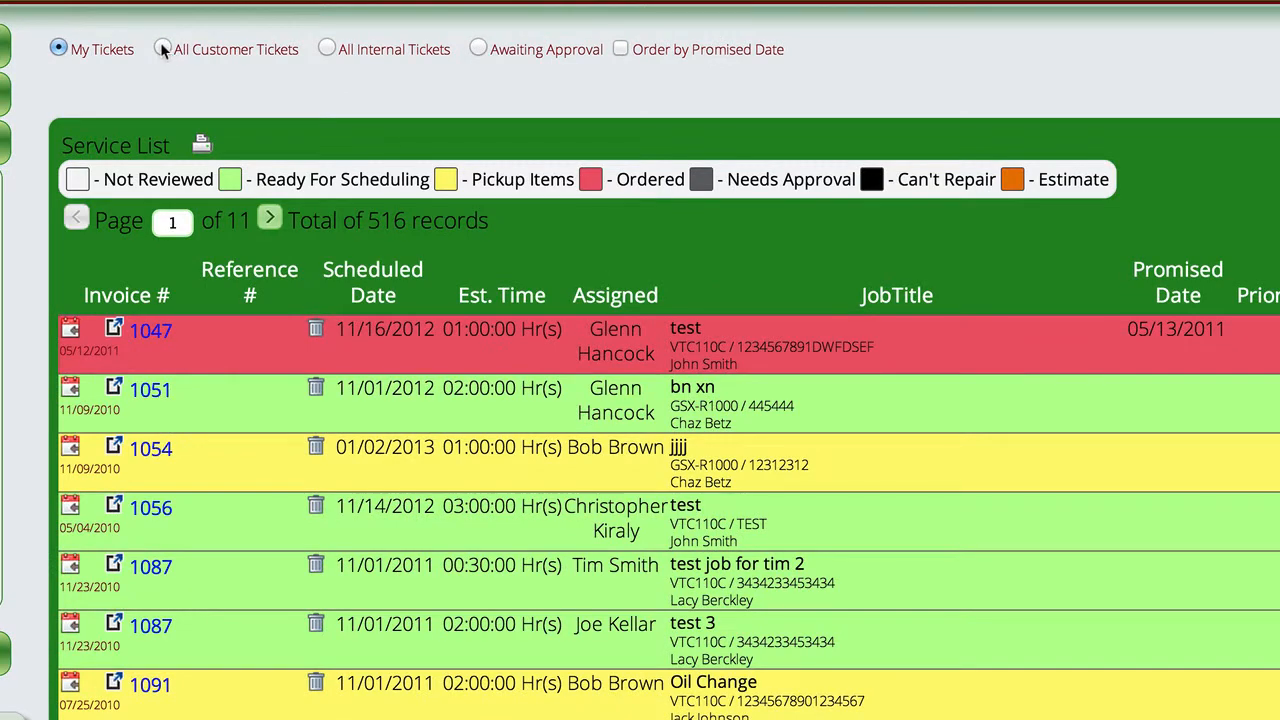
Switch to All Customer Tickets and filter the job status to Ready For Scheduling
{"action": "left_click", "coordinate": [163, 49]}
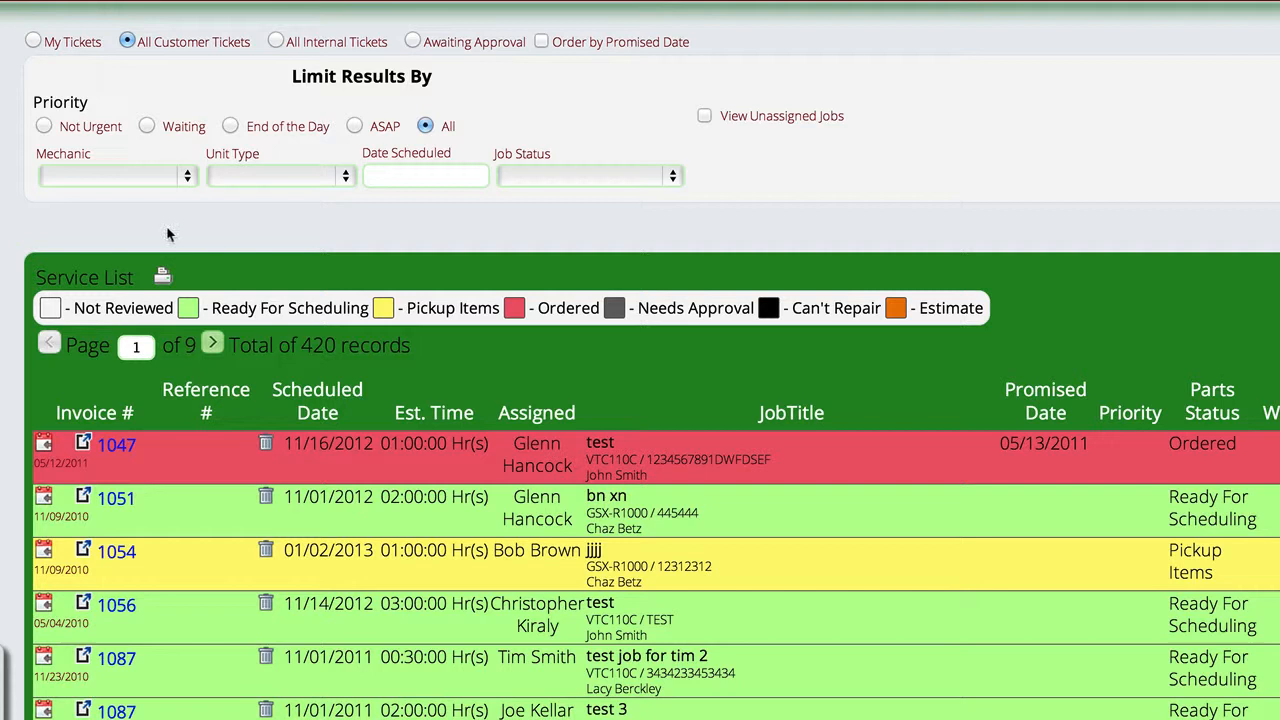
{"action": "mouse_move", "coordinate": [520, 188]}
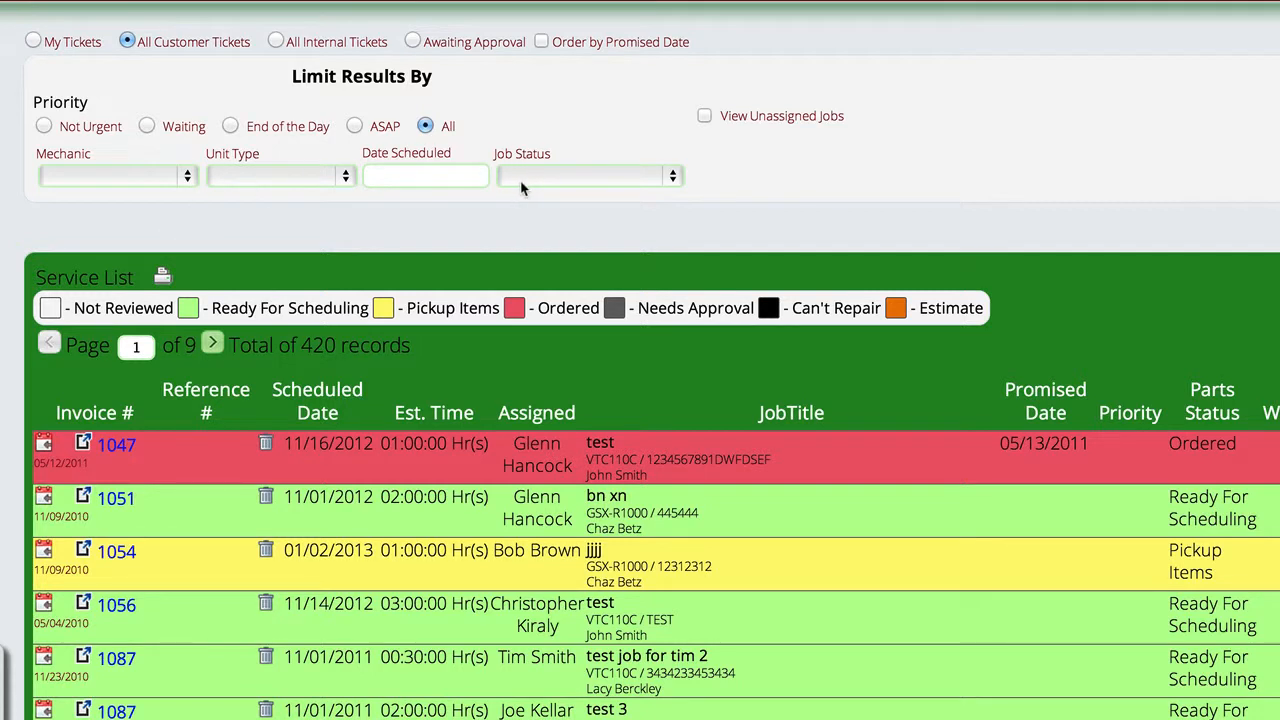
{"action": "left_click", "coordinate": [588, 175]}
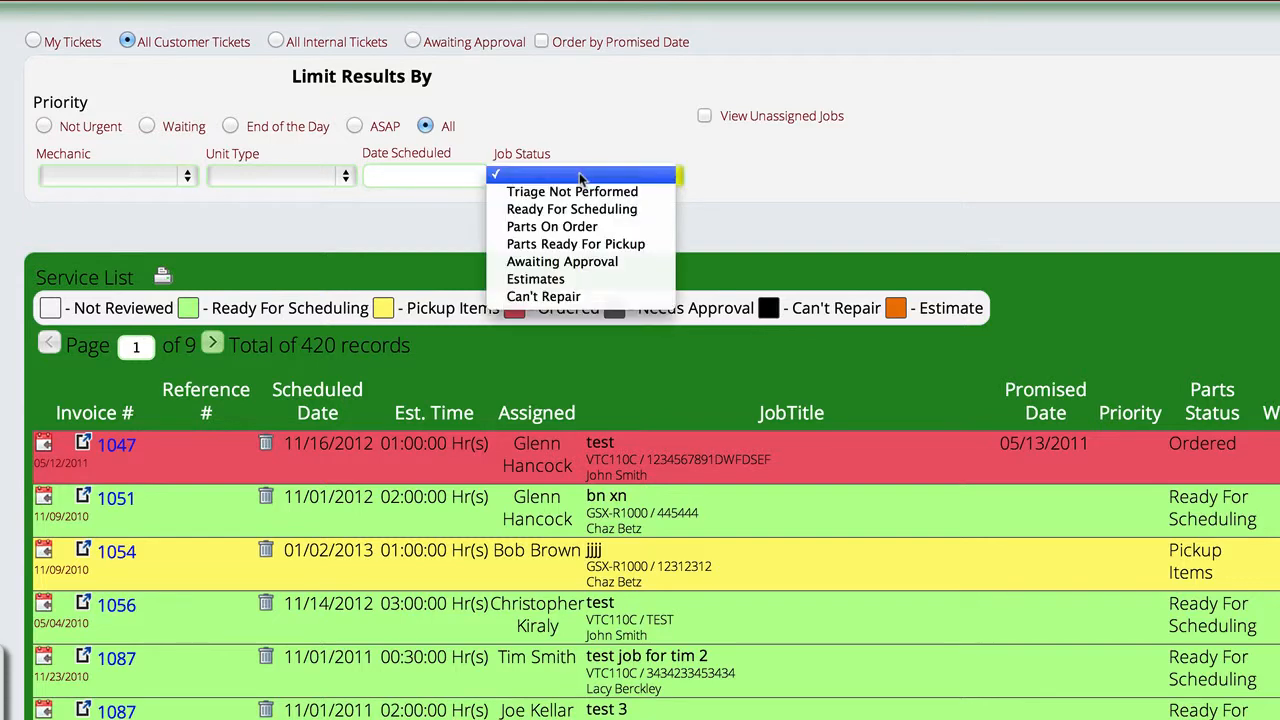
{"action": "mouse_move", "coordinate": [572, 209]}
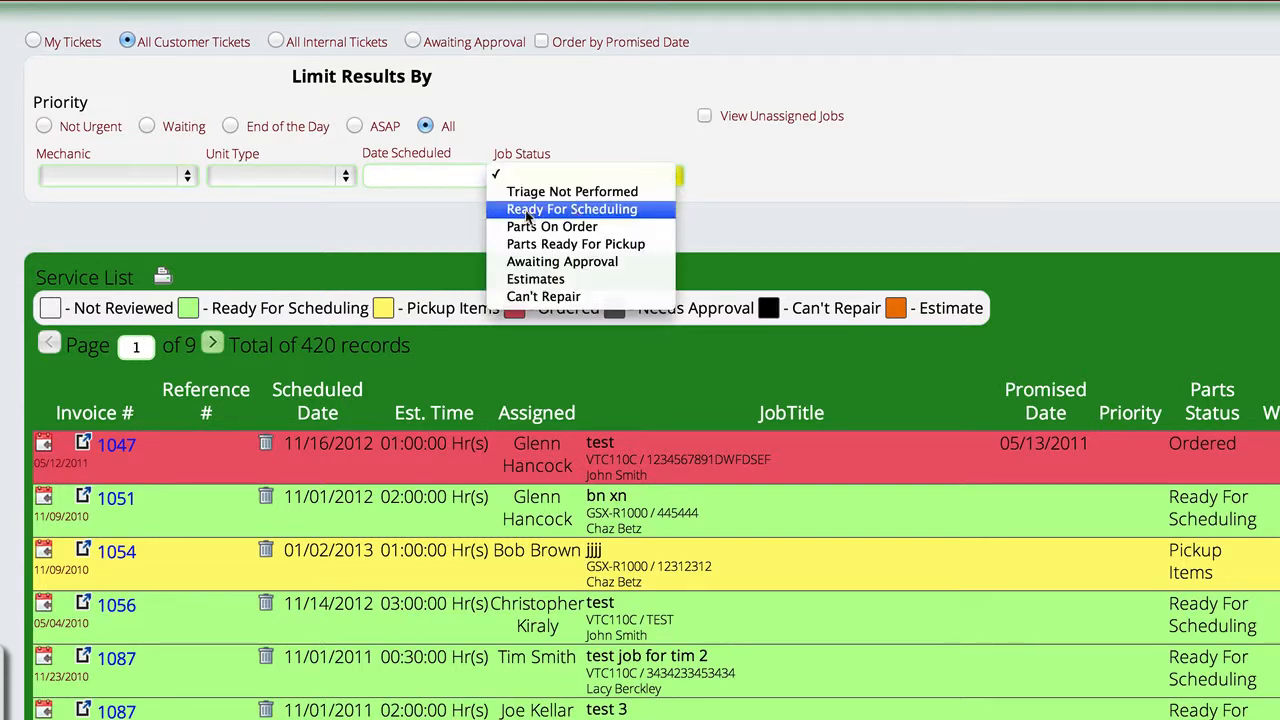
{"action": "left_click", "coordinate": [572, 209]}
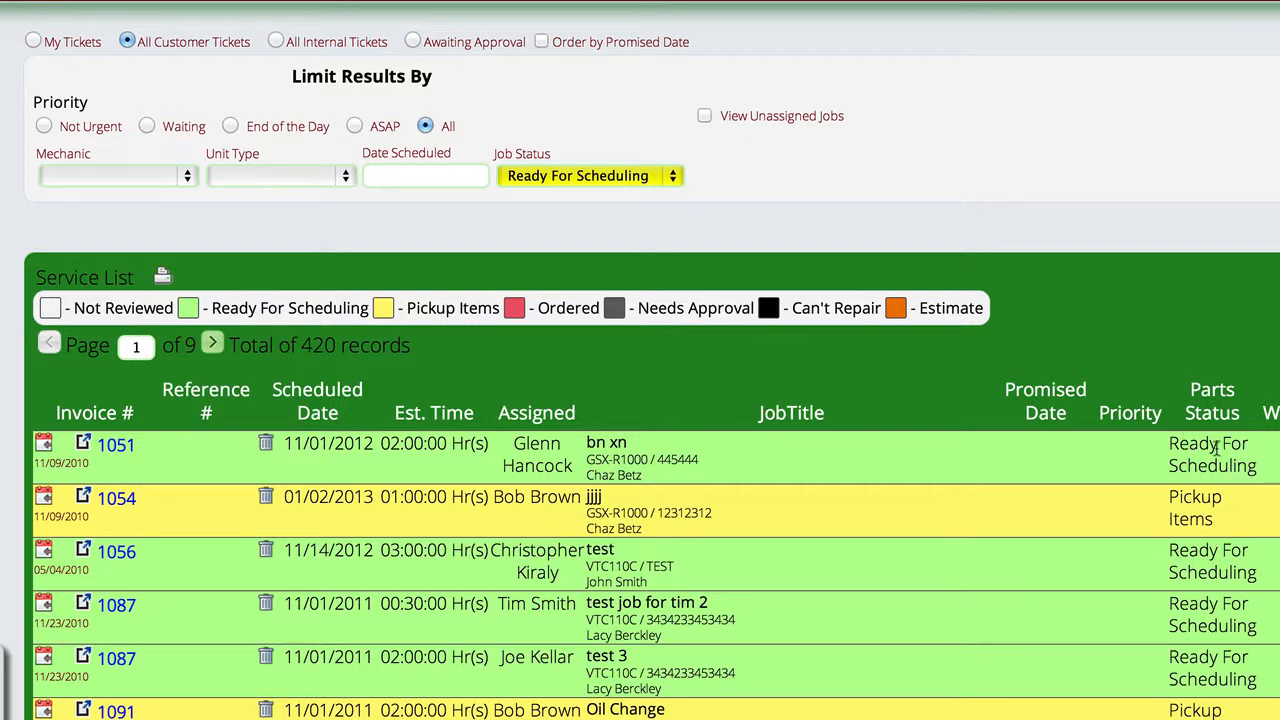
{"action": "mouse_move", "coordinate": [1120, 467]}
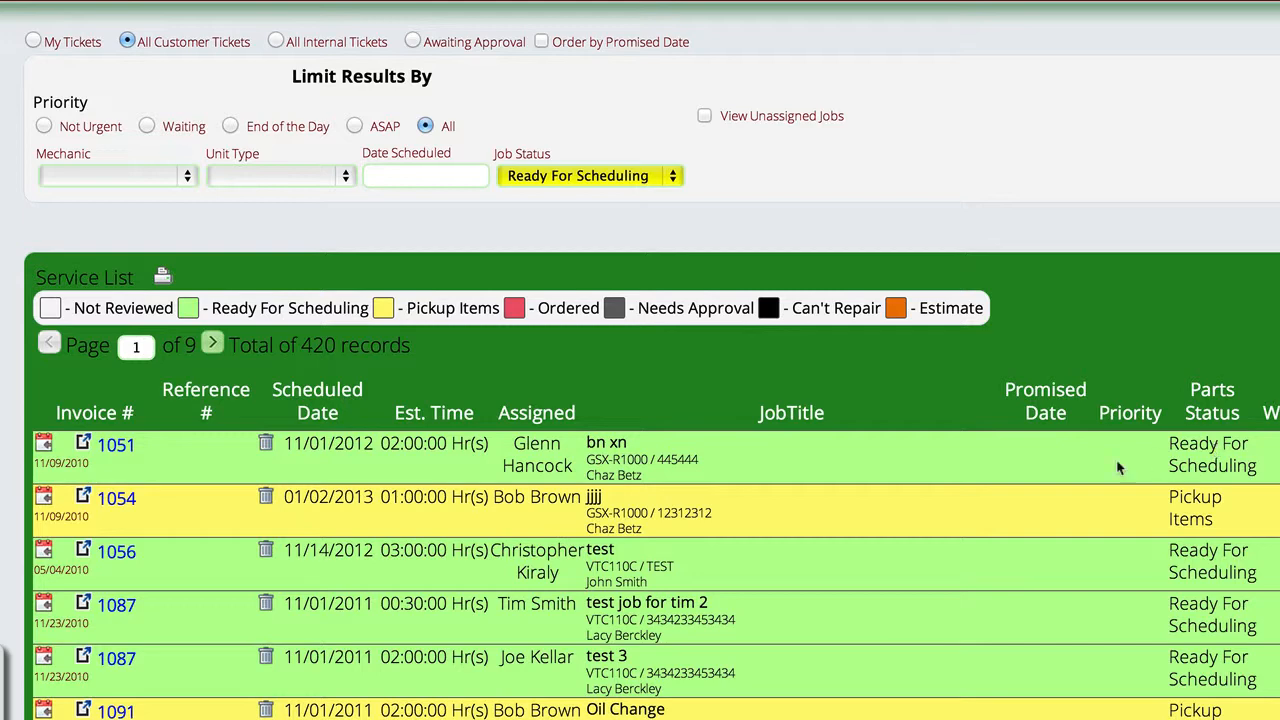
Change the job status filter to Parts On Order, then reset it to blank
{"action": "left_click", "coordinate": [588, 175]}
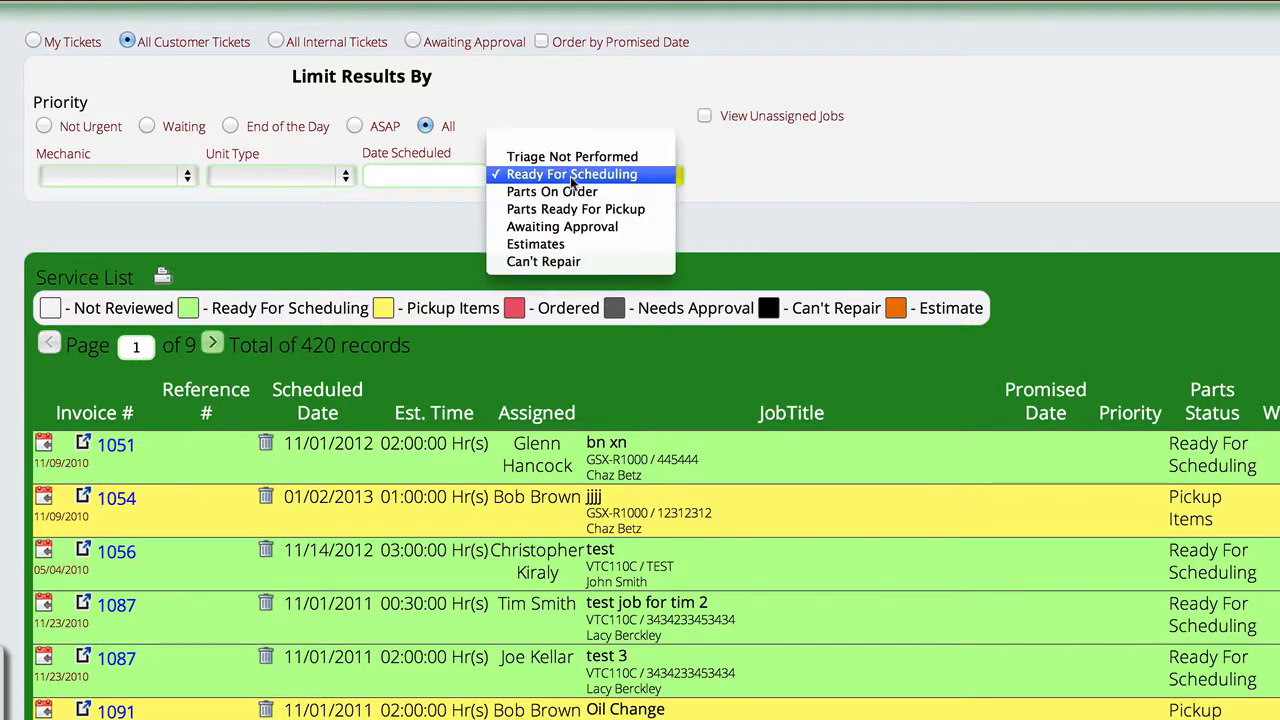
{"action": "left_click", "coordinate": [552, 191]}
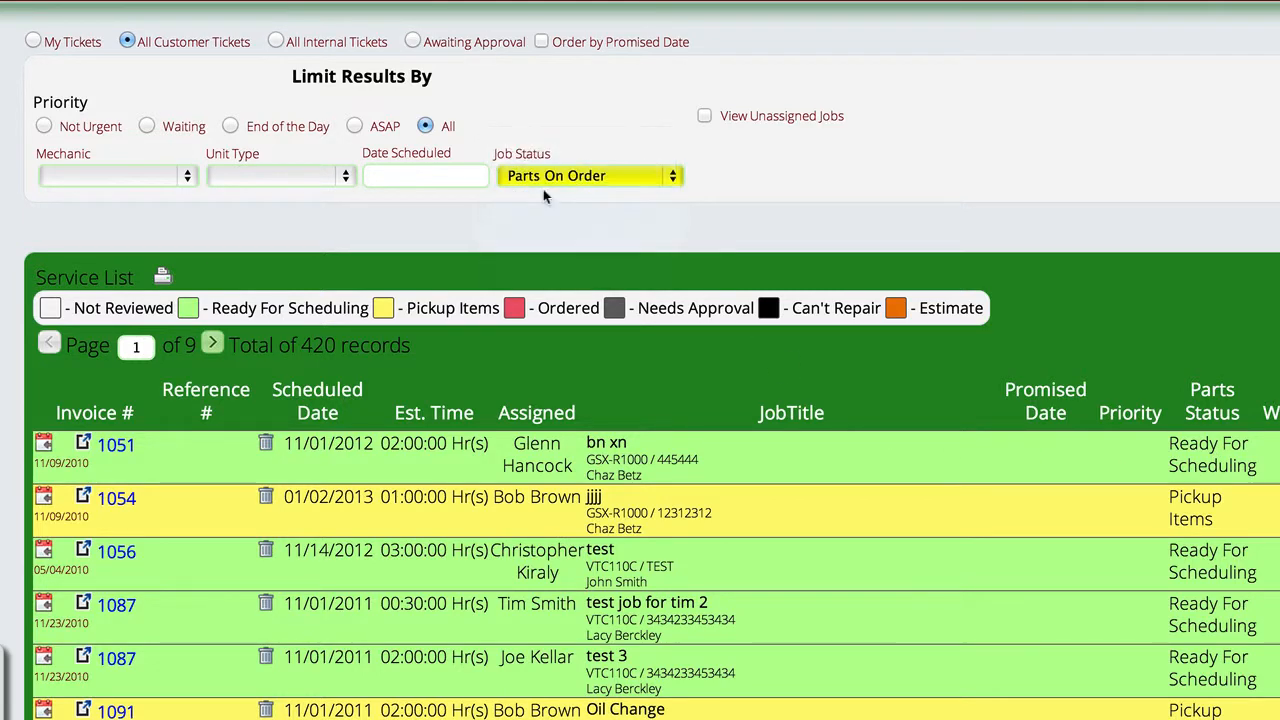
{"action": "left_click", "coordinate": [590, 175]}
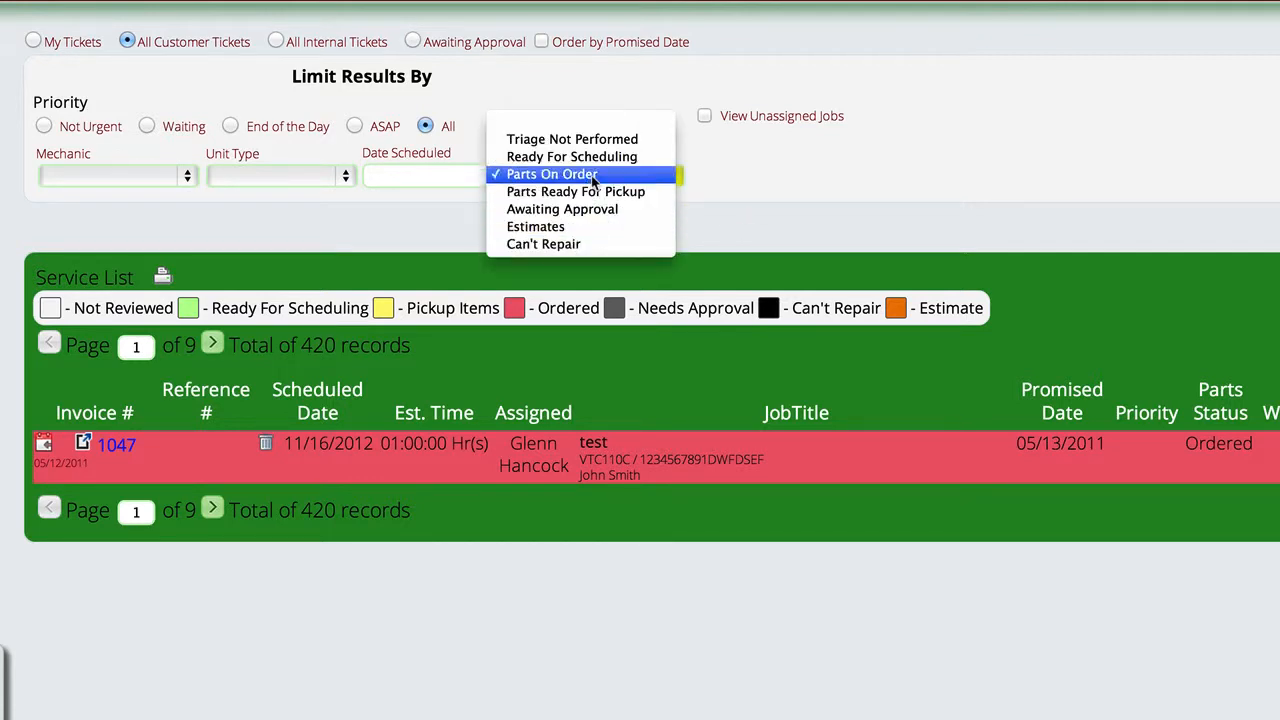
{"action": "mouse_move", "coordinate": [572, 139]}
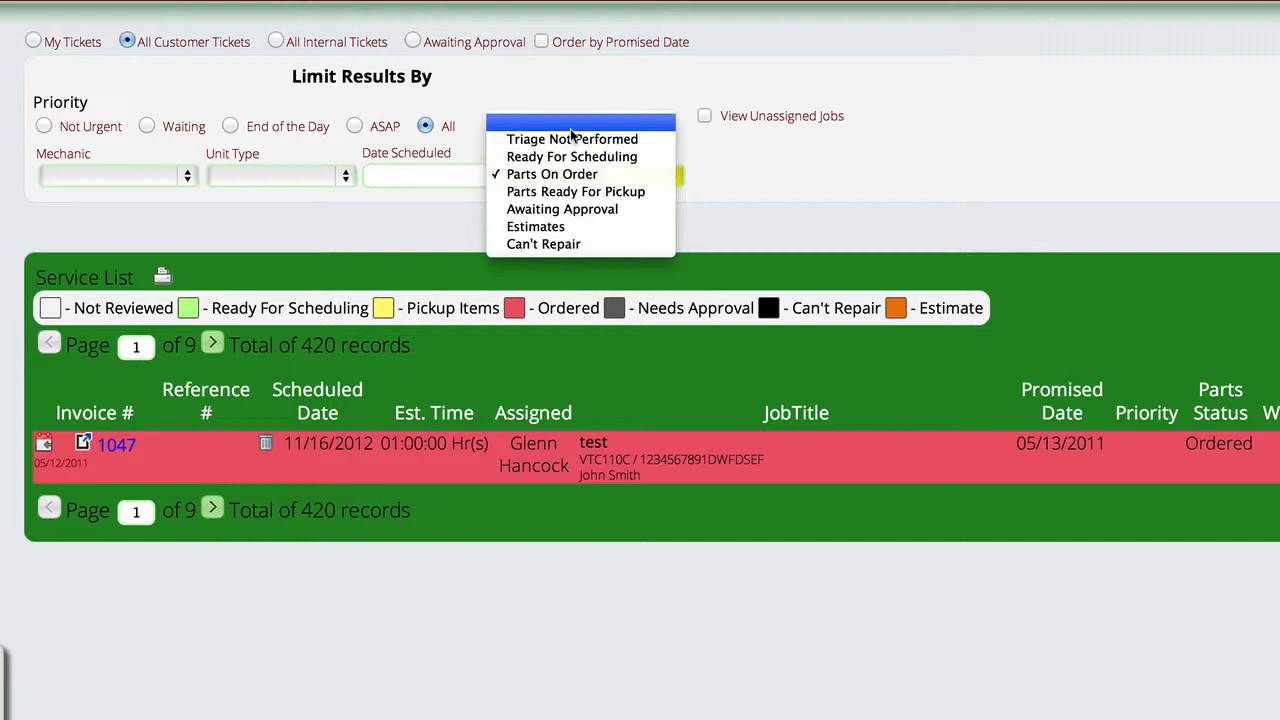
{"action": "left_click", "coordinate": [551, 174]}
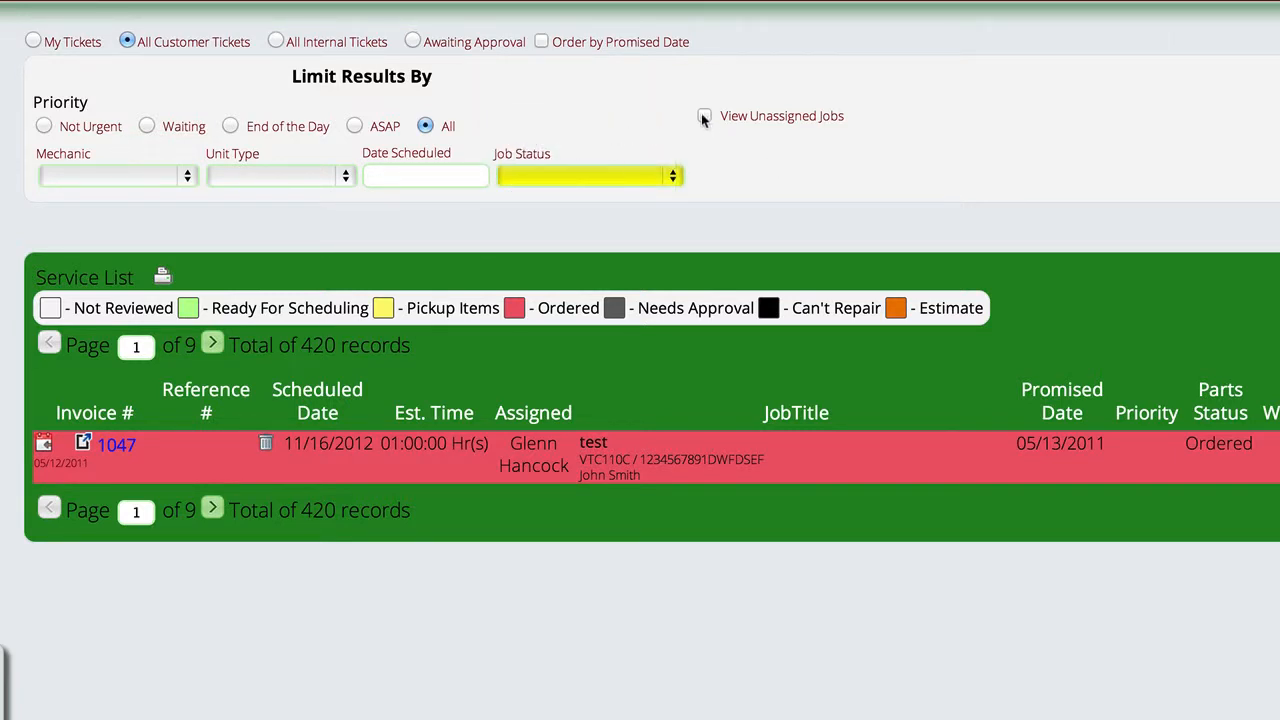
Tick View Unassigned Jobs in the Limit Results By panel
{"action": "left_click", "coordinate": [704, 116]}
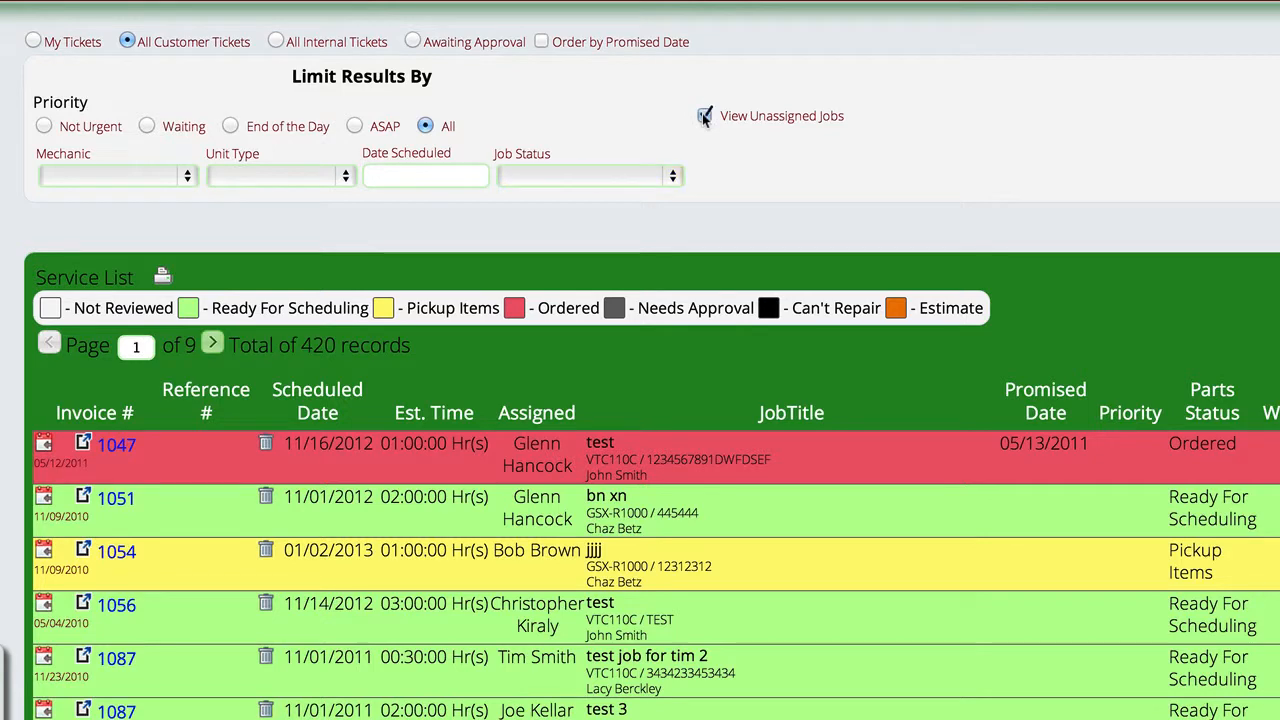
{"action": "left_click", "coordinate": [705, 115]}
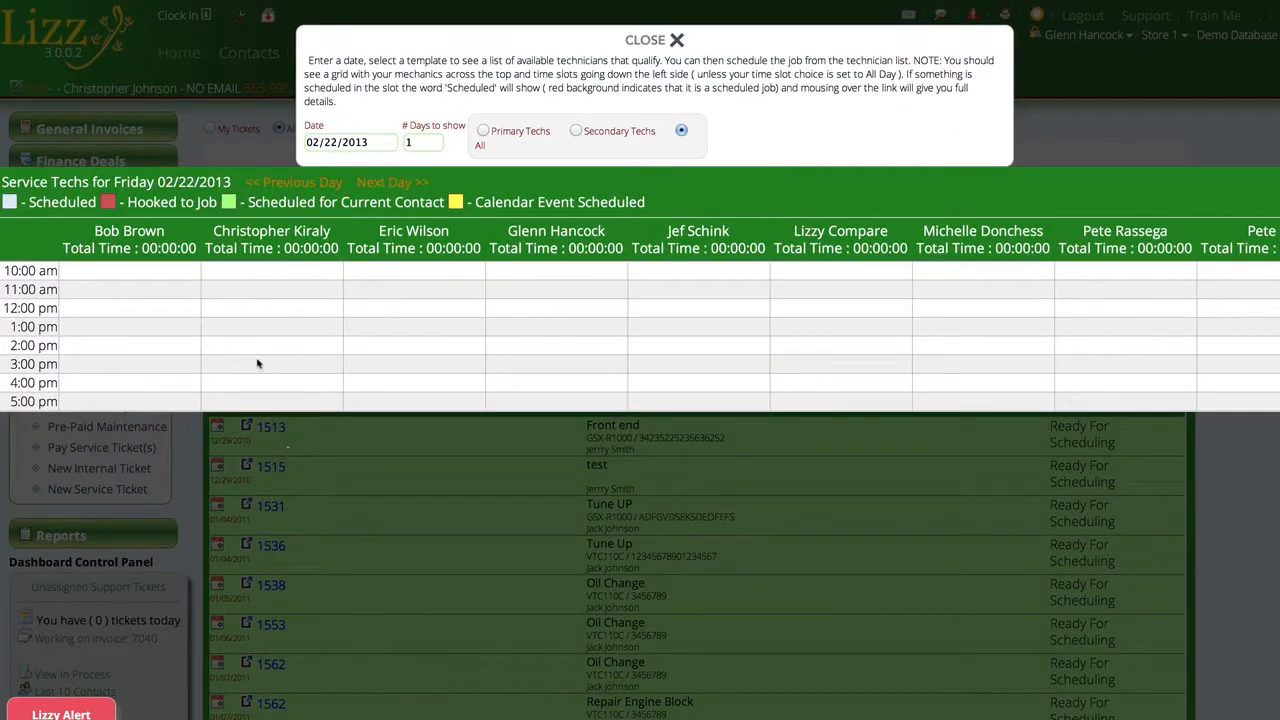
{"action": "mouse_move", "coordinate": [553, 320]}
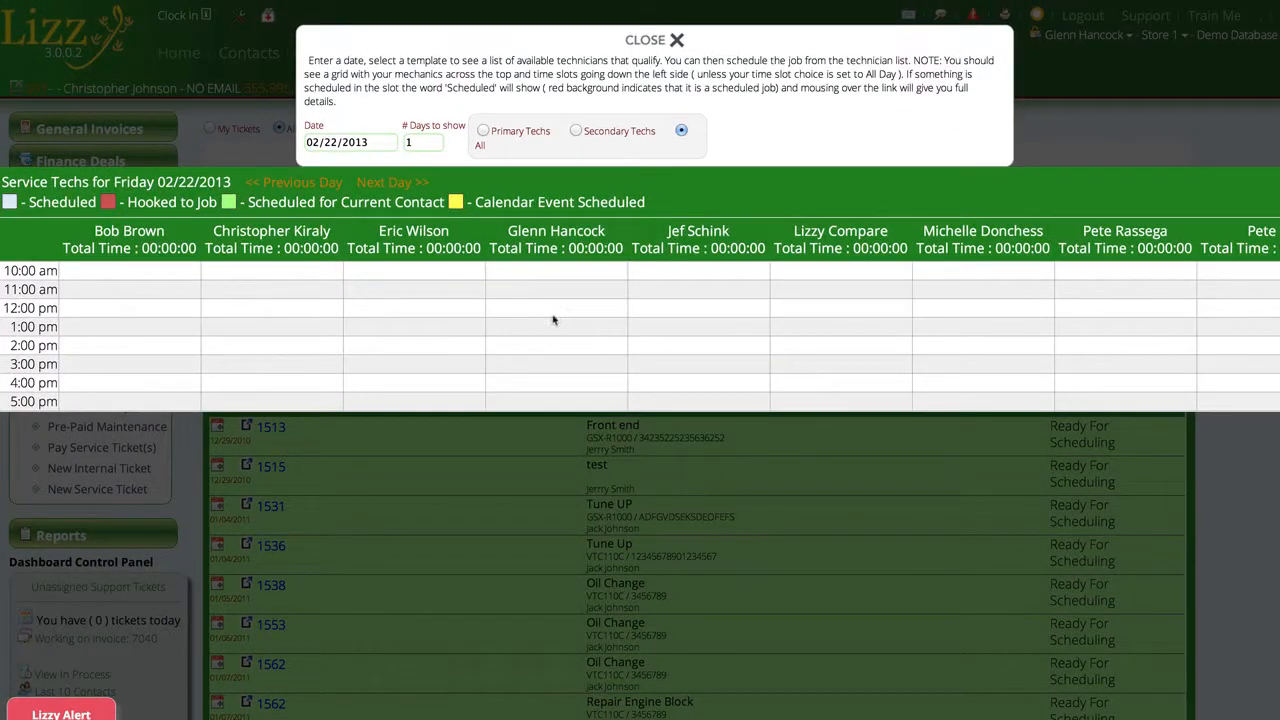
{"action": "mouse_move", "coordinate": [634, 346]}
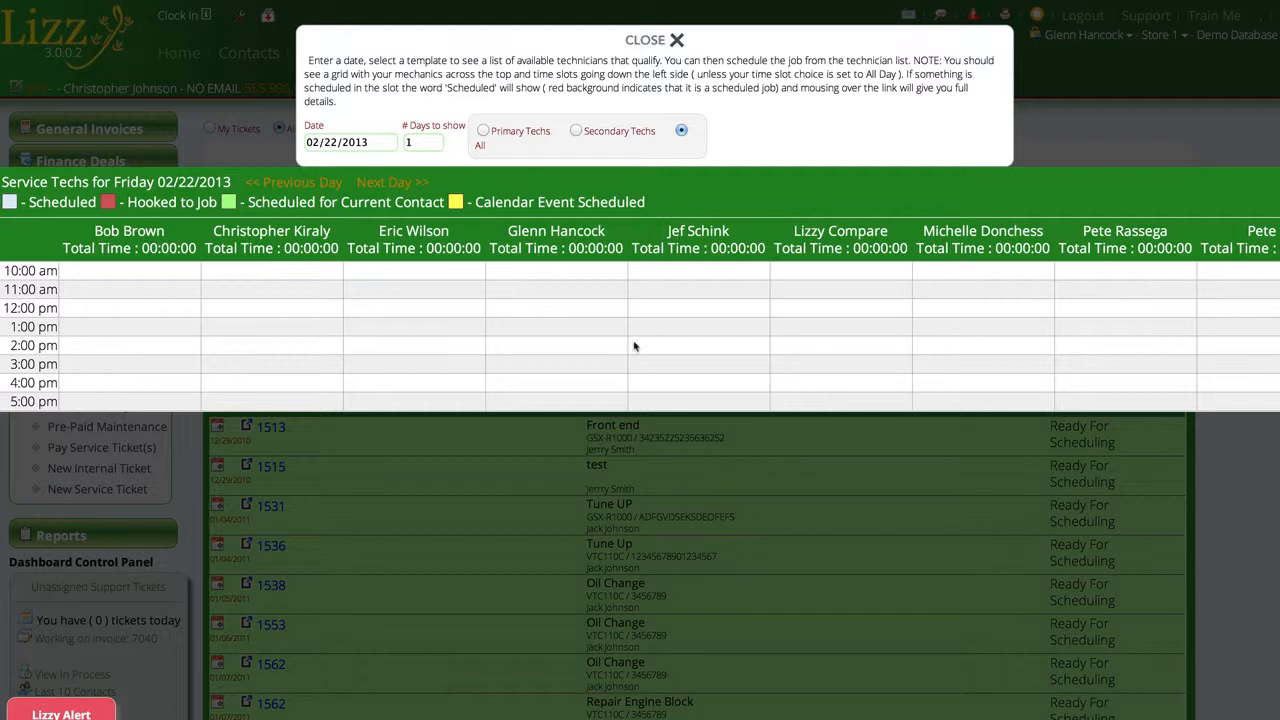
{"action": "mouse_move", "coordinate": [455, 350]}
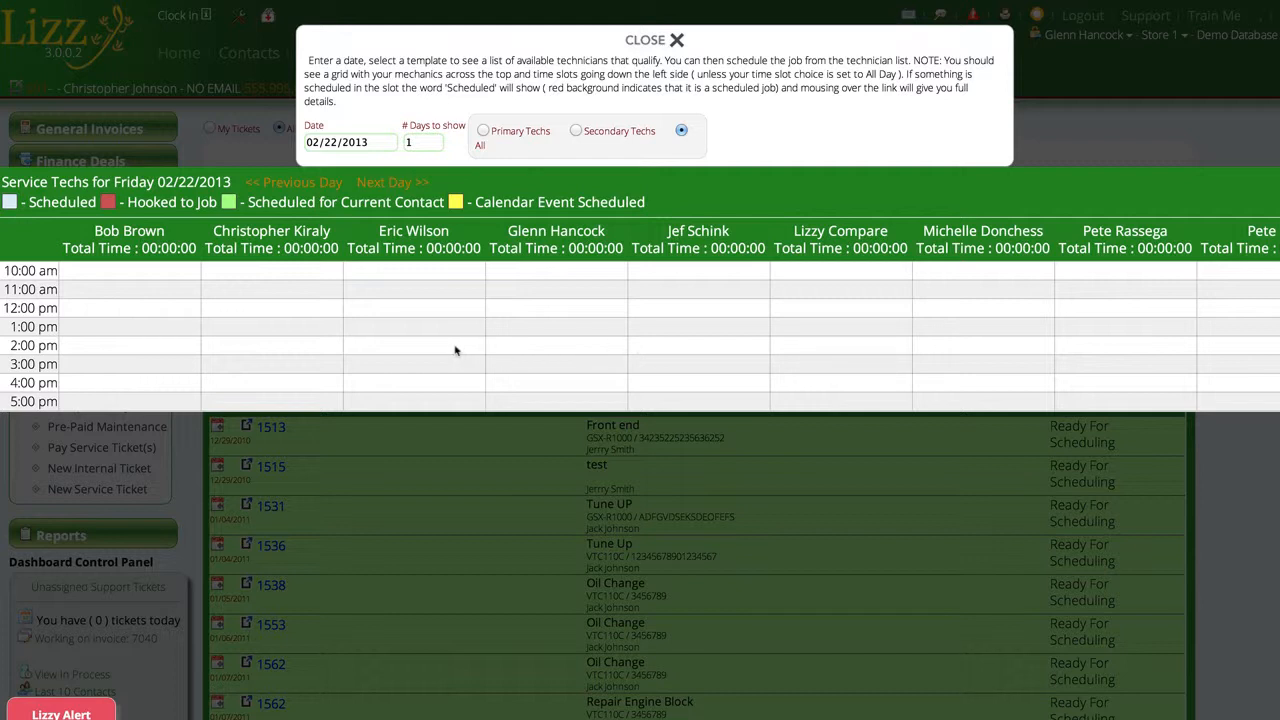
{"action": "mouse_move", "coordinate": [440, 297]}
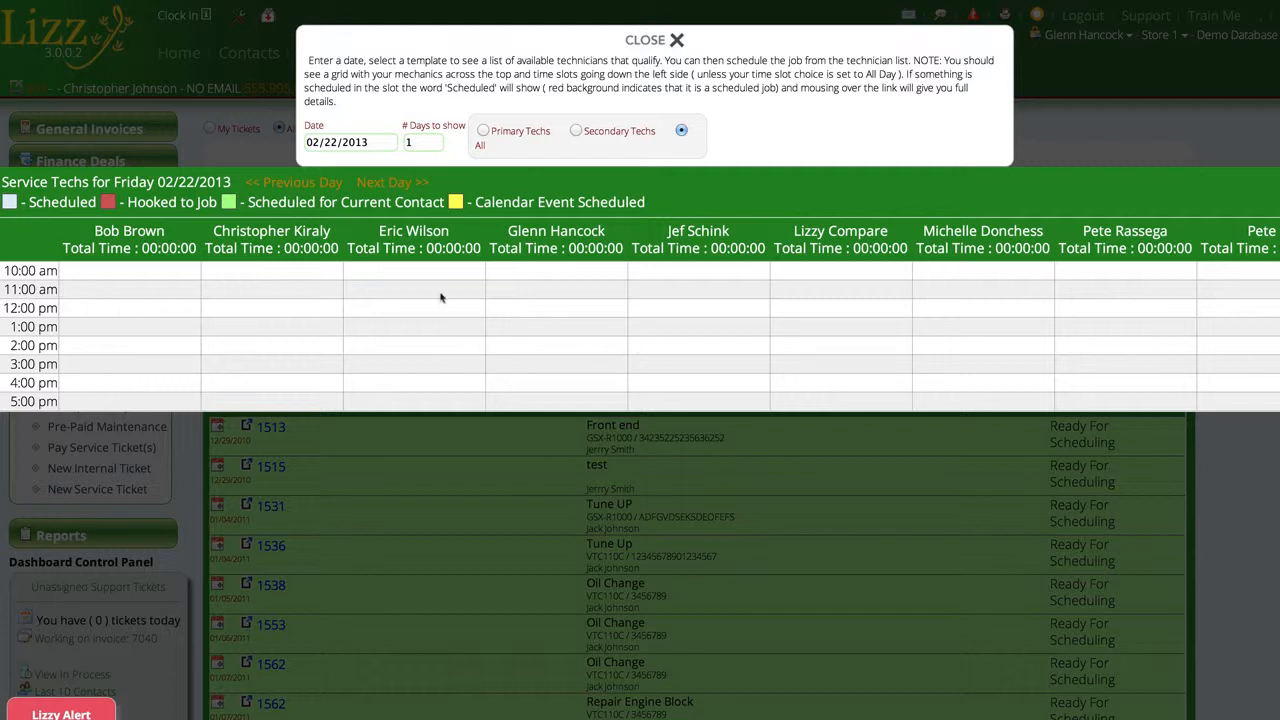
Set the technician schedule to show 5 days and scroll through the day grids
{"action": "left_click", "coordinate": [420, 142]}
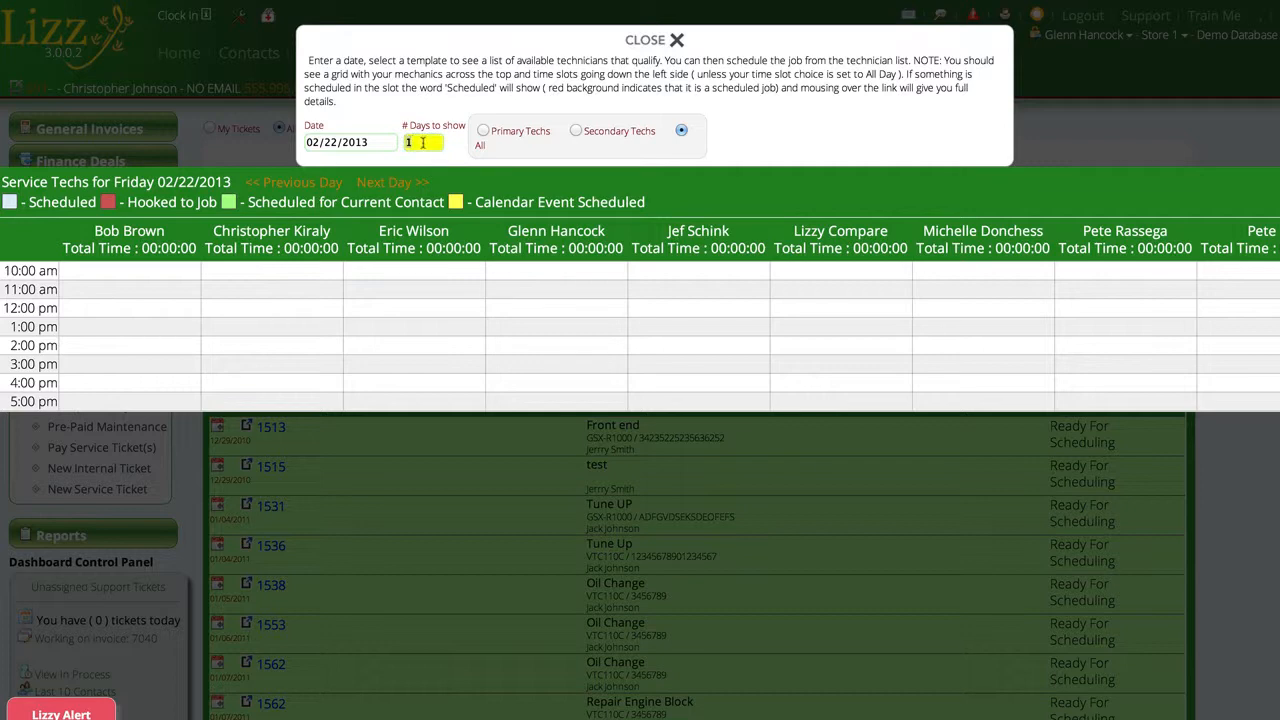
{"action": "type", "text": "5"}
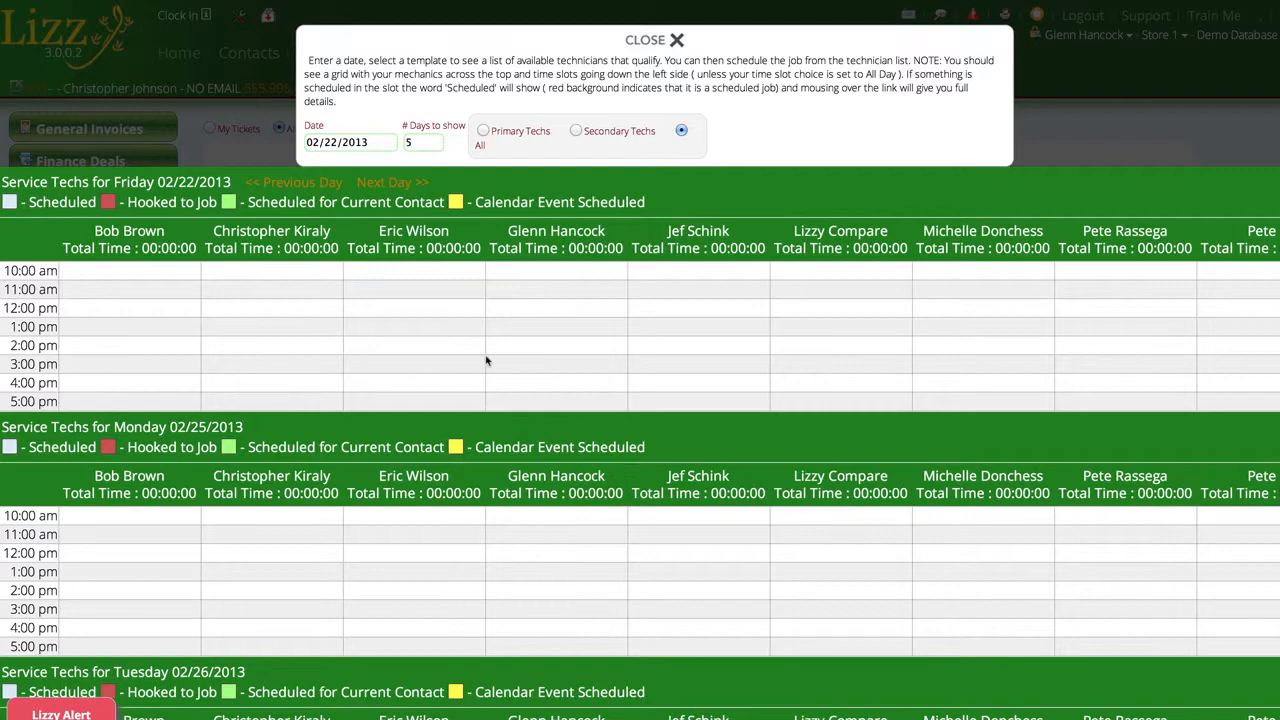
{"action": "mouse_move", "coordinate": [499, 427]}
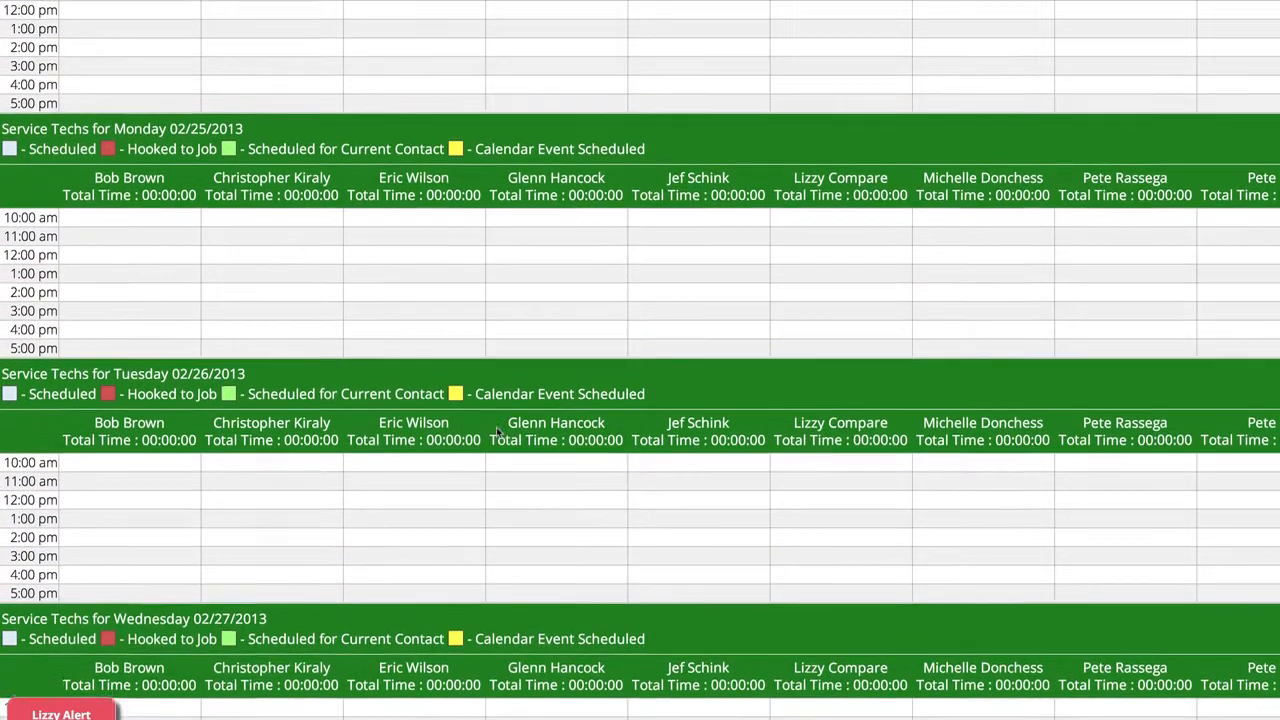
{"action": "scroll", "scroll_direction": "down", "scroll_amount": 3}
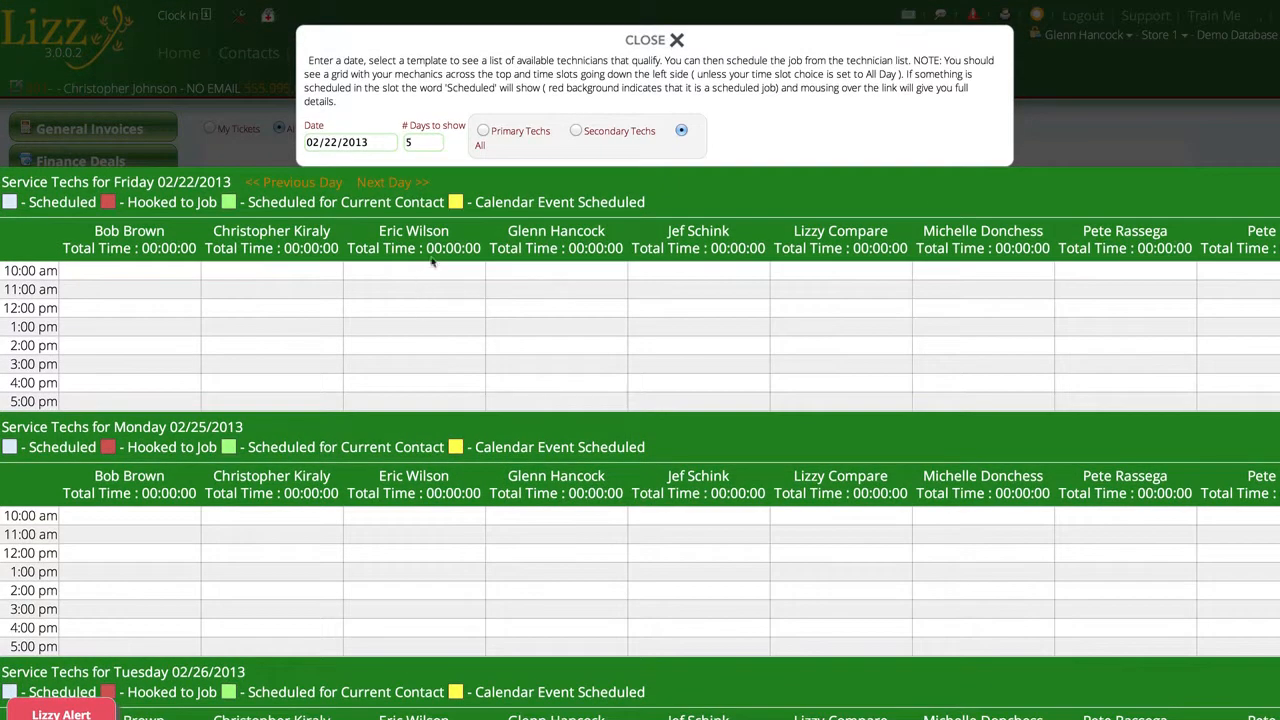
{"action": "mouse_move", "coordinate": [485, 137]}
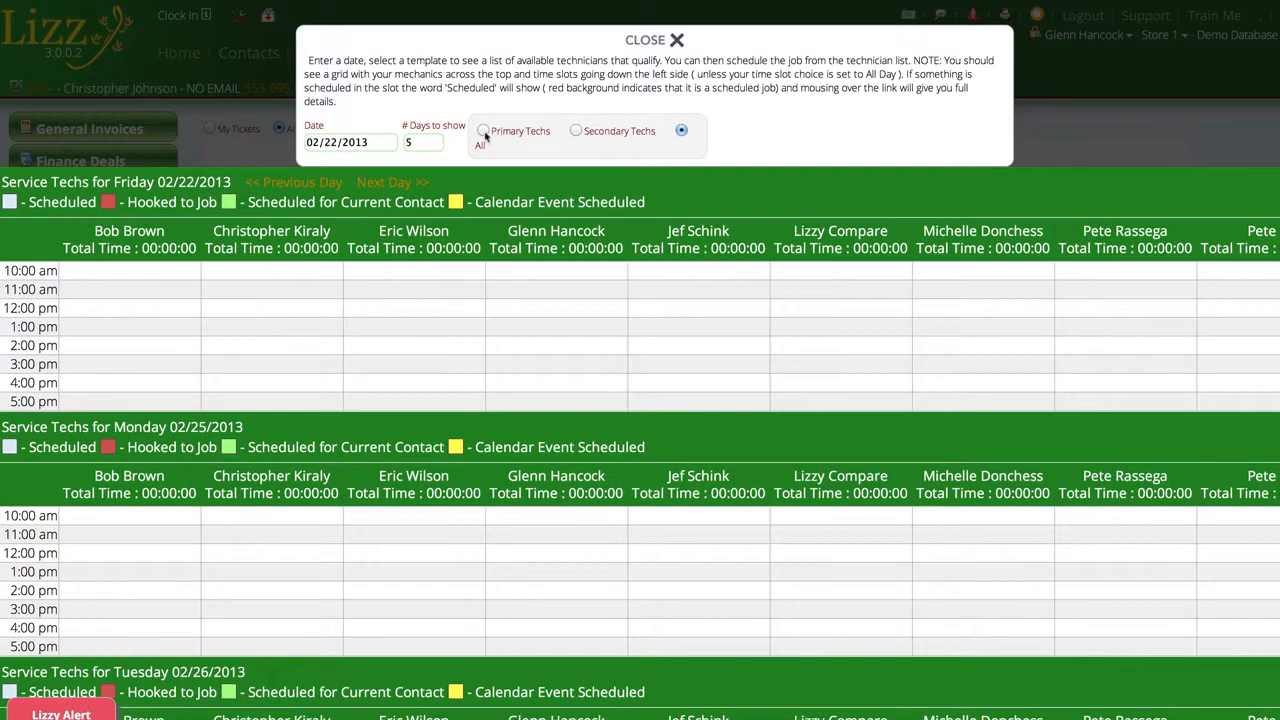
Toggle the schedule between primary and secondary technicians, ending on primary techs
{"action": "left_click", "coordinate": [484, 131]}
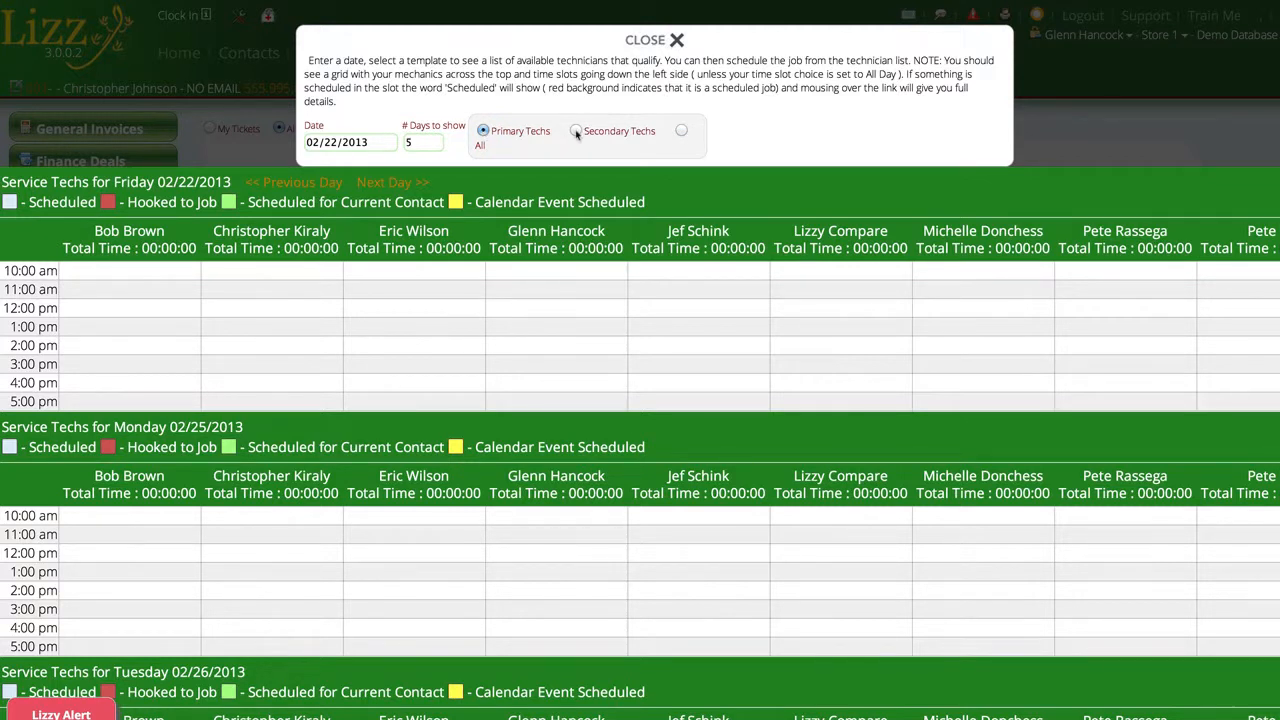
{"action": "left_click", "coordinate": [576, 131]}
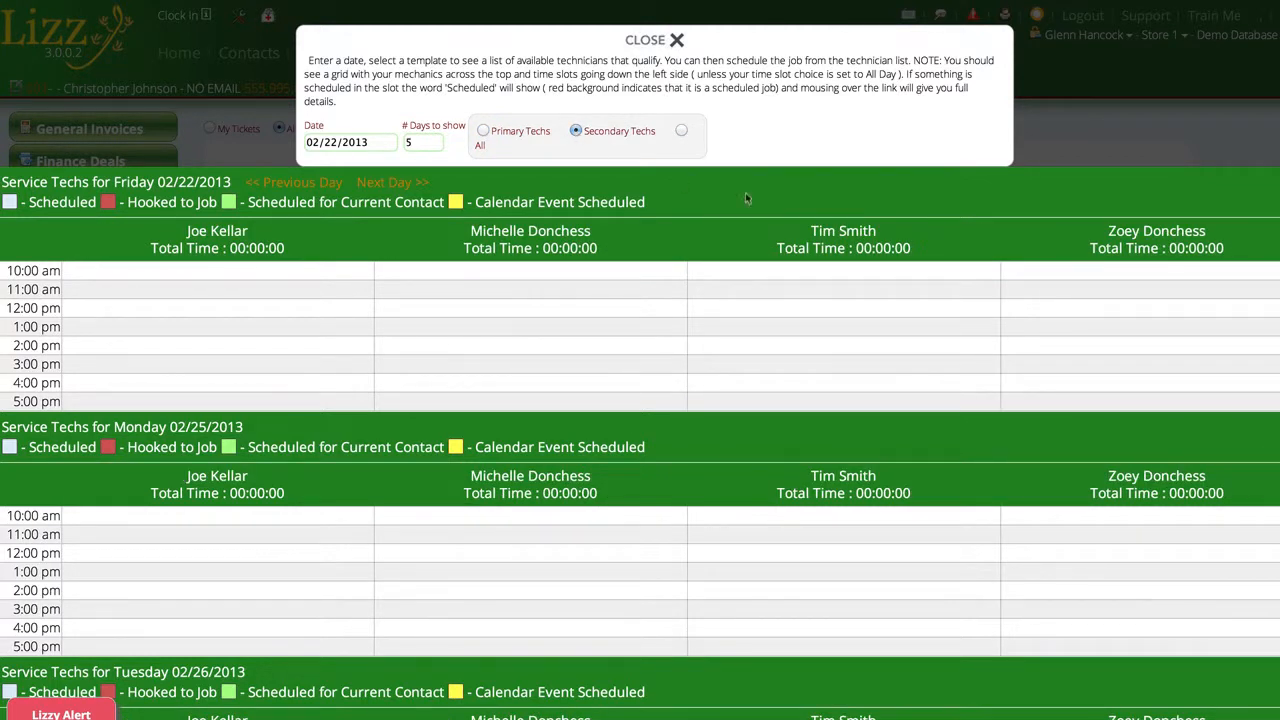
{"action": "mouse_move", "coordinate": [587, 334]}
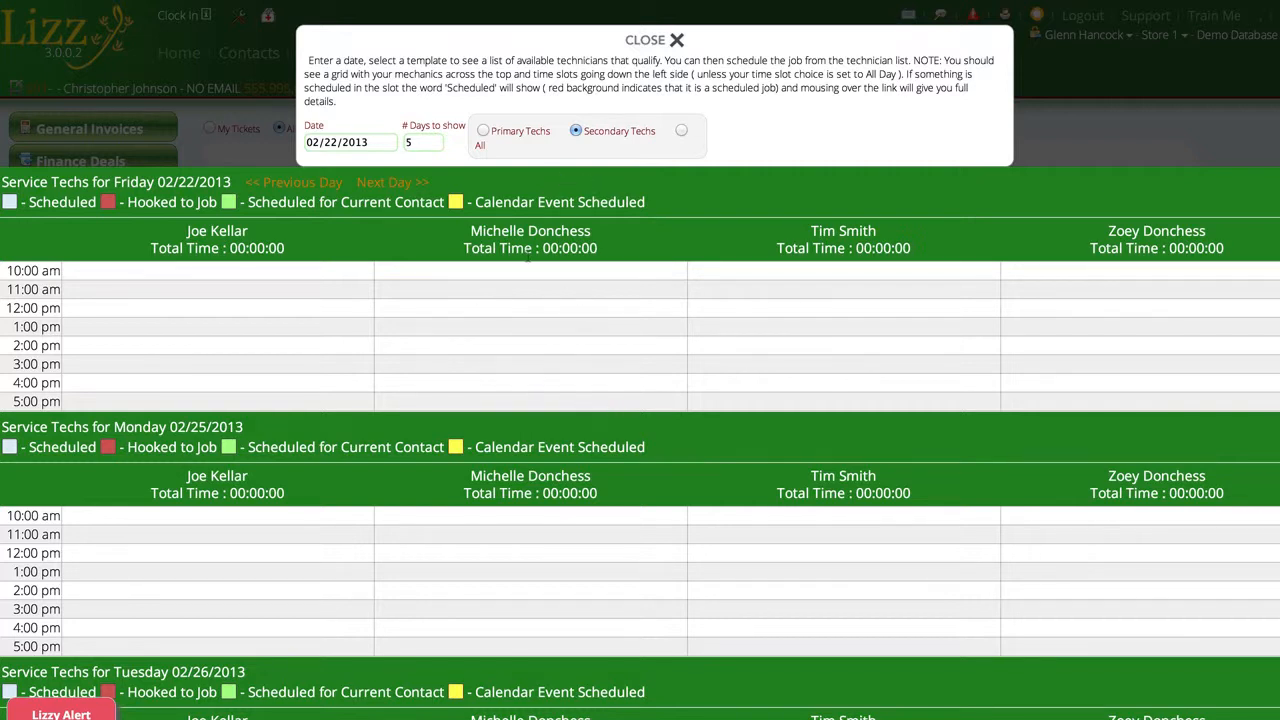
{"action": "left_click", "coordinate": [483, 130]}
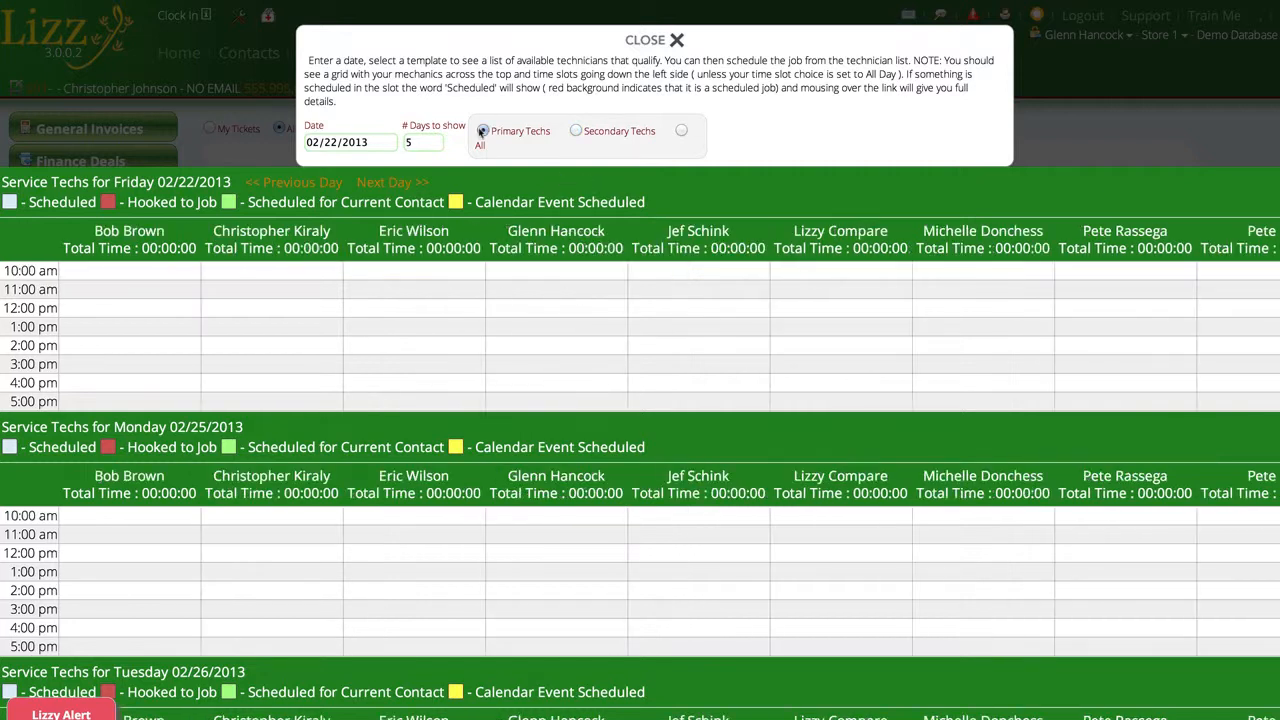
{"action": "left_click", "coordinate": [483, 131]}
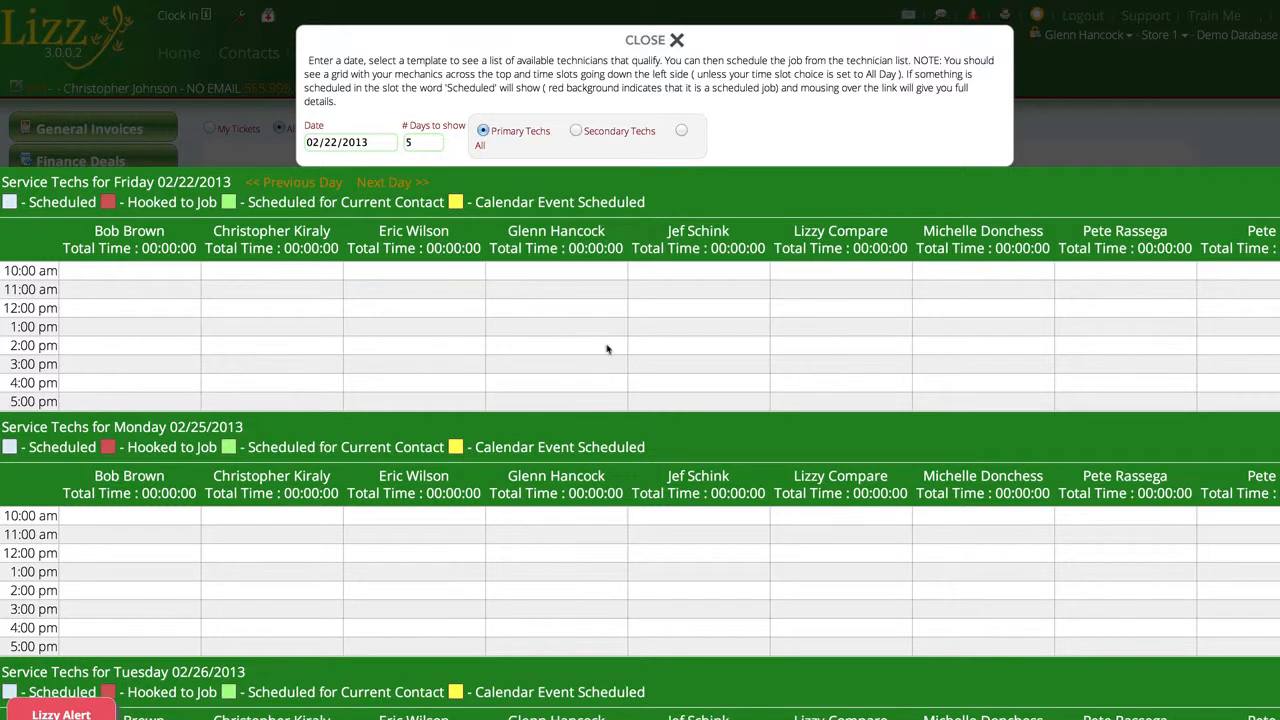
{"action": "mouse_move", "coordinate": [421, 299]}
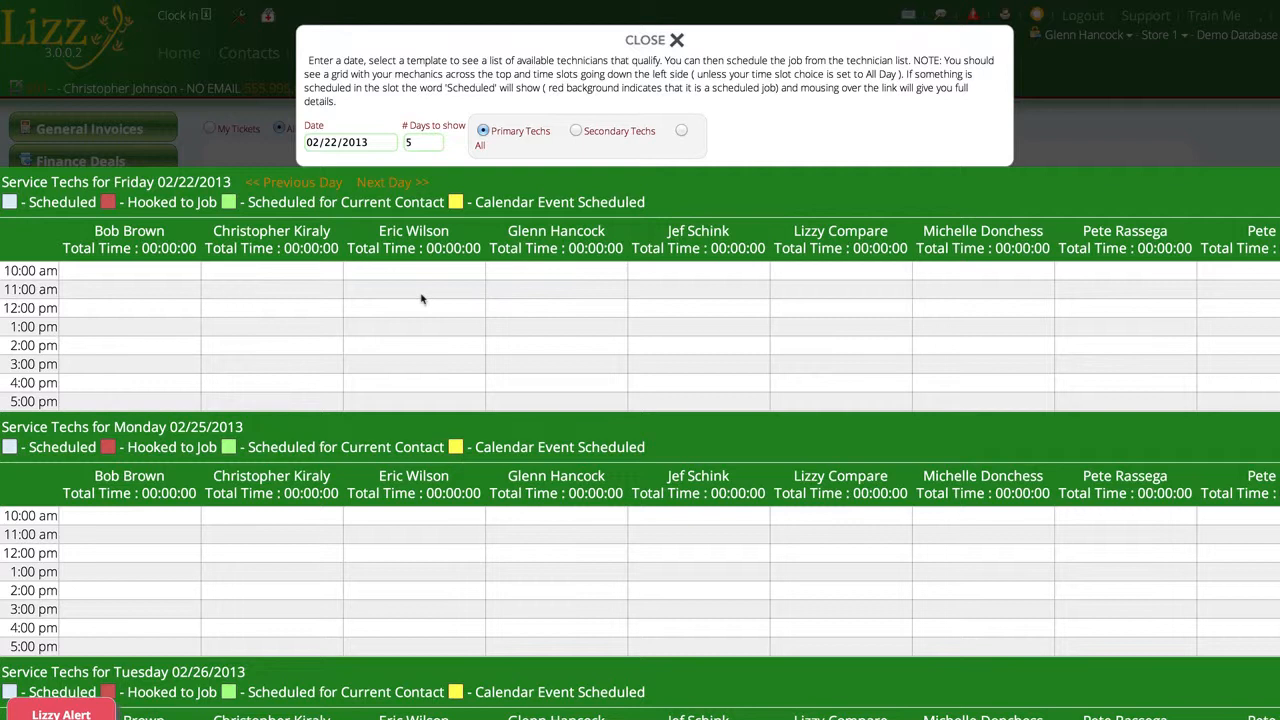
{"action": "mouse_move", "coordinate": [137, 313]}
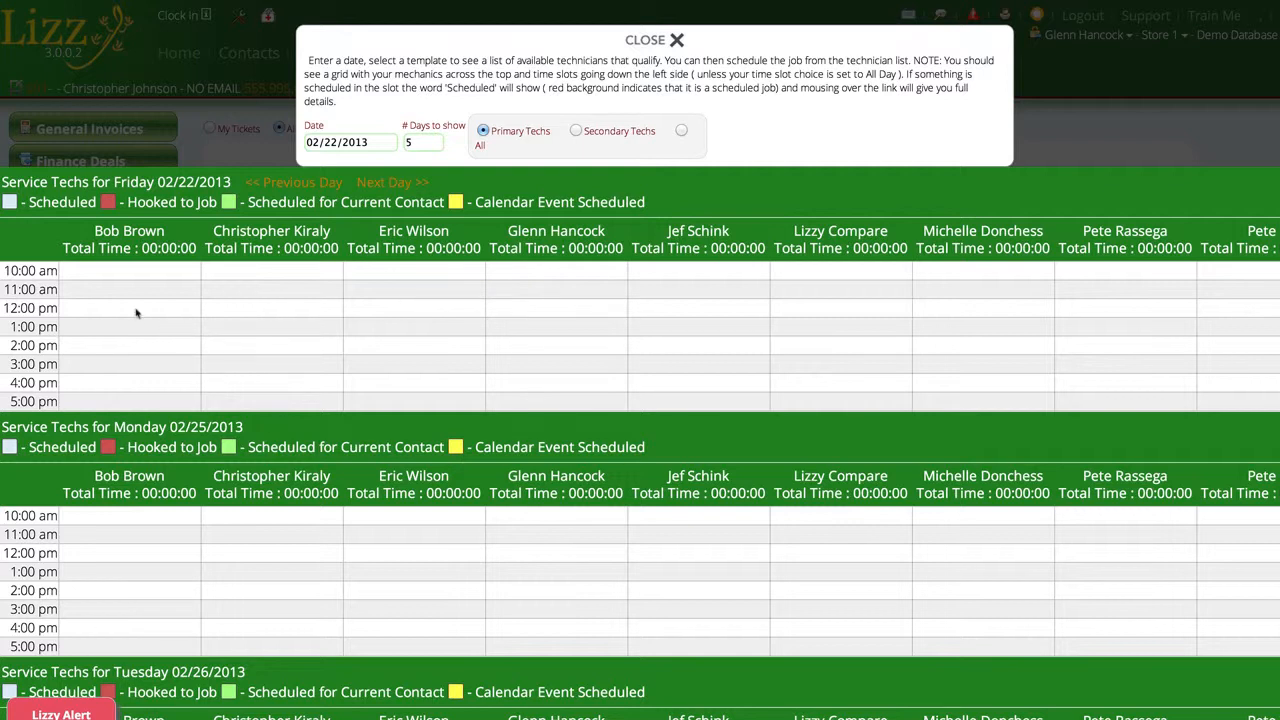
{"action": "left_click", "coordinate": [129, 307]}
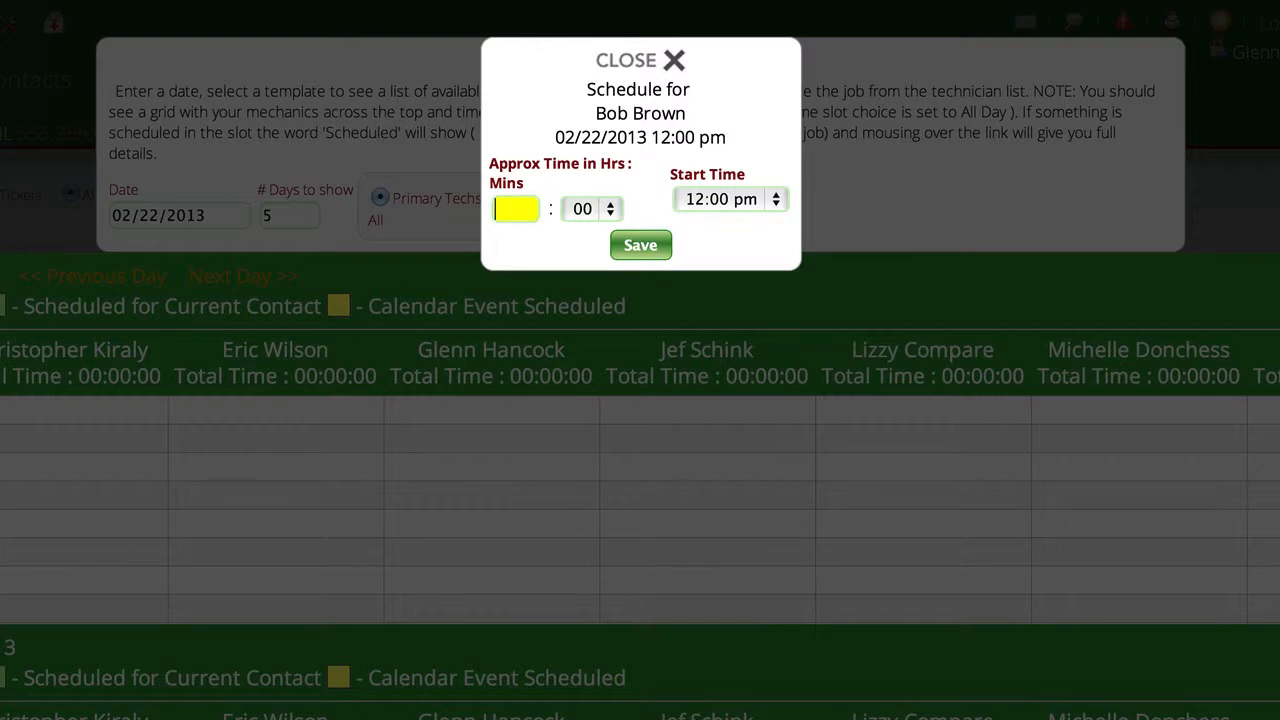
{"action": "type", "text": "2"}
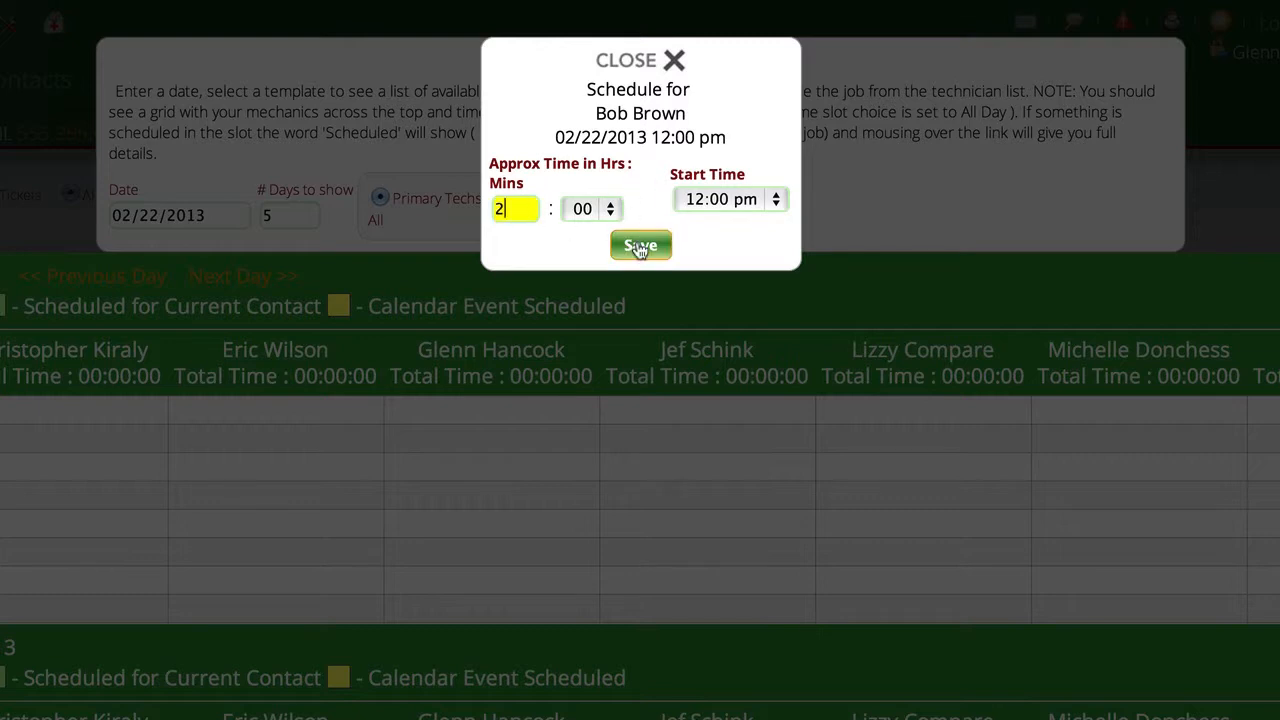
{"action": "left_click", "coordinate": [640, 246]}
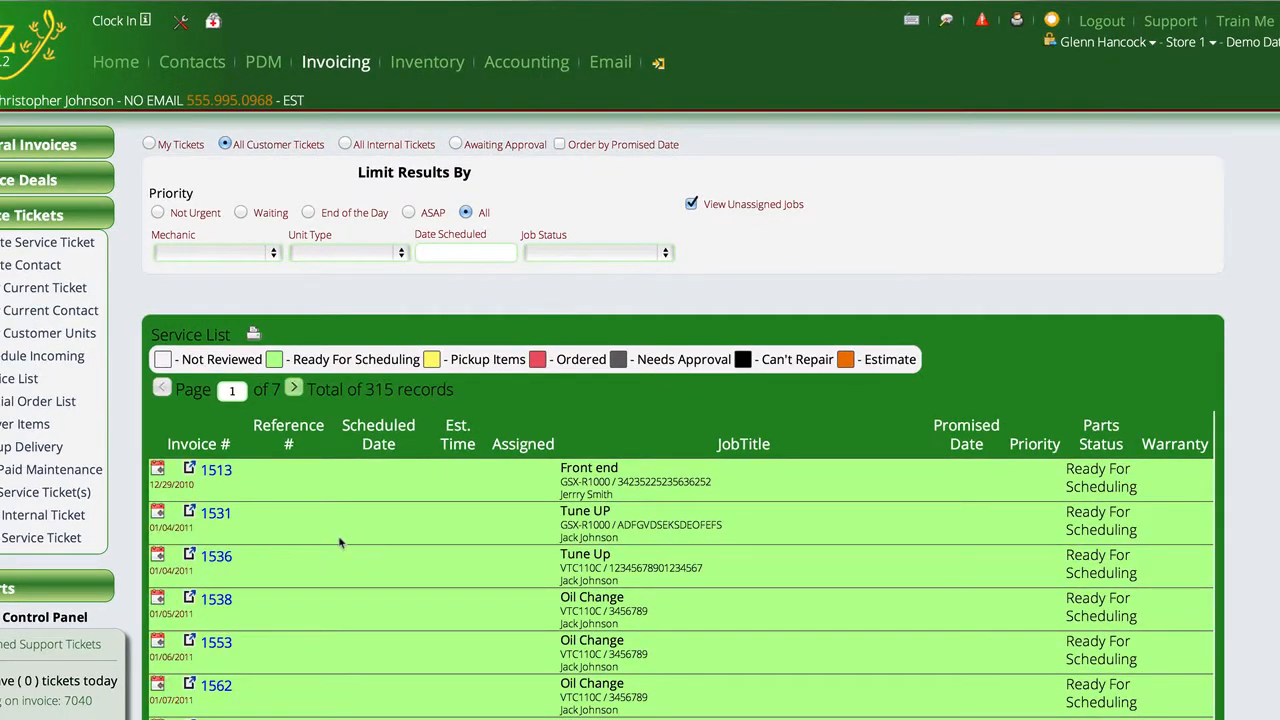
{"action": "mouse_move", "coordinate": [585, 490]}
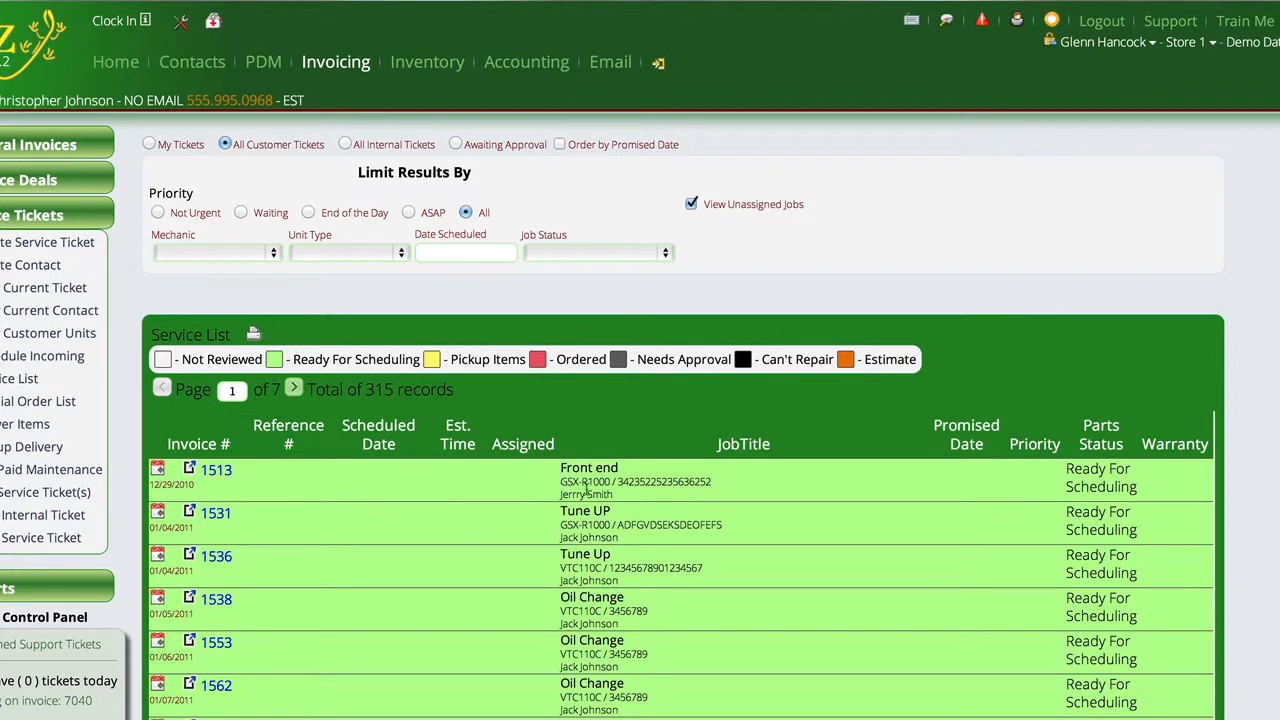
{"action": "mouse_move", "coordinate": [423, 469]}
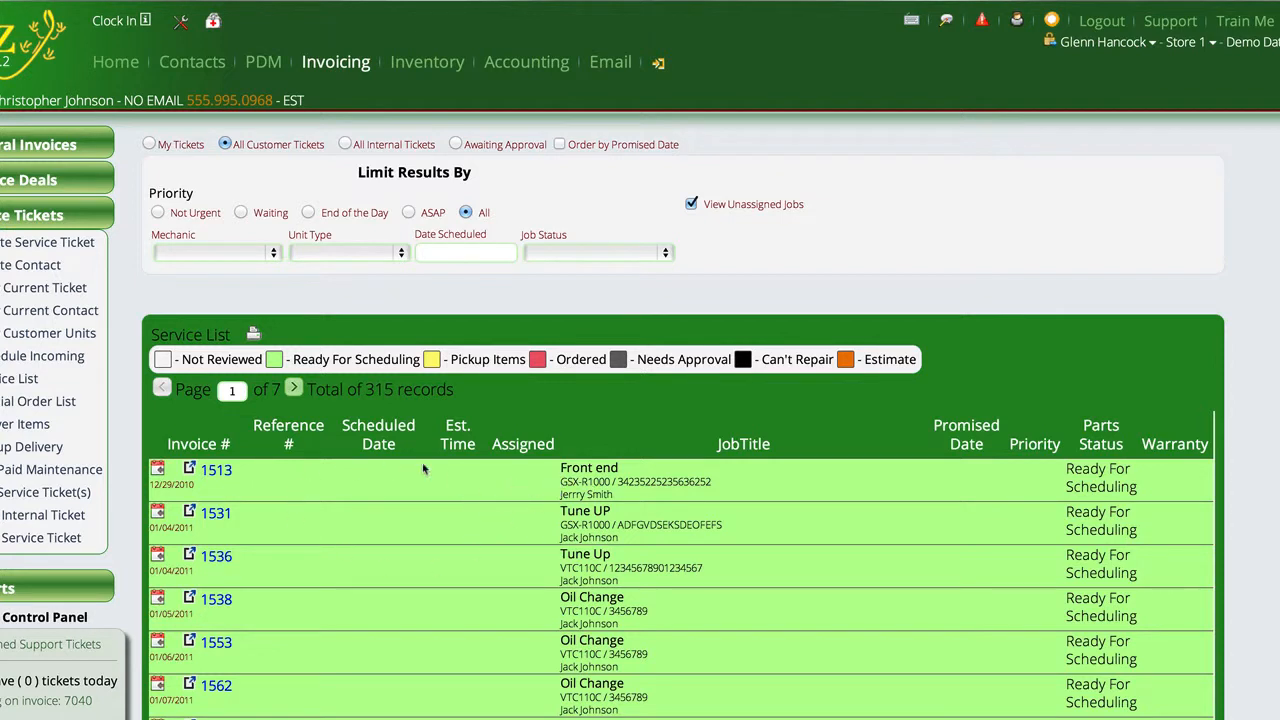
{"action": "mouse_move", "coordinate": [417, 615]}
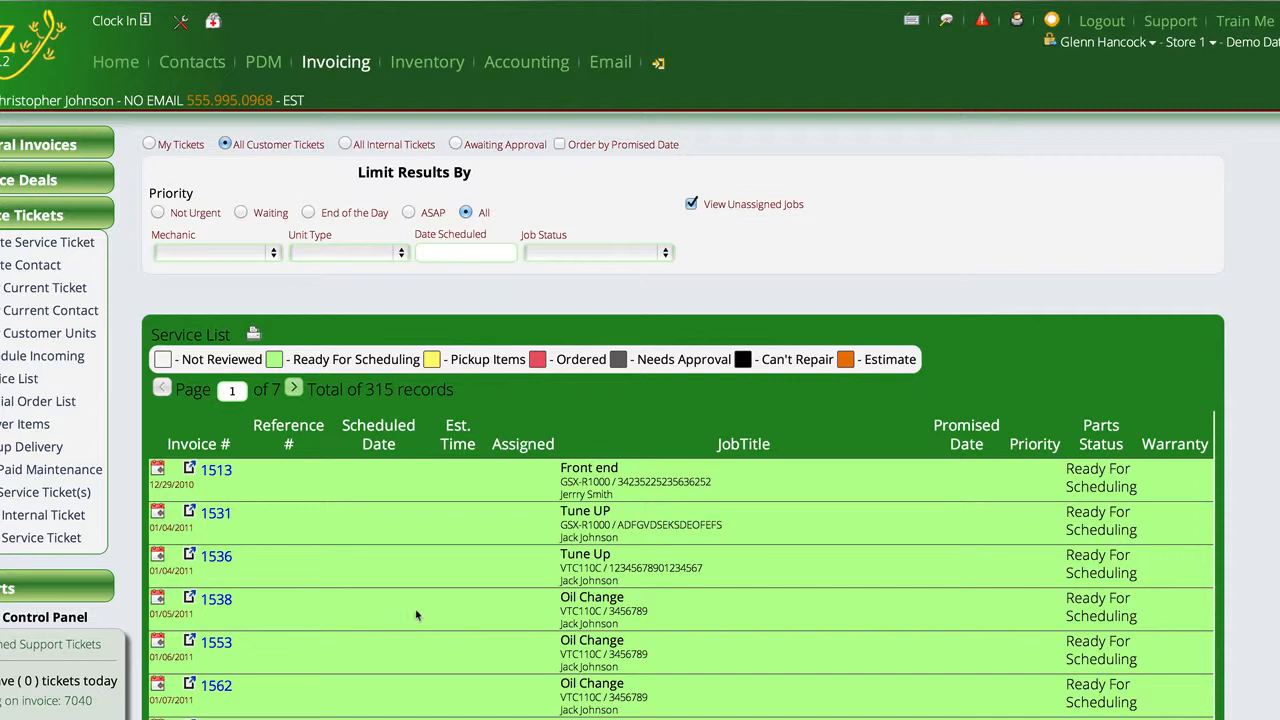
{"action": "mouse_move", "coordinate": [354, 496]}
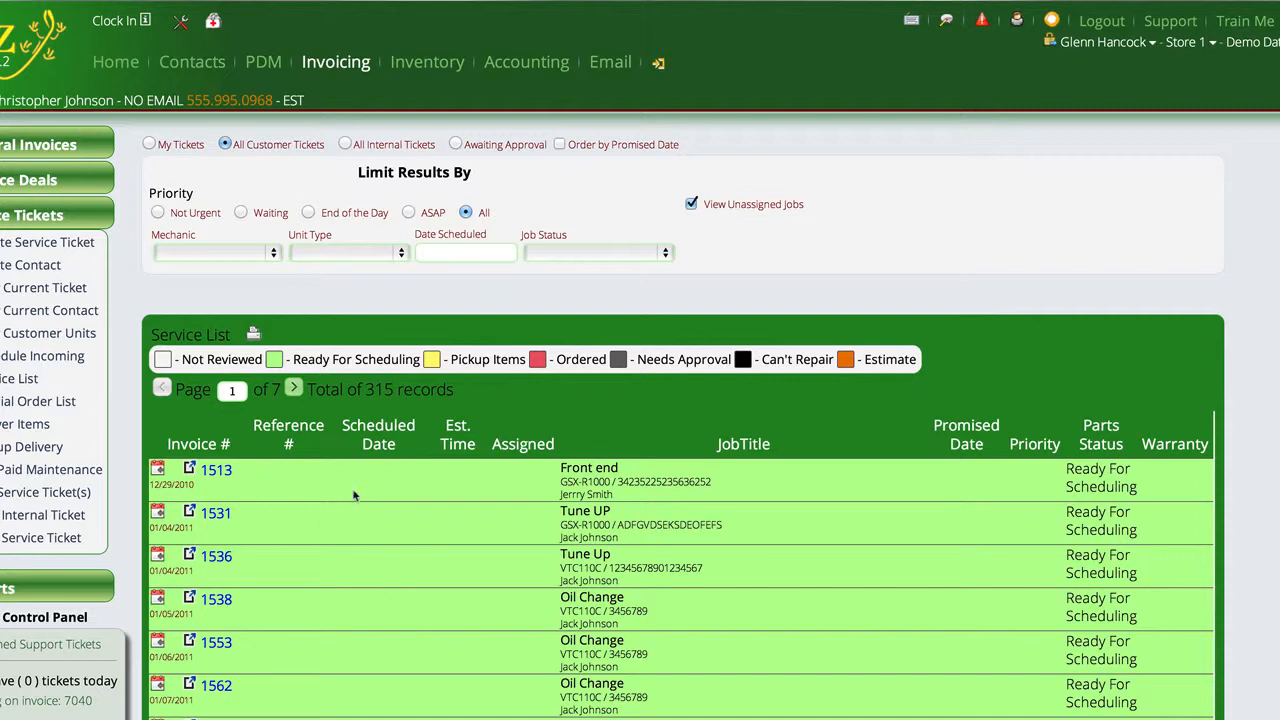
{"action": "mouse_move", "coordinate": [388, 607]}
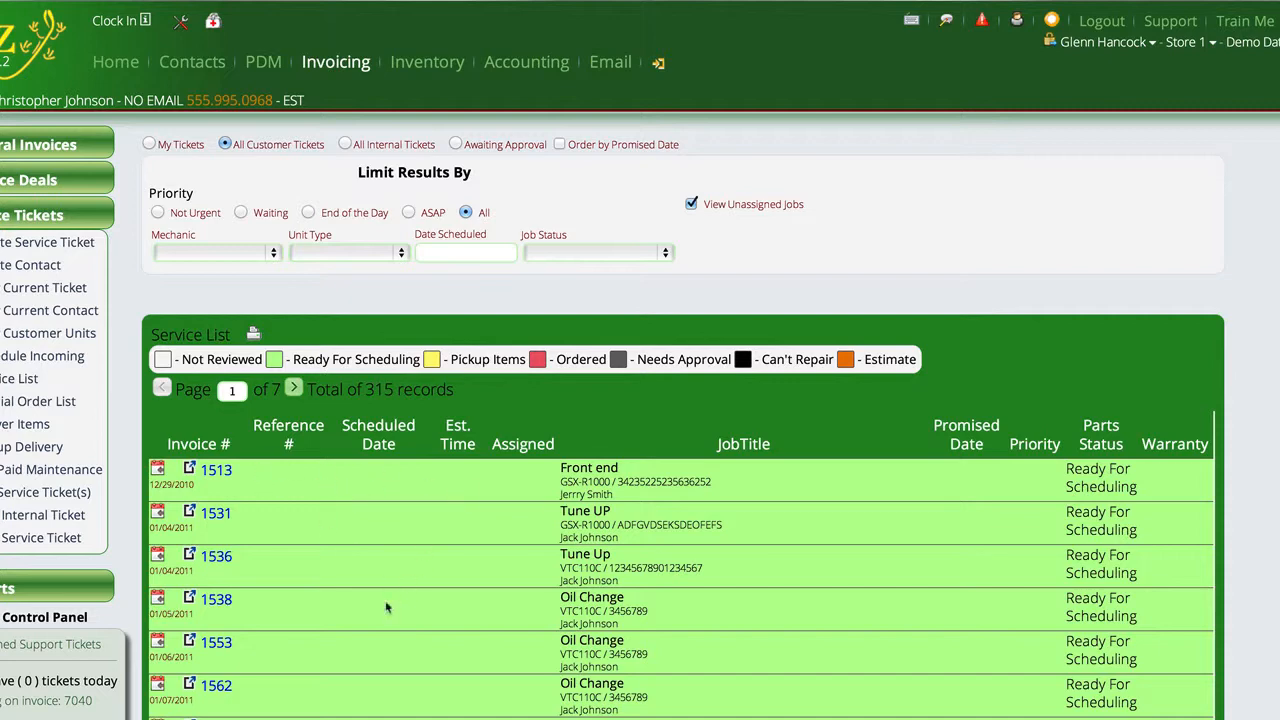
{"action": "scroll", "scroll_direction": "down", "scroll_amount": 3}
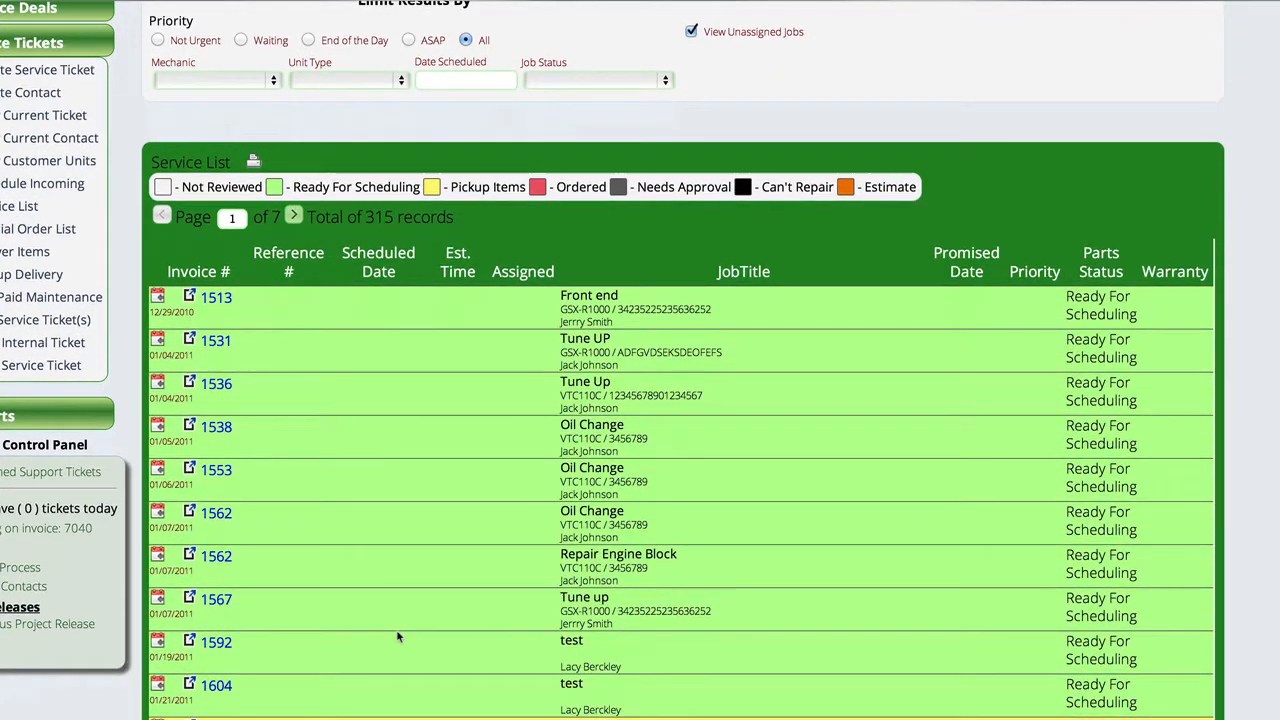
{"action": "mouse_move", "coordinate": [413, 461]}
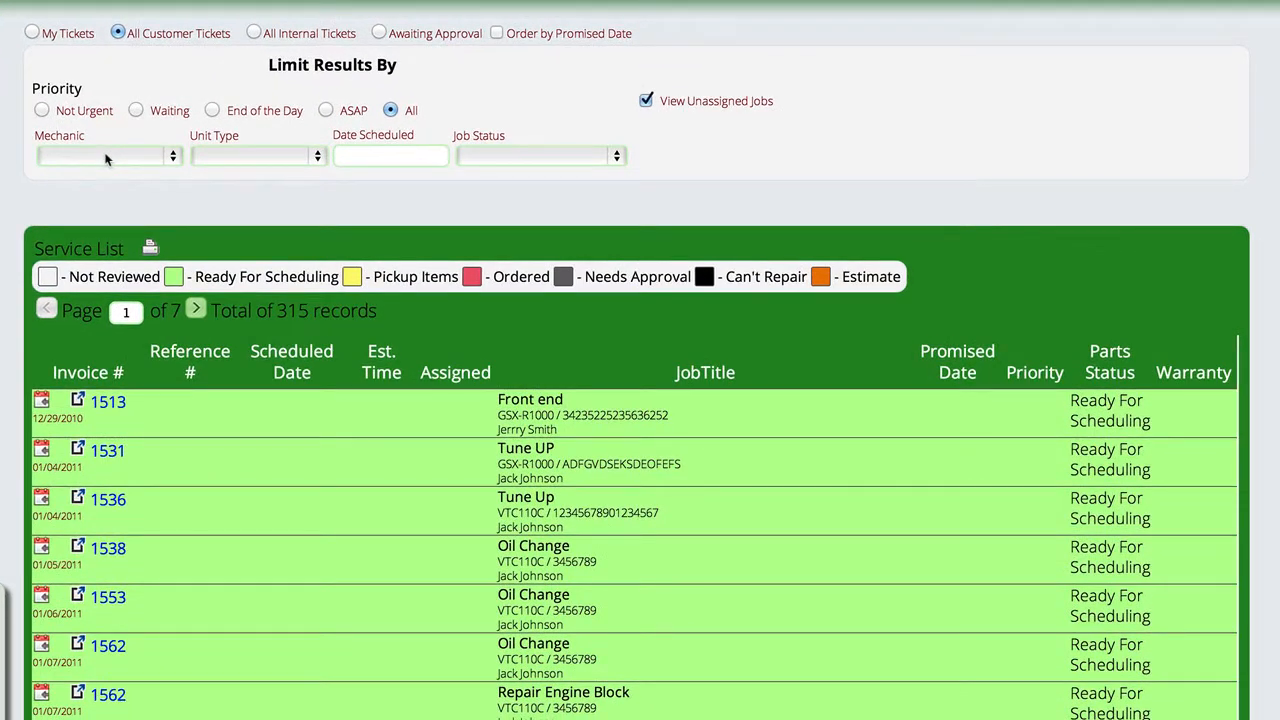
{"action": "left_click", "coordinate": [108, 155]}
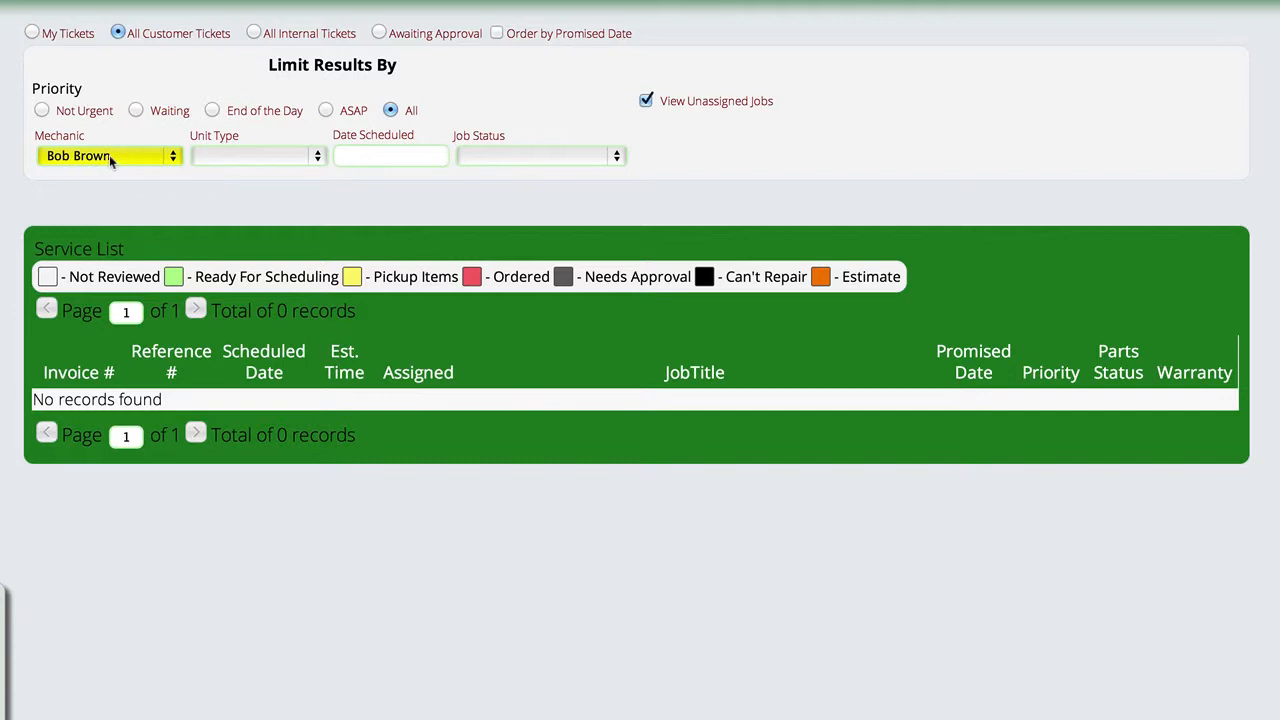
{"action": "left_click", "coordinate": [108, 155]}
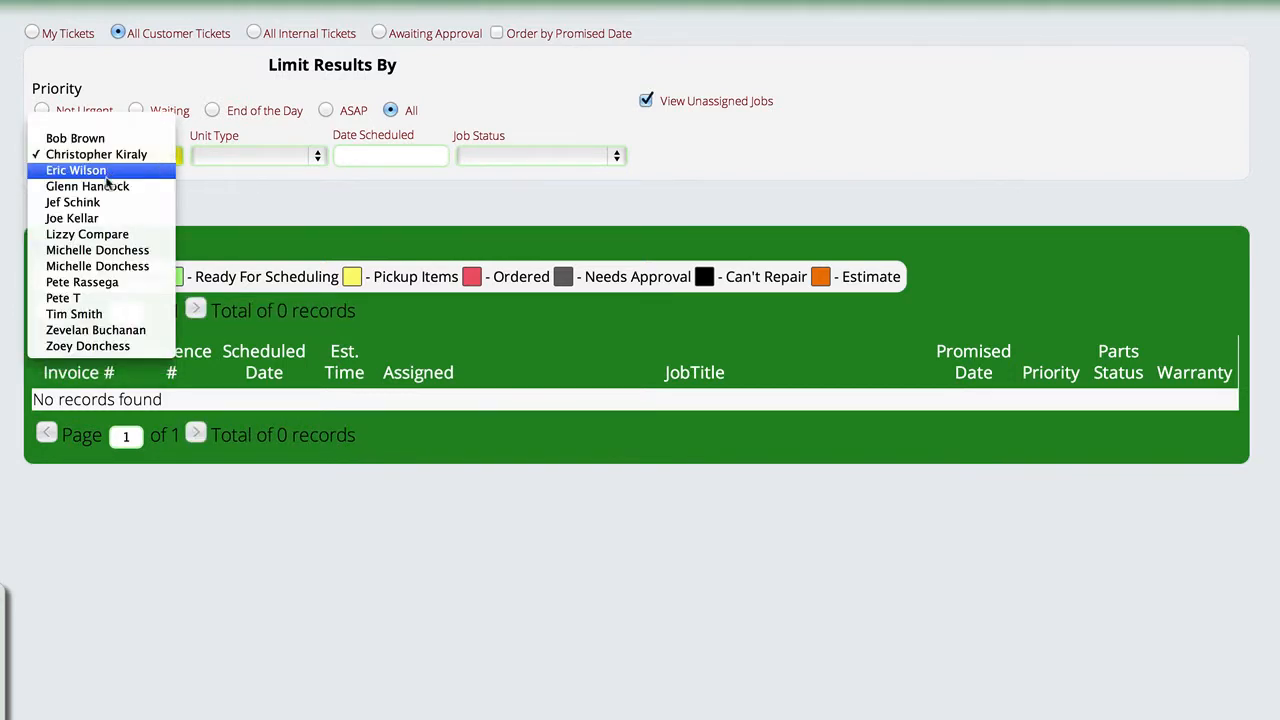
{"action": "left_click", "coordinate": [76, 170]}
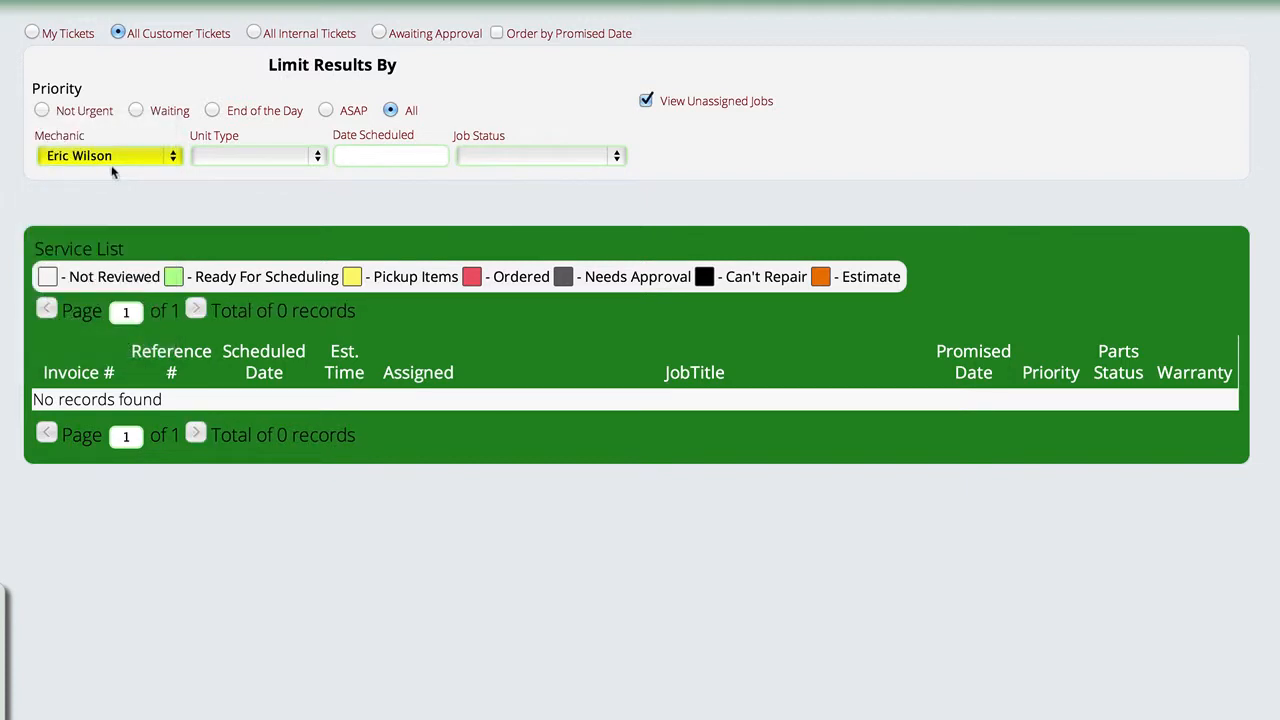
{"action": "mouse_move", "coordinate": [115, 160]}
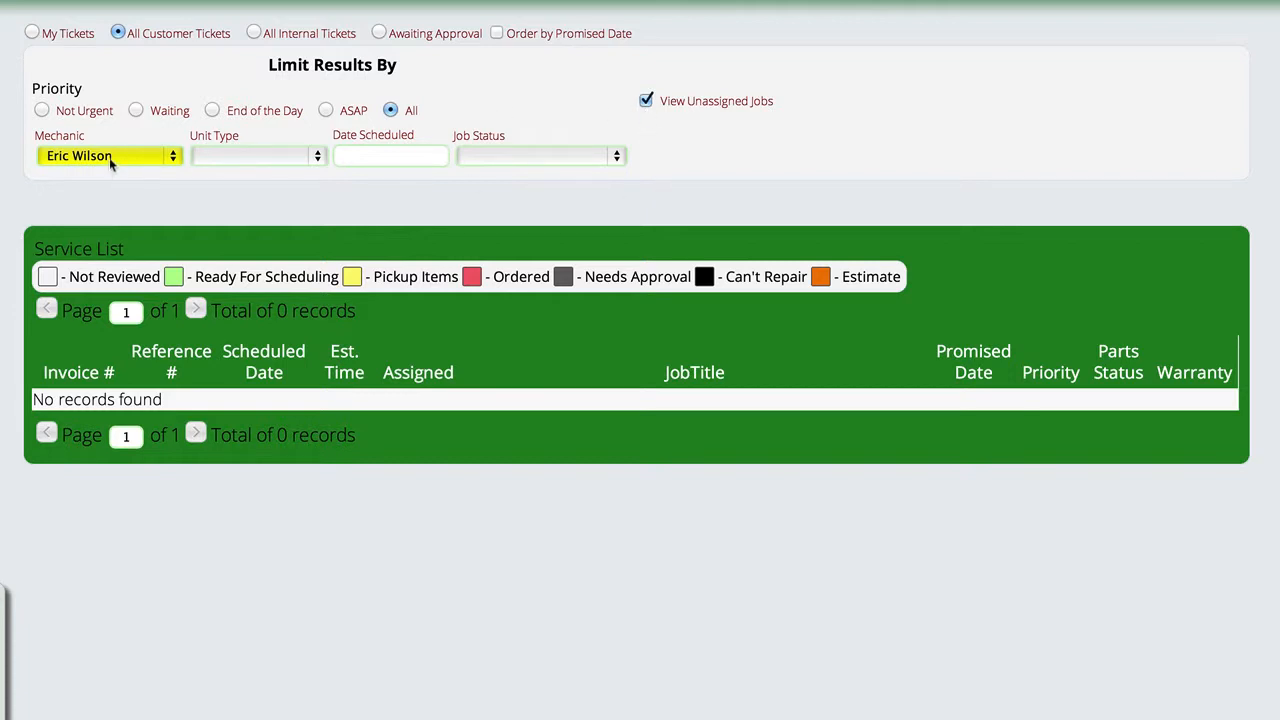
{"action": "left_click", "coordinate": [110, 155]}
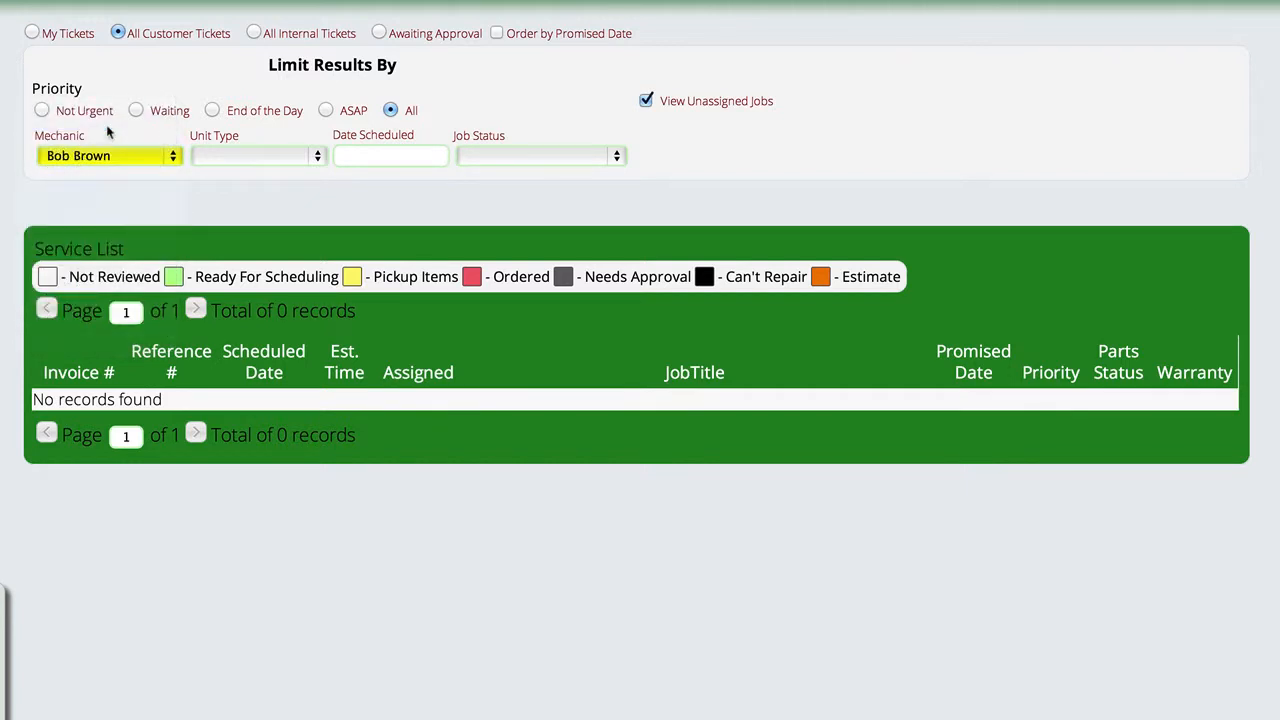
{"action": "mouse_move", "coordinate": [733, 101]}
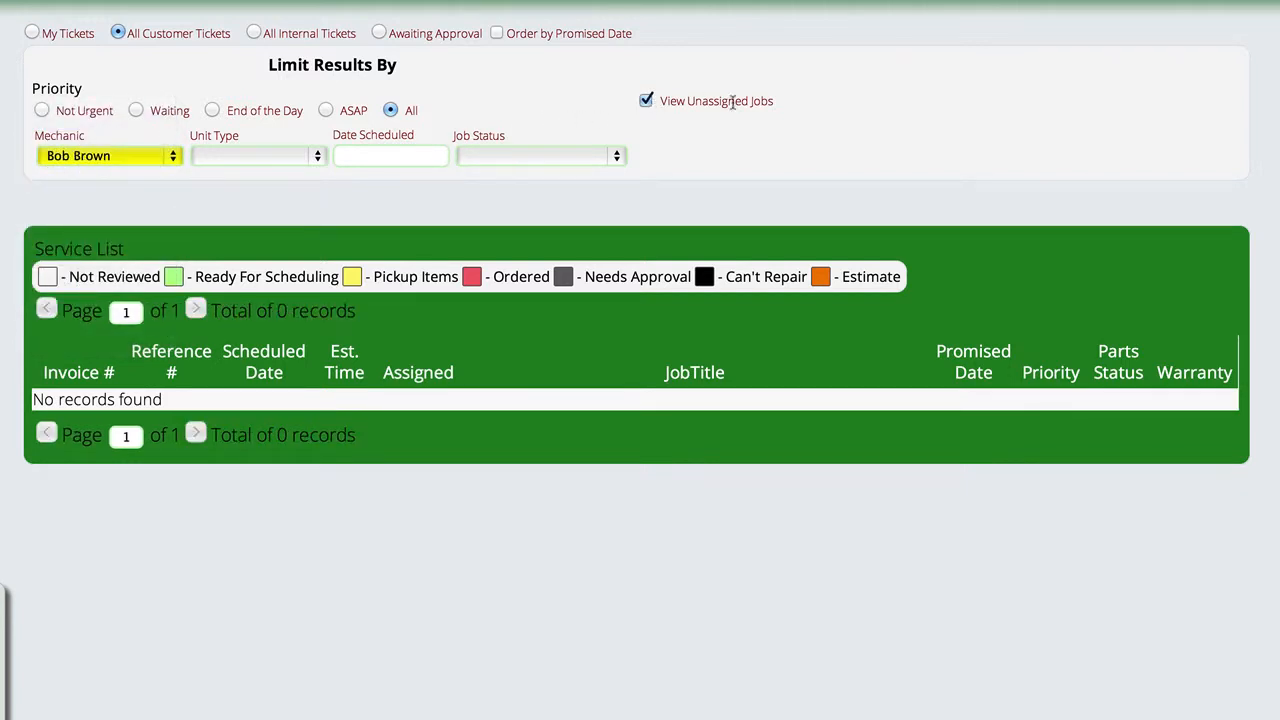
{"action": "left_click", "coordinate": [646, 101]}
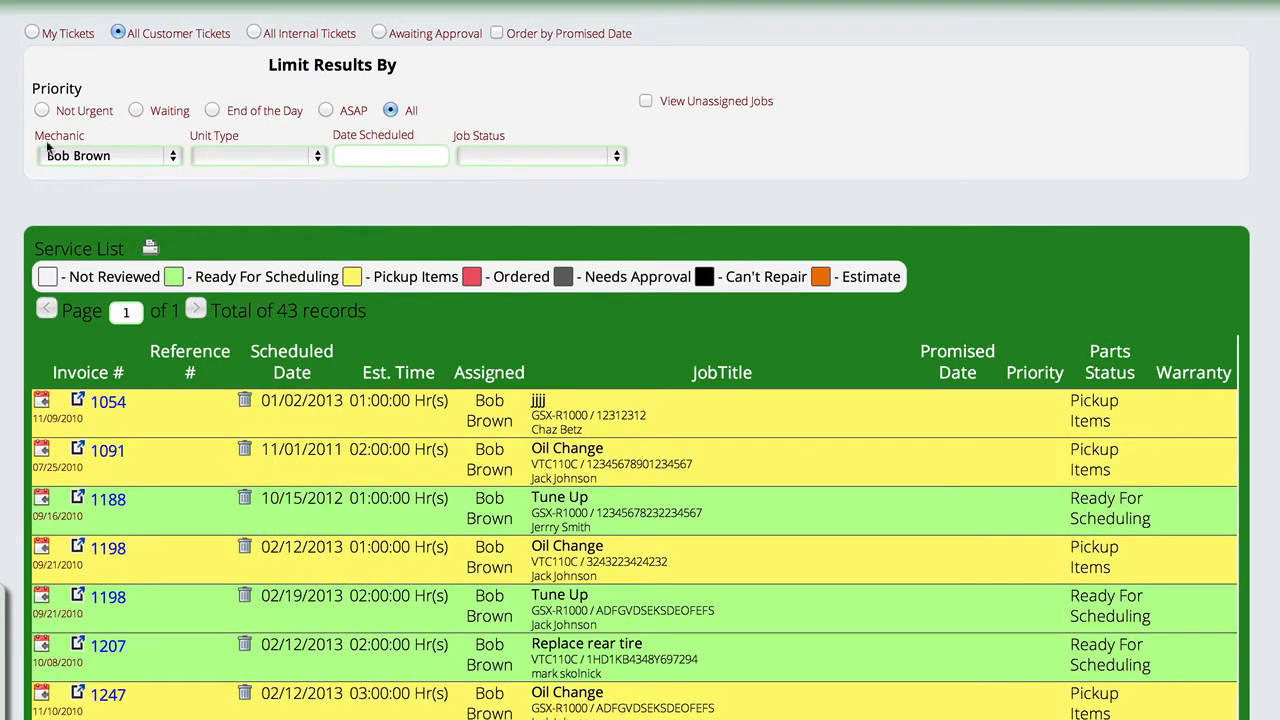
{"action": "mouse_move", "coordinate": [643, 135]}
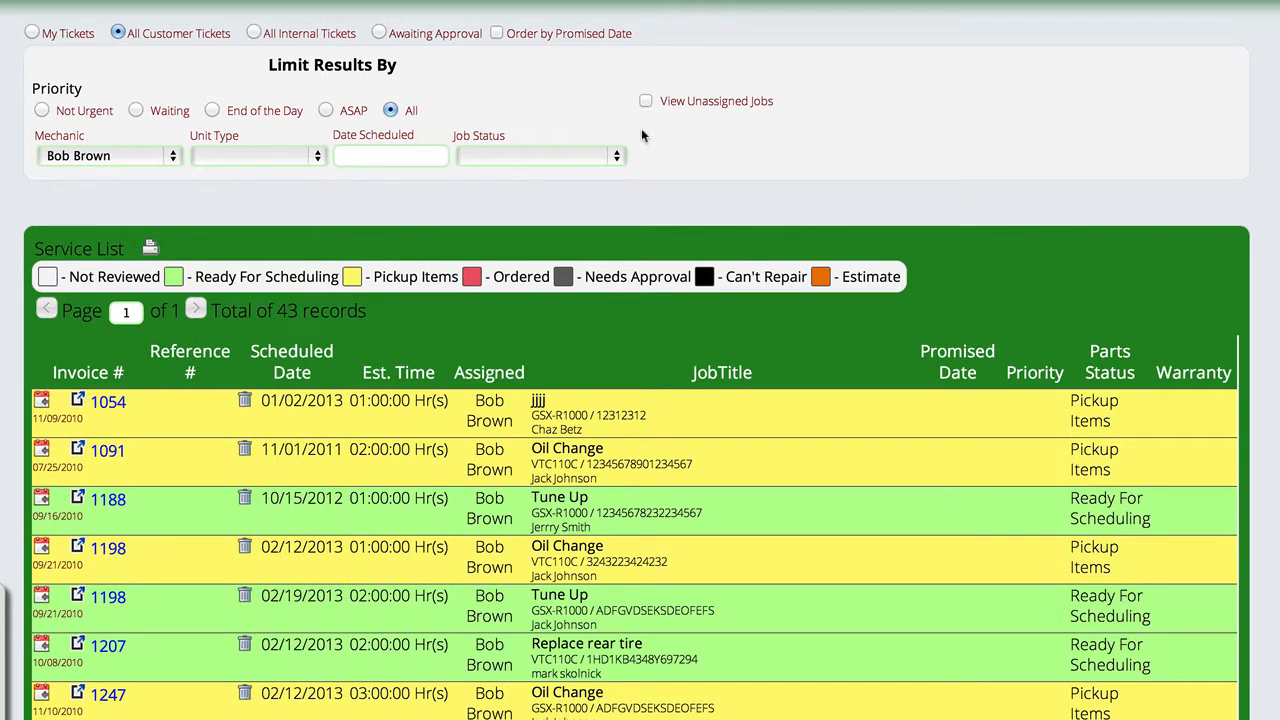
{"action": "left_click", "coordinate": [108, 155]}
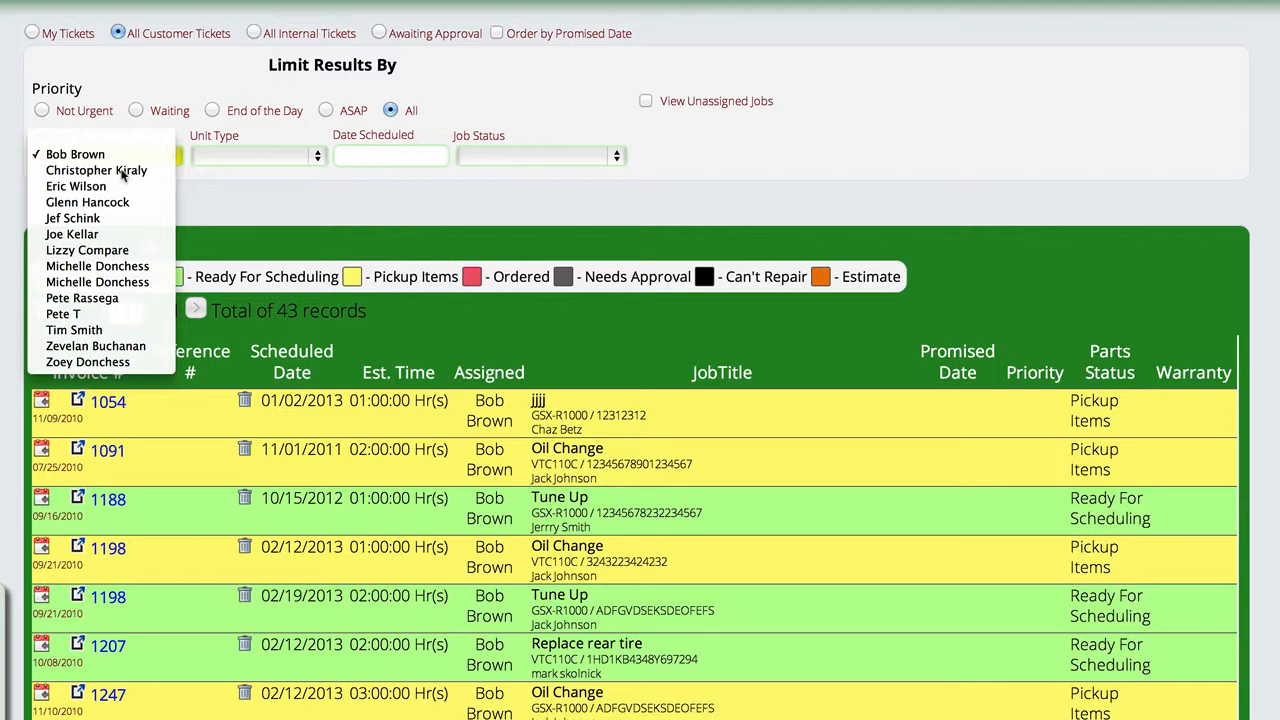
{"action": "left_click", "coordinate": [96, 154]}
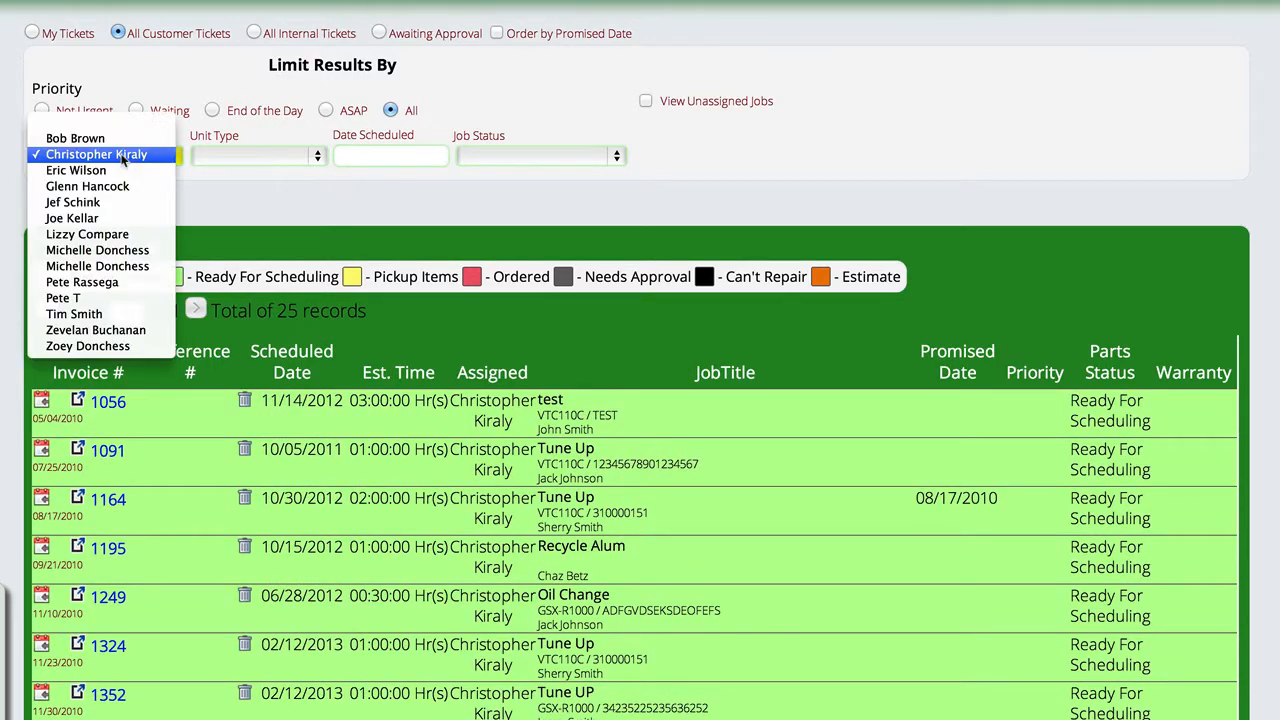
{"action": "left_click", "coordinate": [76, 170]}
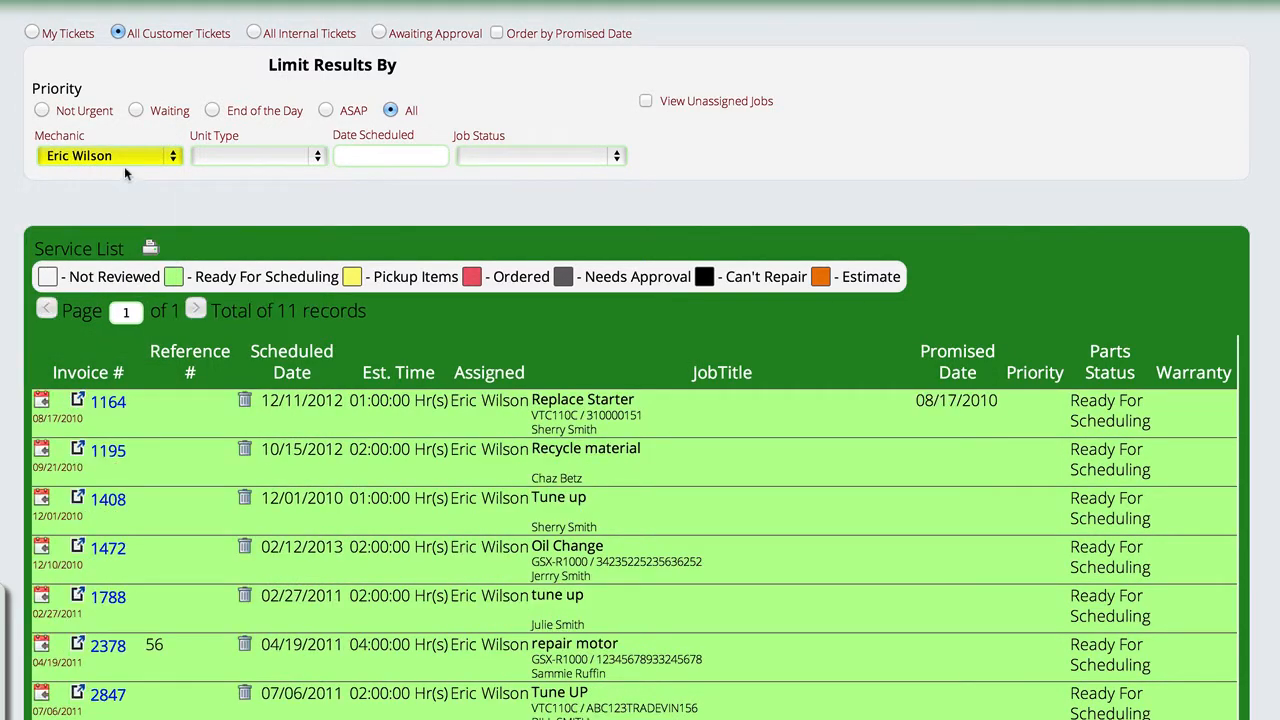
{"action": "left_click", "coordinate": [110, 155]}
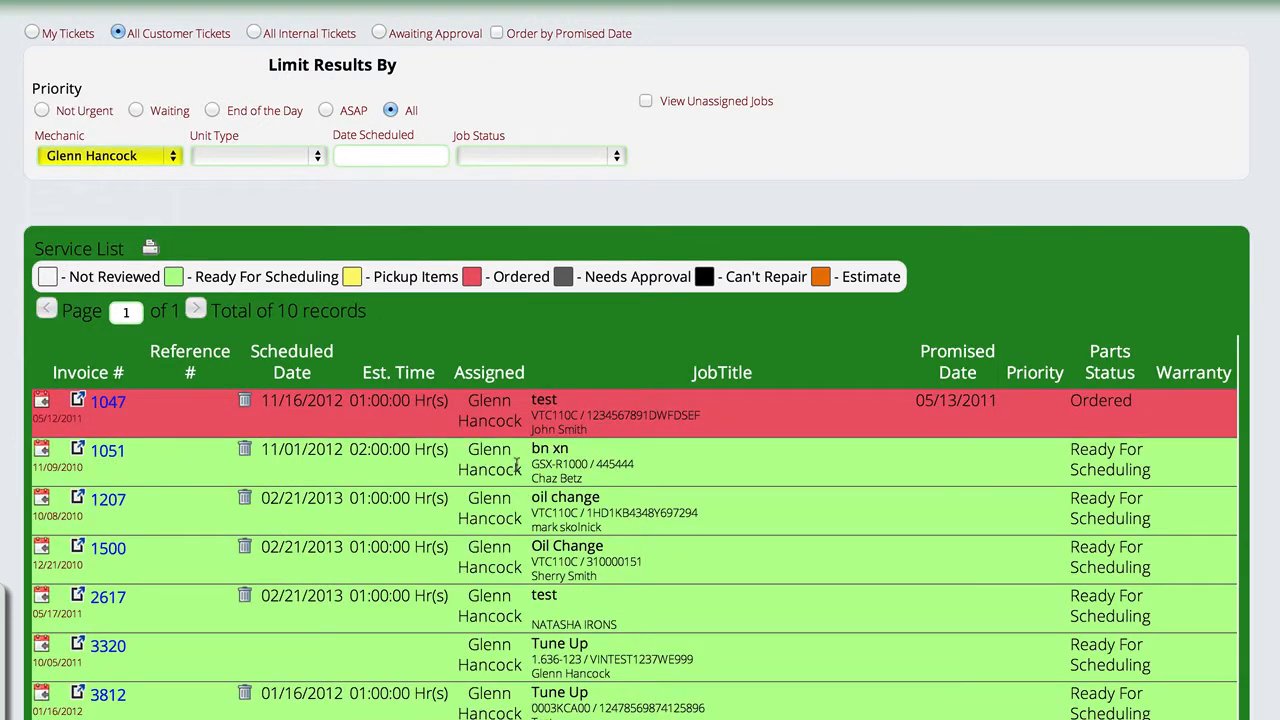
{"action": "mouse_move", "coordinate": [523, 194]}
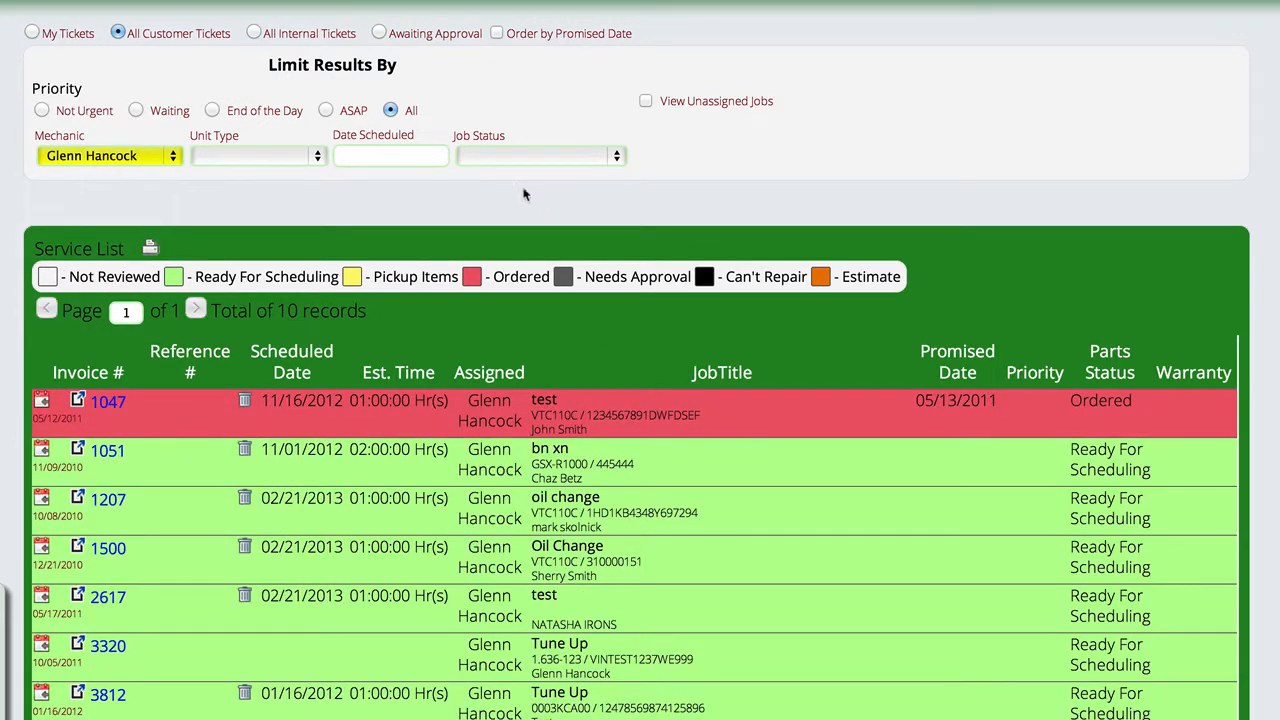
{"action": "mouse_move", "coordinate": [500, 33]}
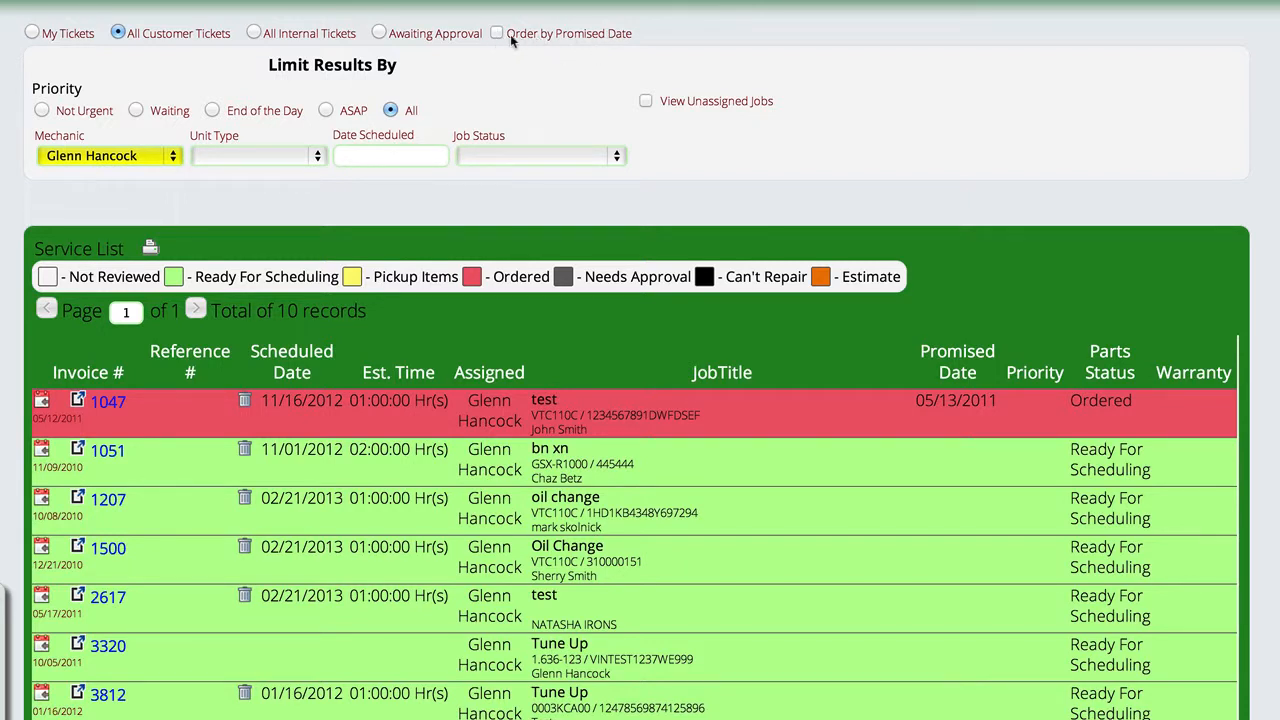
{"action": "left_click", "coordinate": [497, 33]}
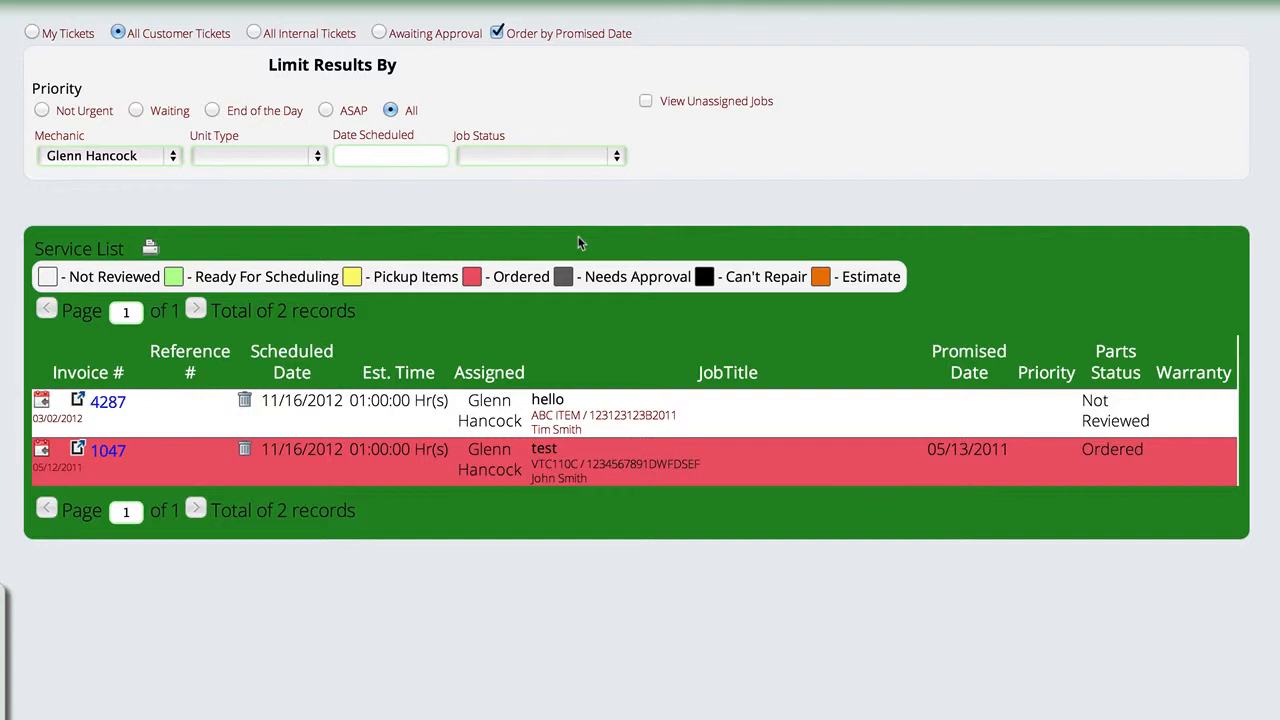
{"action": "mouse_move", "coordinate": [498, 33]}
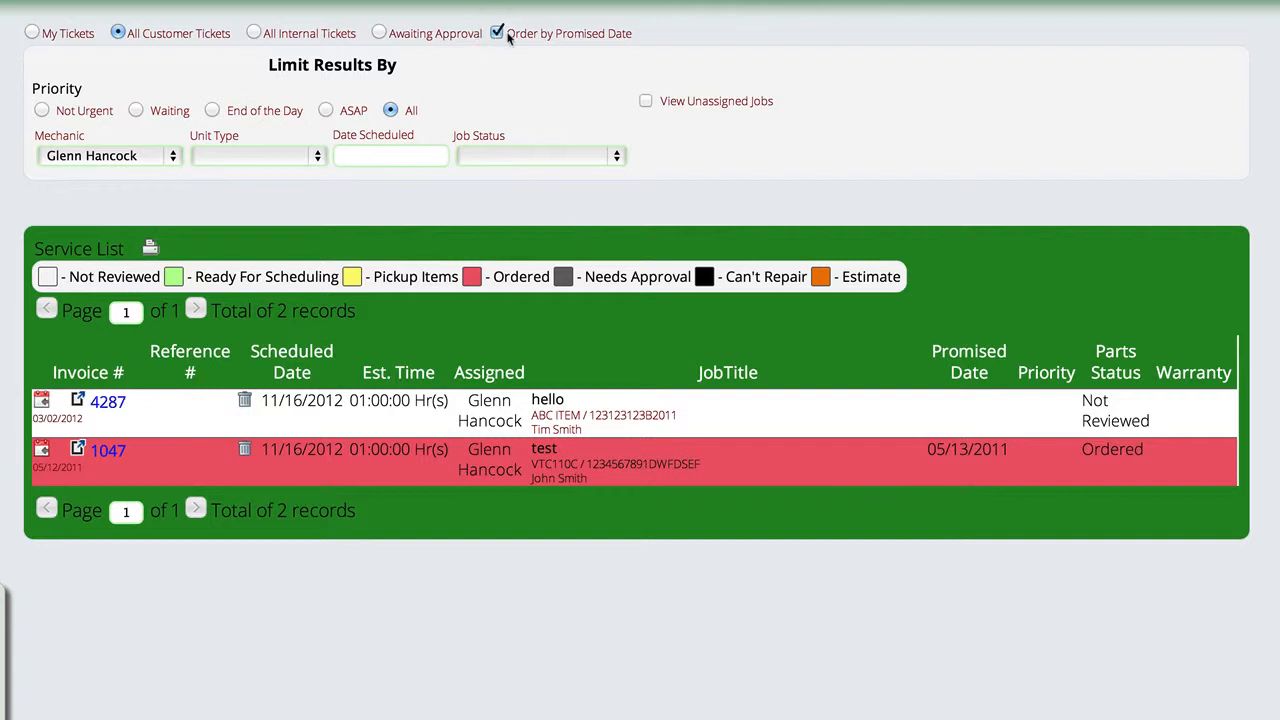
{"action": "mouse_move", "coordinate": [659, 395]}
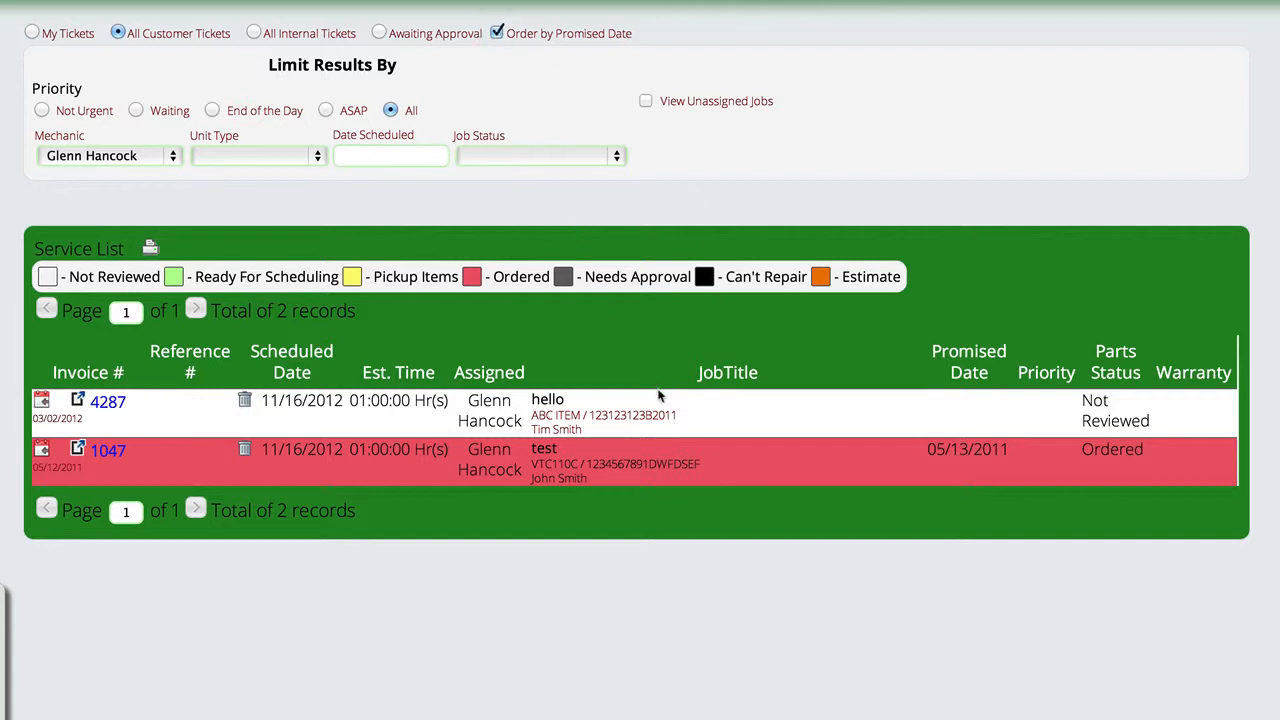
{"action": "mouse_move", "coordinate": [655, 445]}
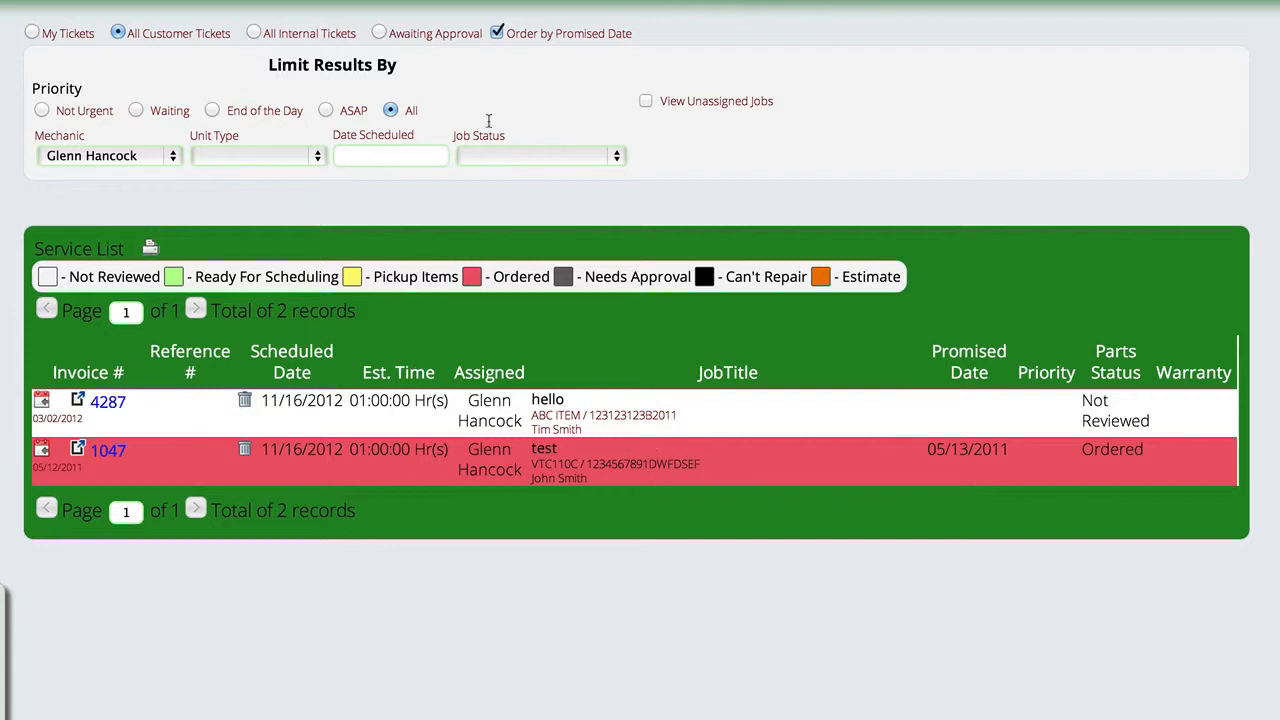
{"action": "left_click", "coordinate": [497, 33]}
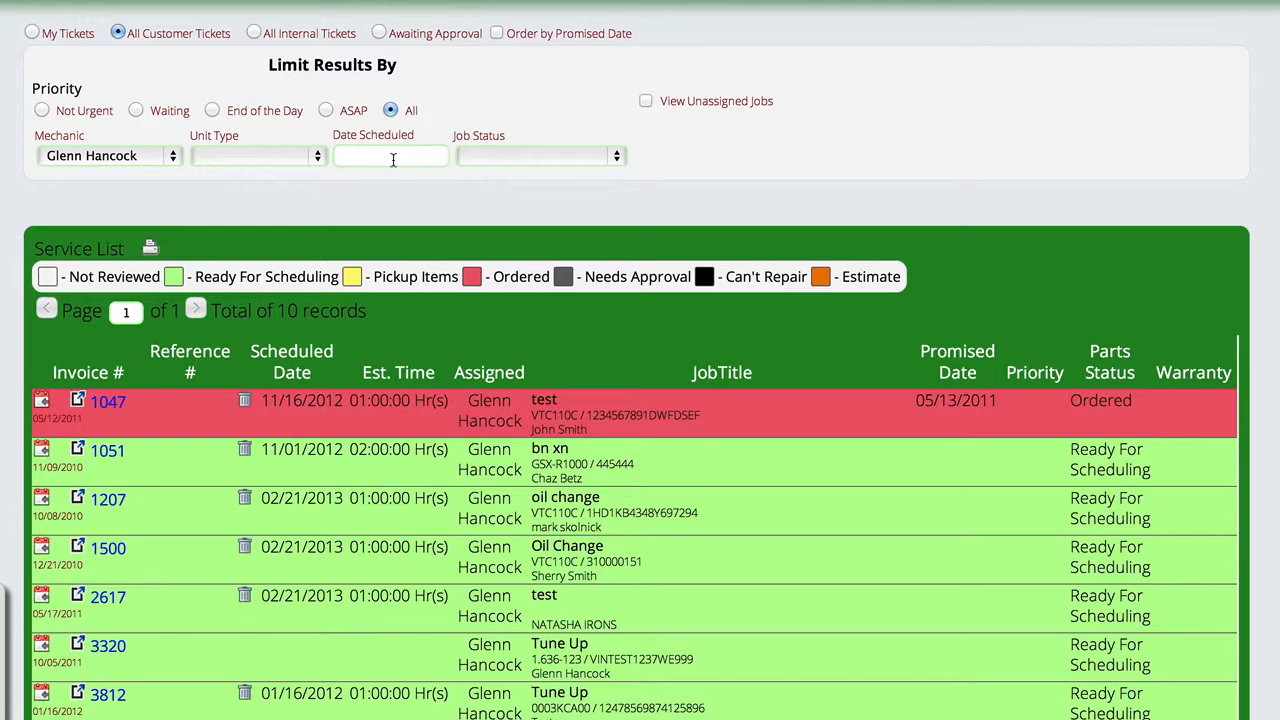
Clear the mechanic filter and set Date Scheduled to February 21, 2013, showing 4 records
{"action": "left_click", "coordinate": [108, 155]}
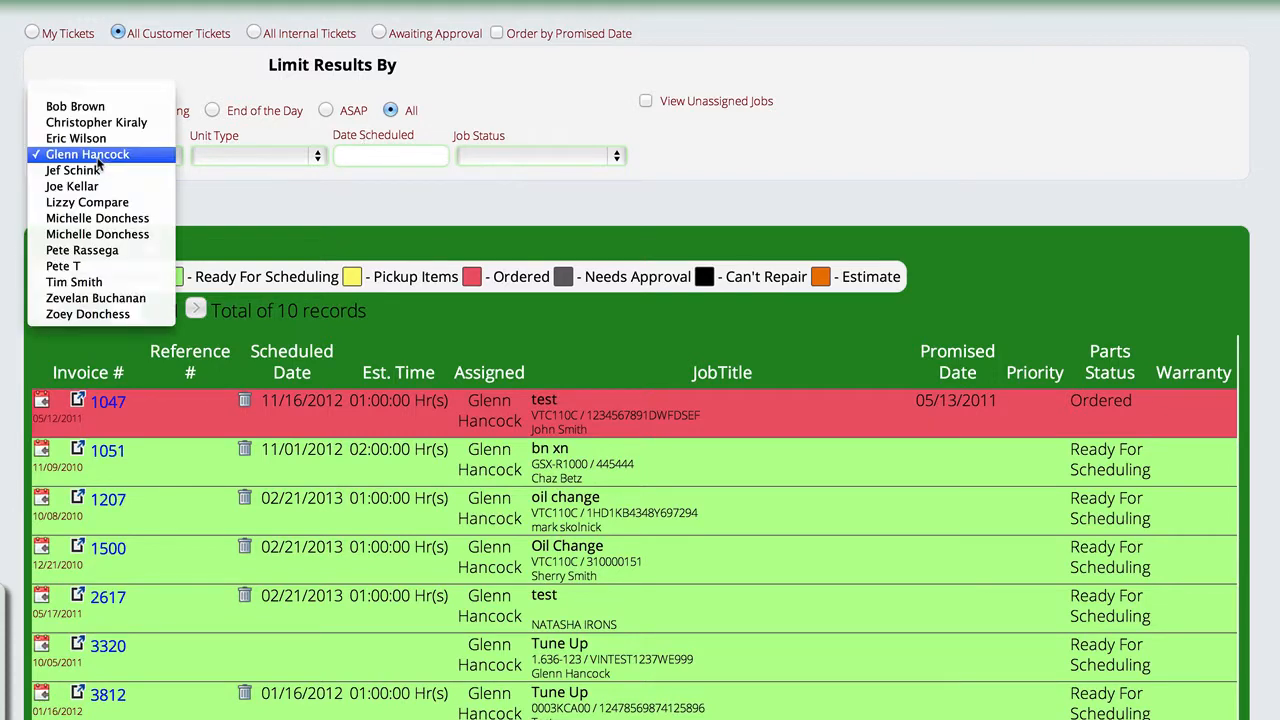
{"action": "left_click", "coordinate": [87, 154]}
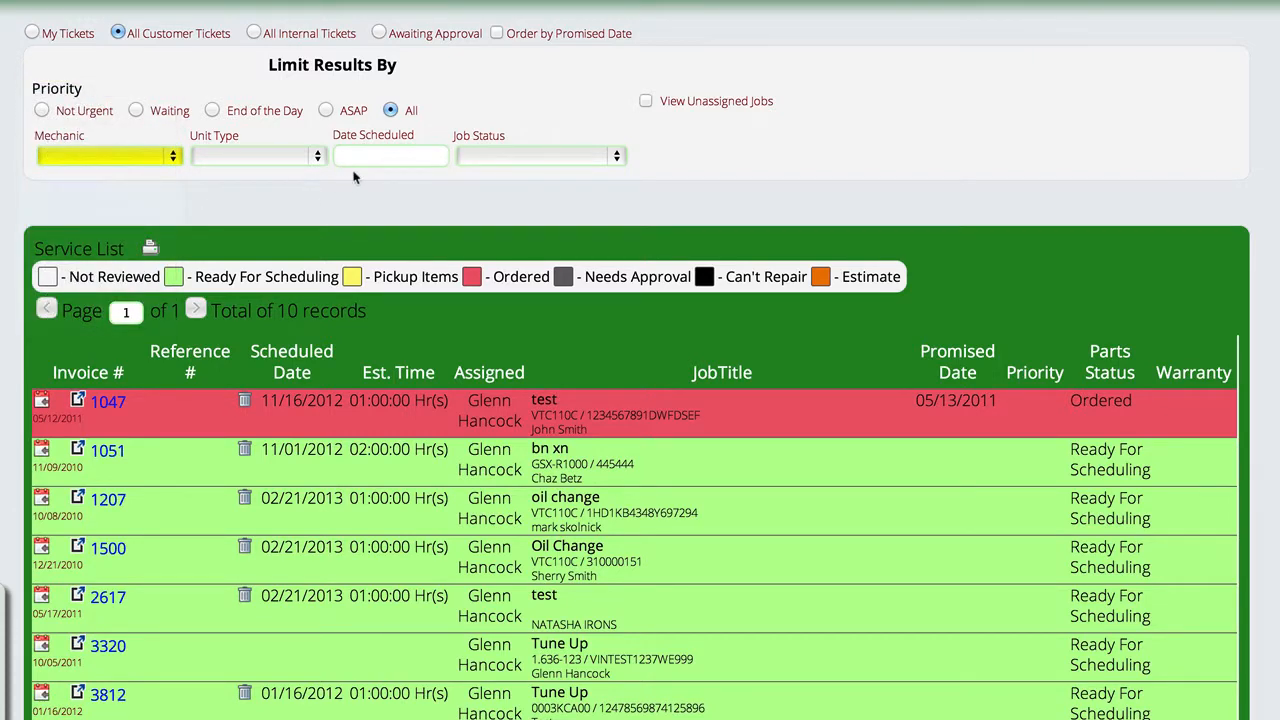
{"action": "left_click", "coordinate": [390, 155]}
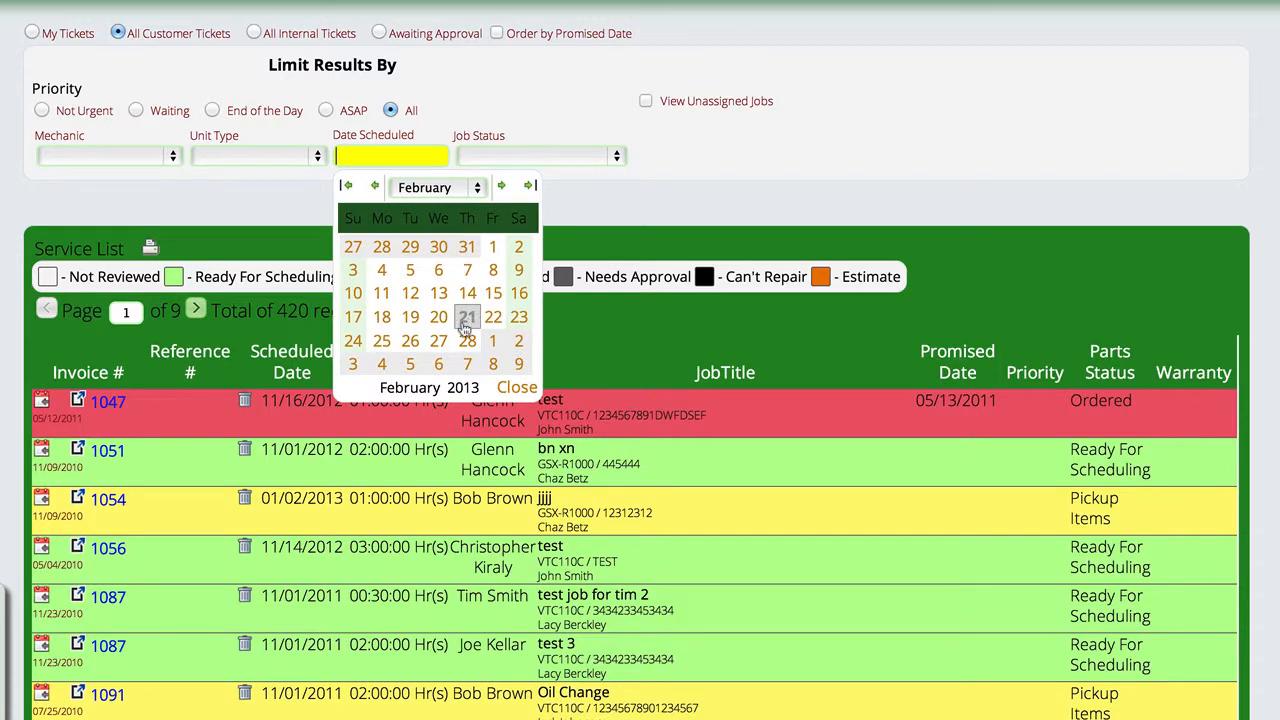
{"action": "left_click", "coordinate": [467, 317]}
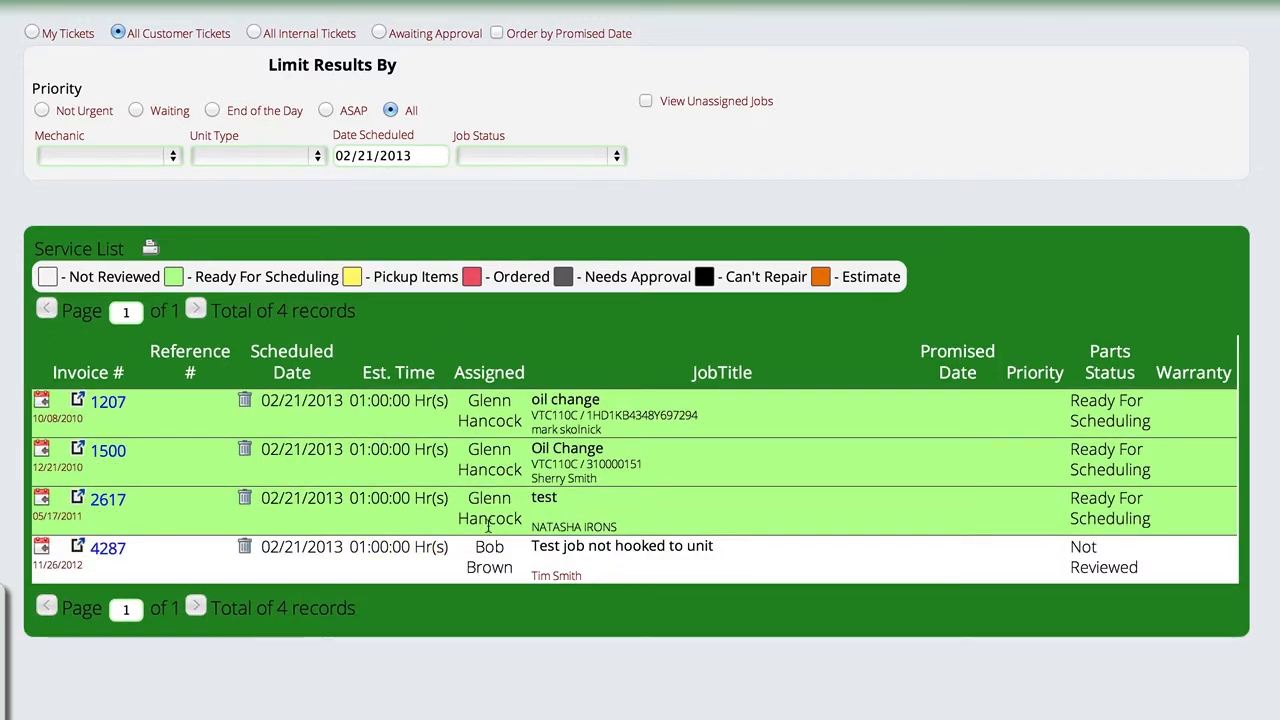
{"action": "mouse_move", "coordinate": [380, 201]}
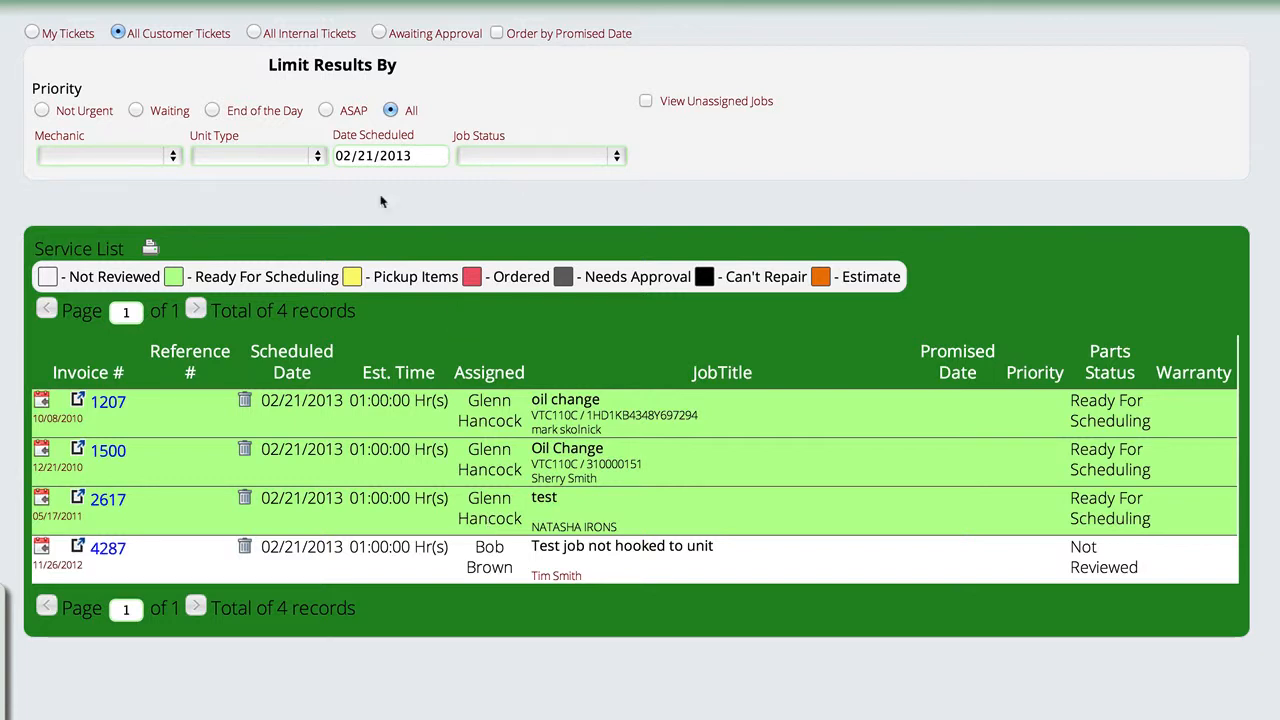
{"action": "mouse_move", "coordinate": [253, 37]}
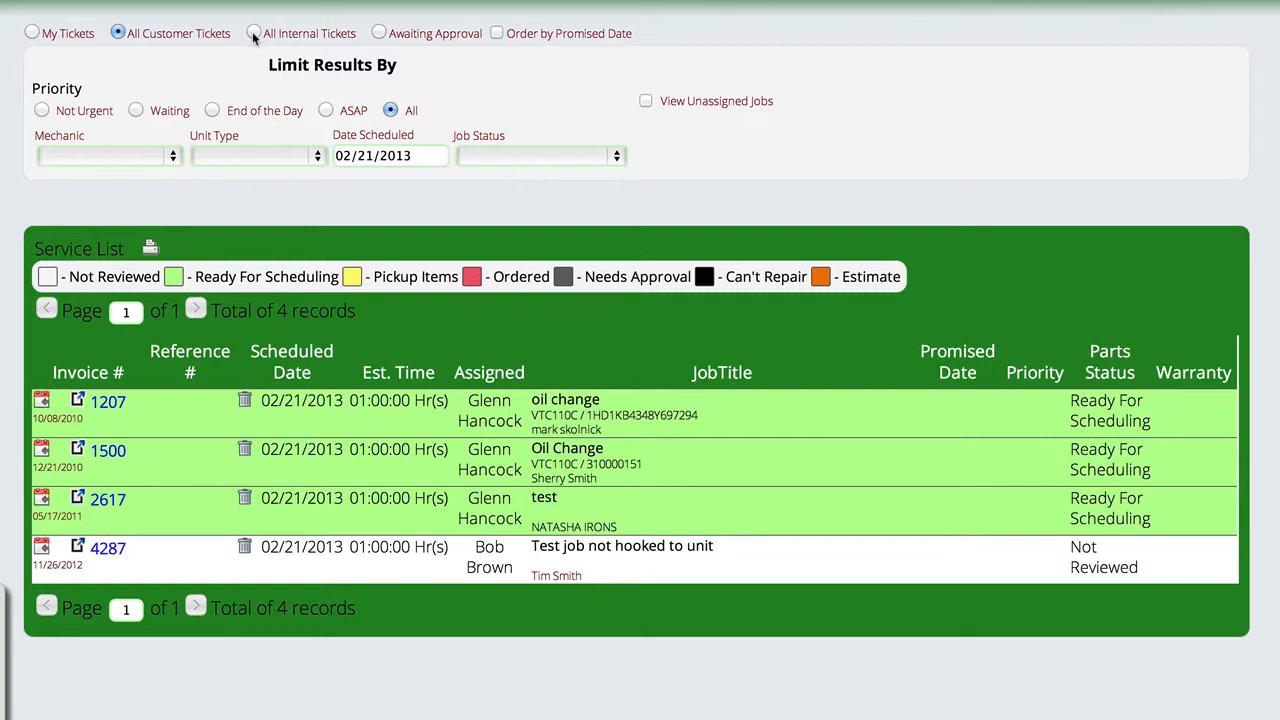
{"action": "left_click", "coordinate": [254, 33]}
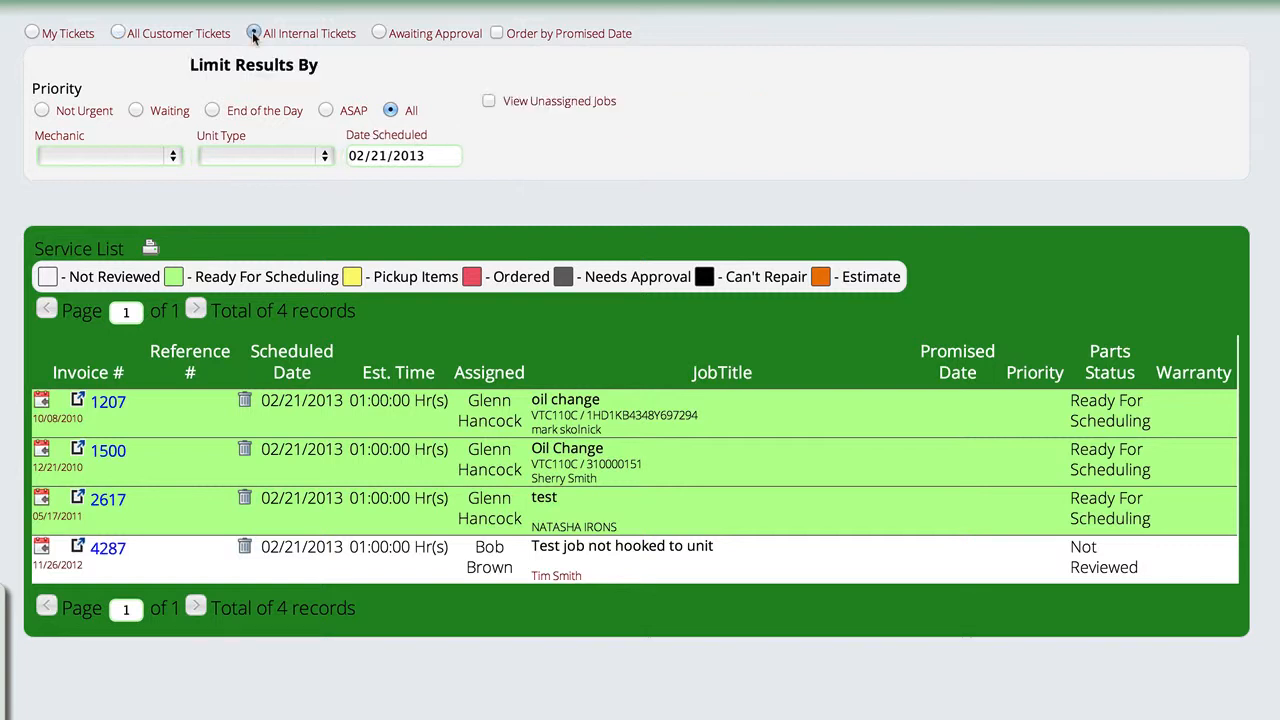
{"action": "left_click", "coordinate": [254, 33]}
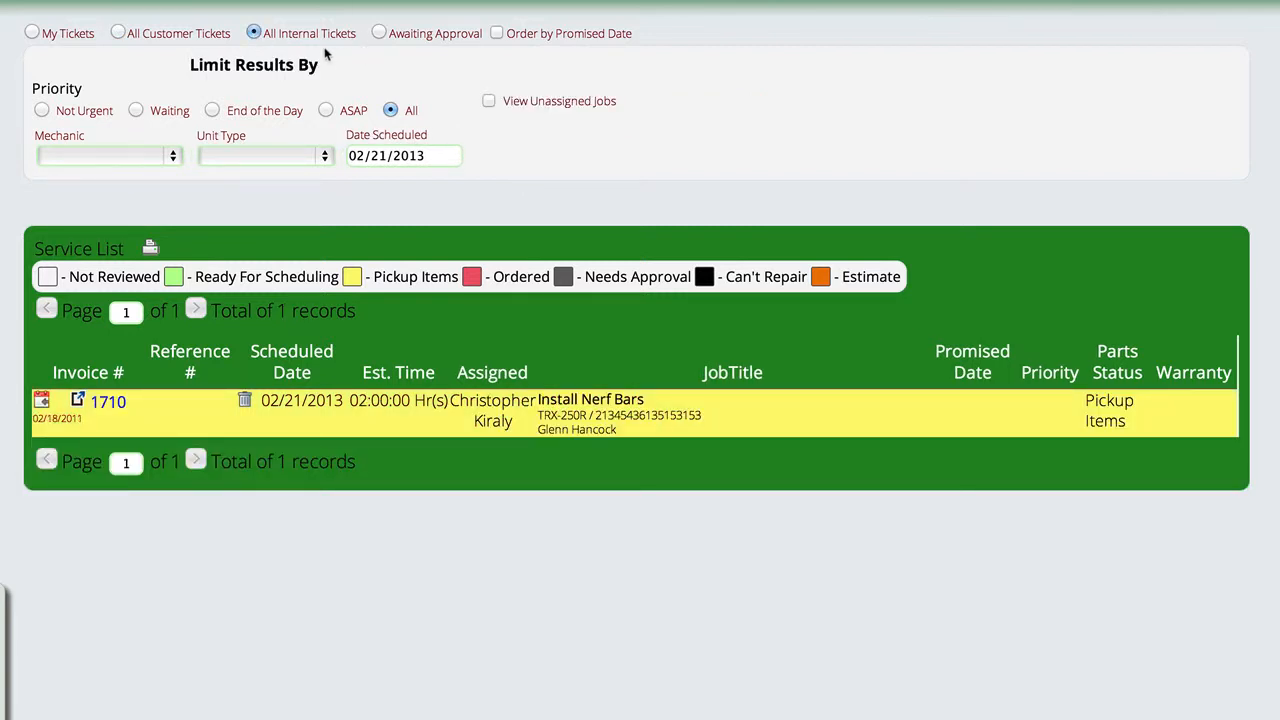
{"action": "mouse_move", "coordinate": [473, 467]}
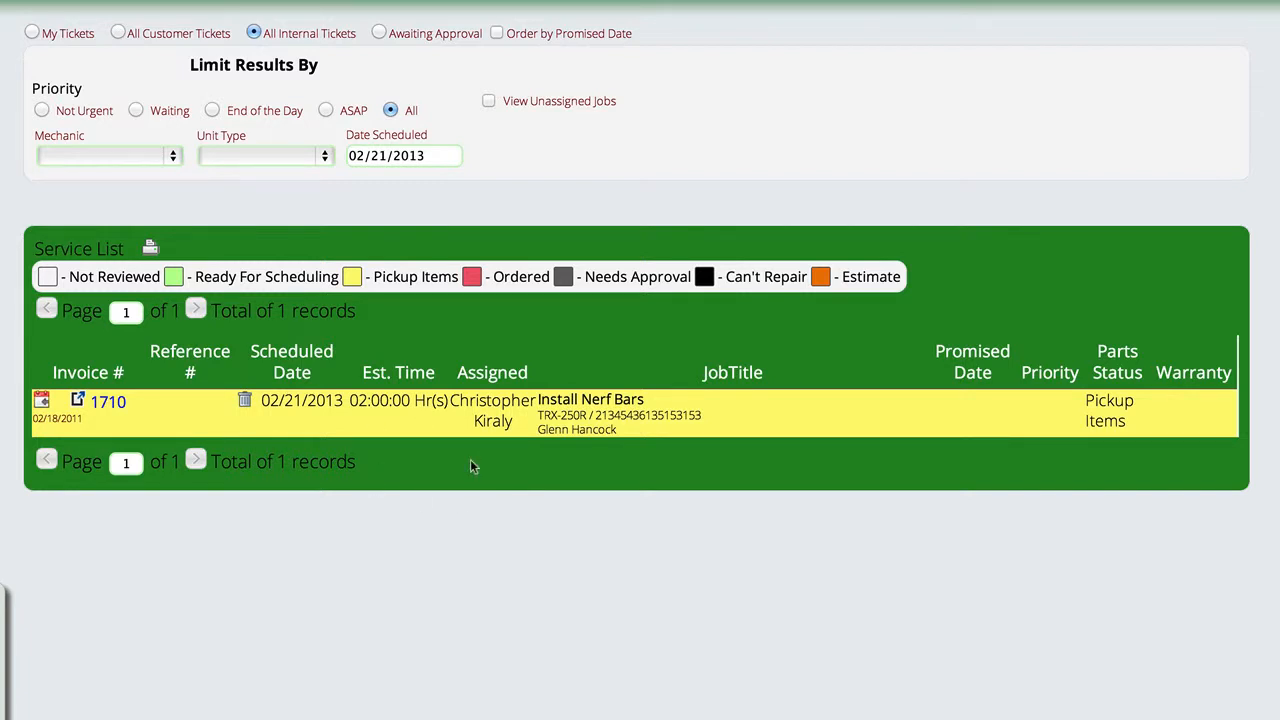
{"action": "mouse_move", "coordinate": [428, 452]}
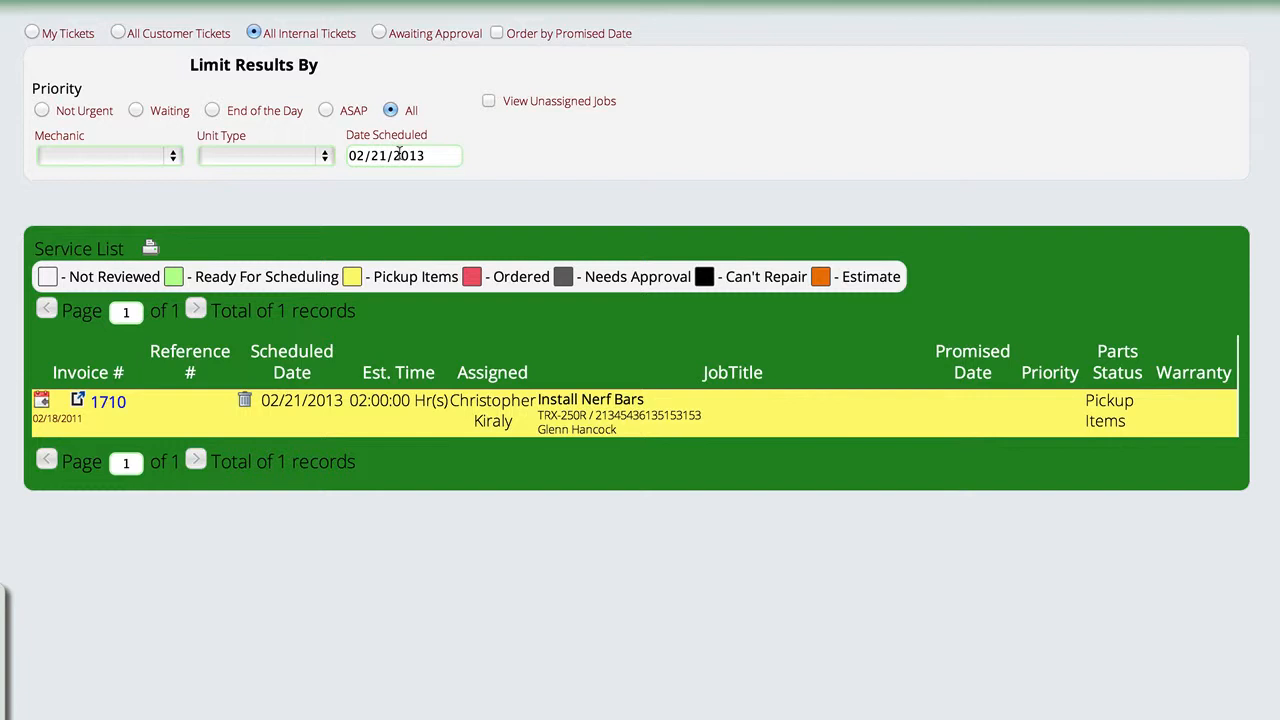
Close the Date Scheduled calendar with no date, listing all 96 internal tickets
{"action": "left_click", "coordinate": [403, 155]}
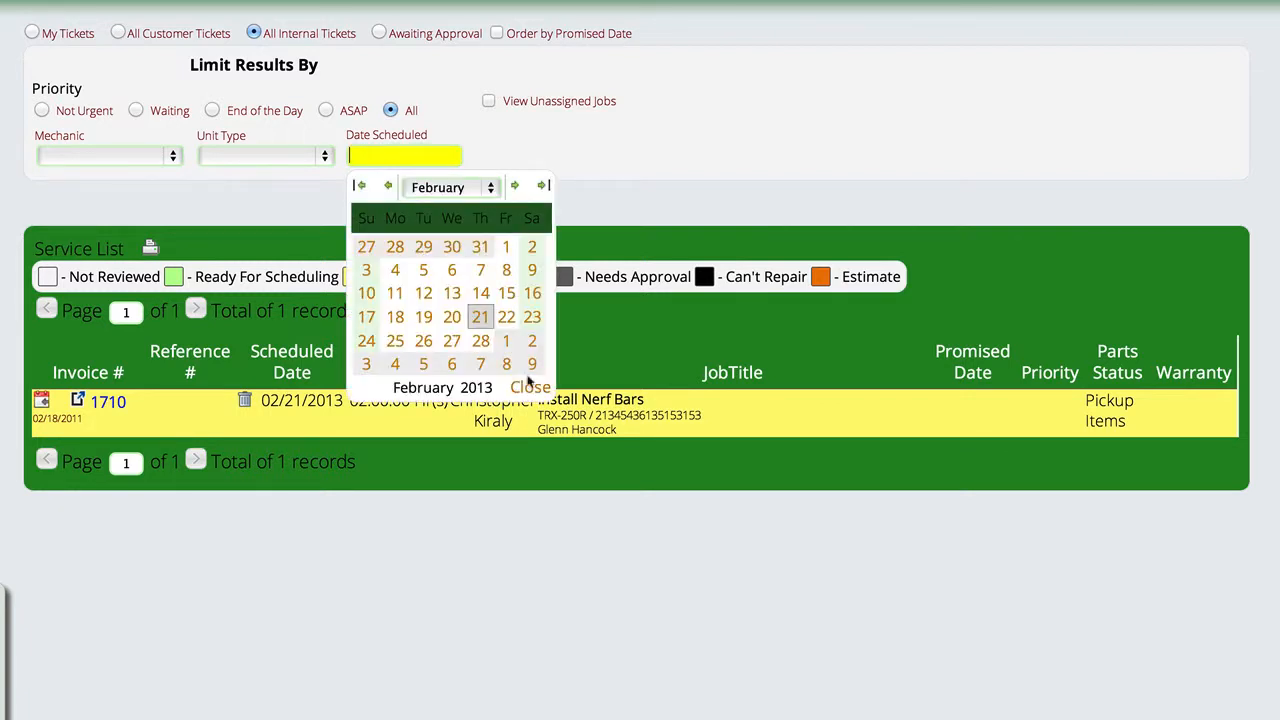
{"action": "left_click", "coordinate": [529, 387]}
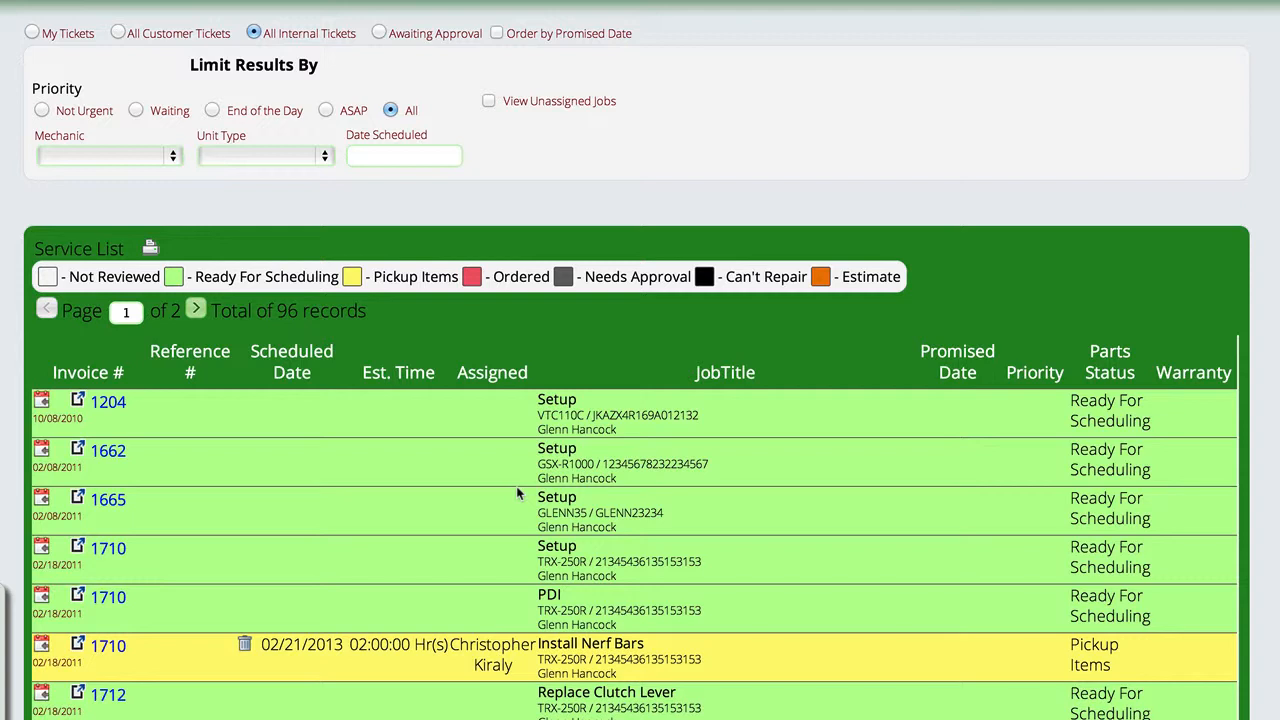
{"action": "mouse_move", "coordinate": [293, 446]}
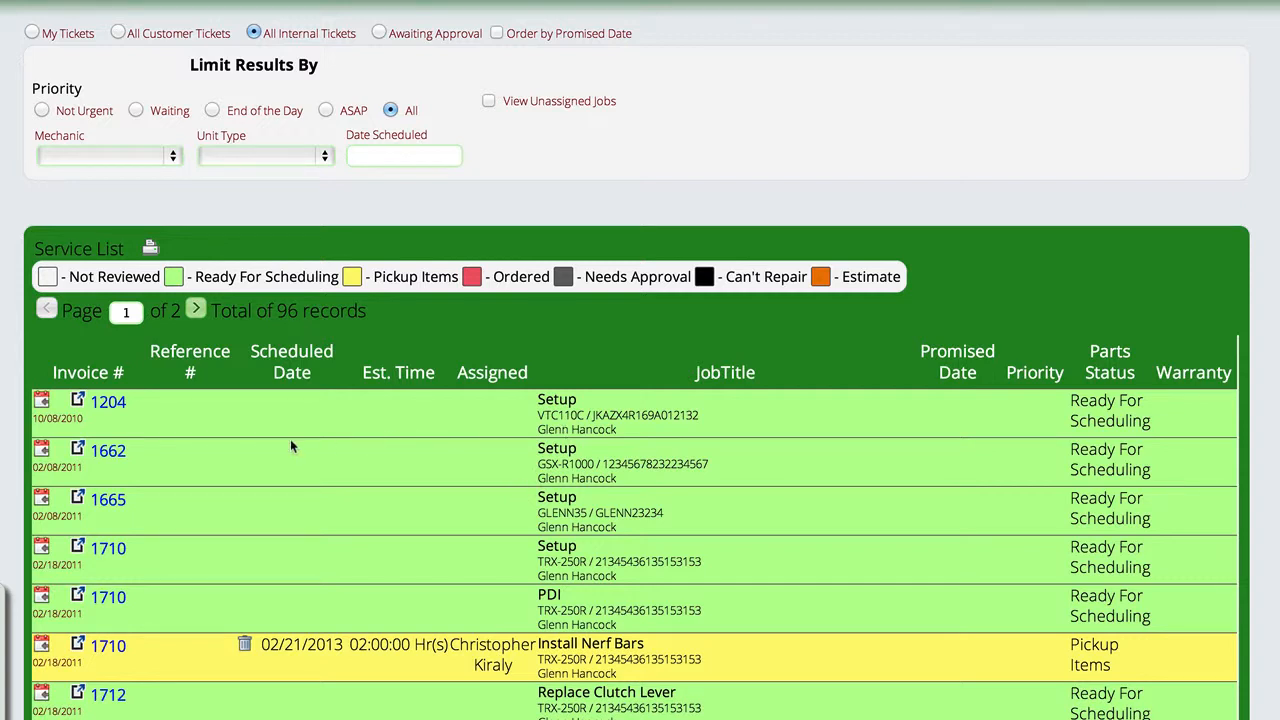
{"action": "mouse_move", "coordinate": [311, 493]}
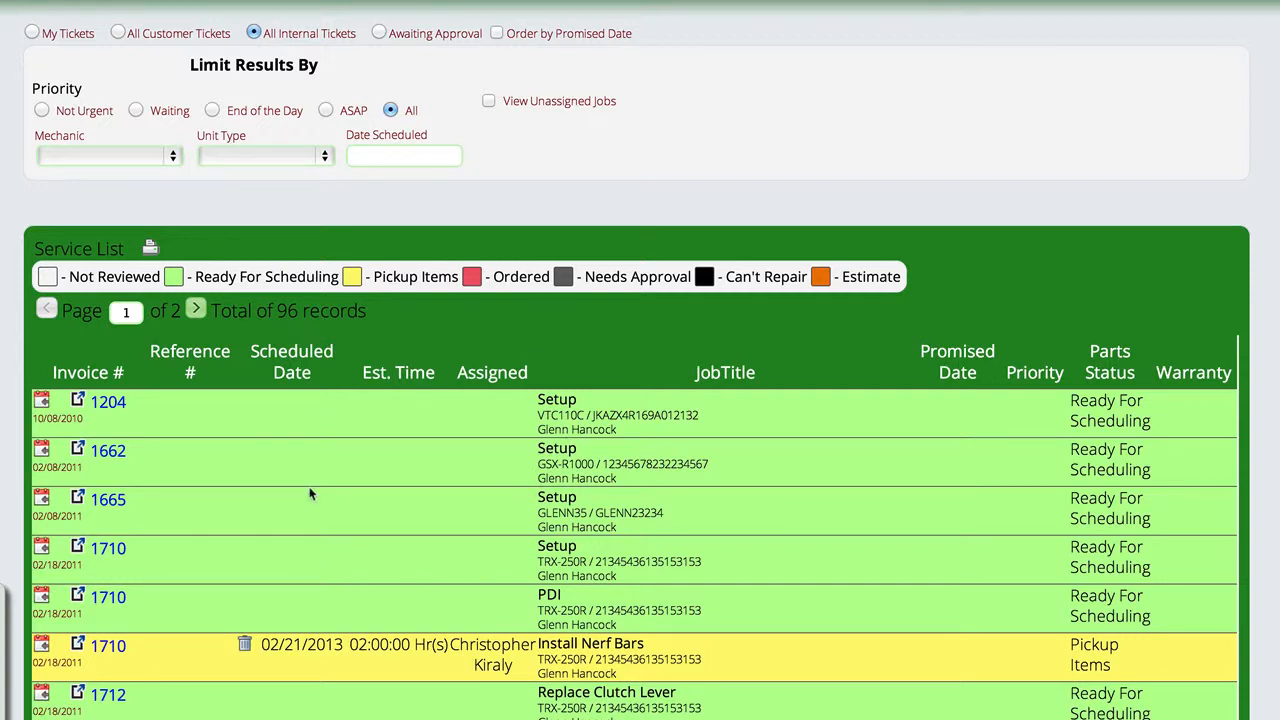
{"action": "mouse_move", "coordinate": [268, 542]}
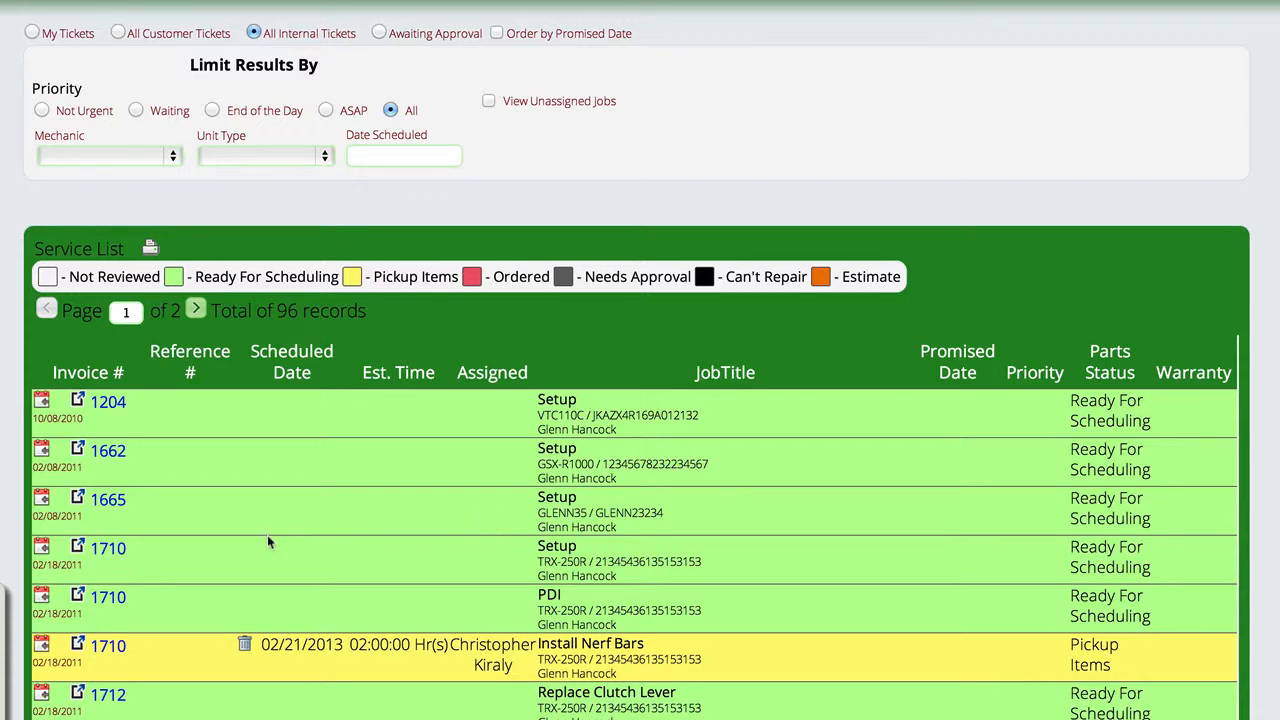